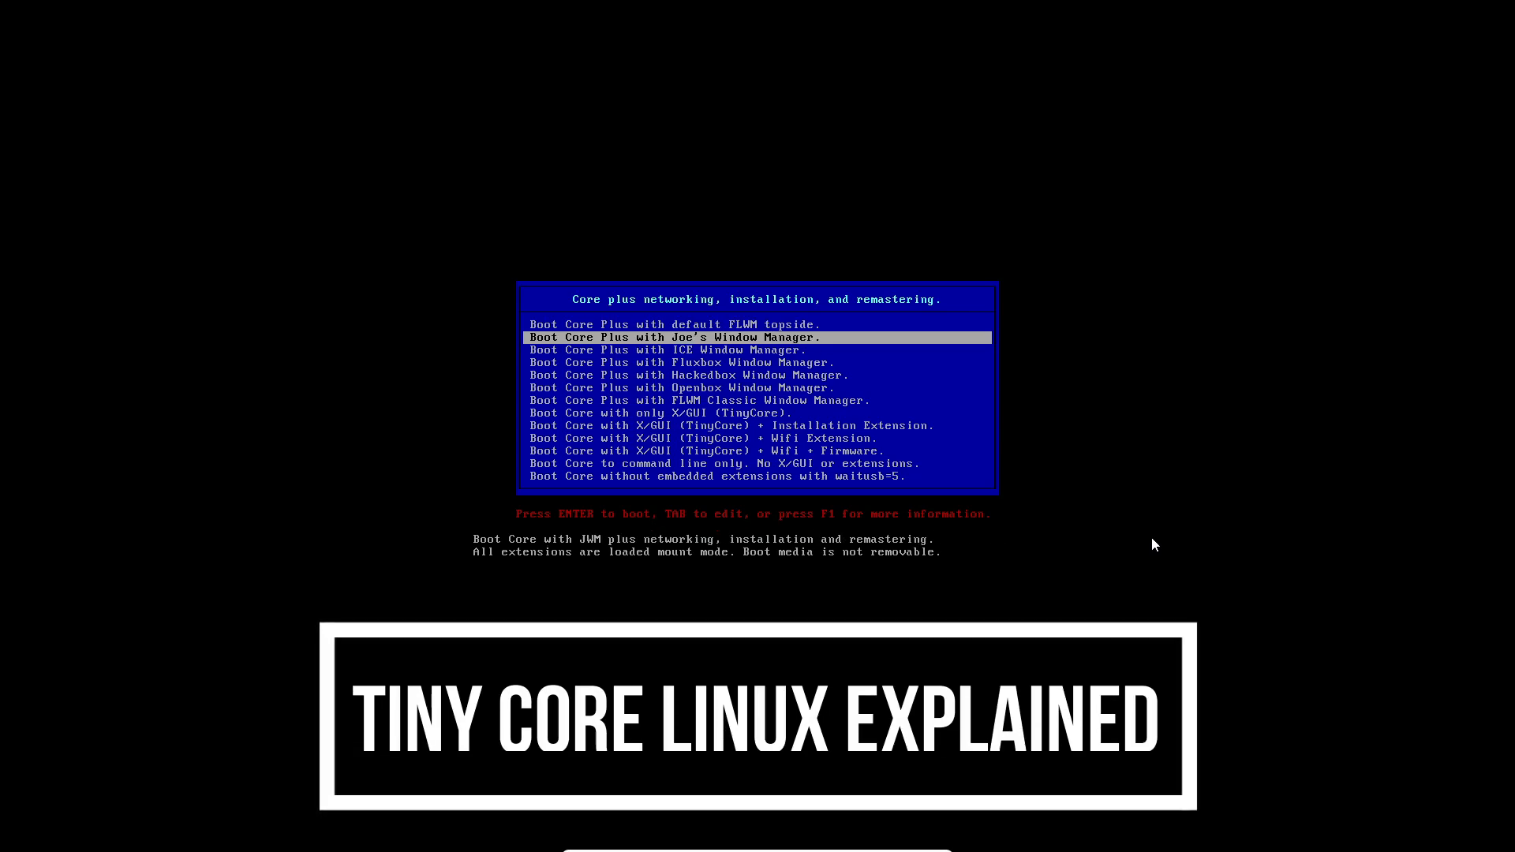
# Select 'Boot Core with only X/GUI (TinyCore)' in the boot menu and boot it
pyautogui.press('Down')
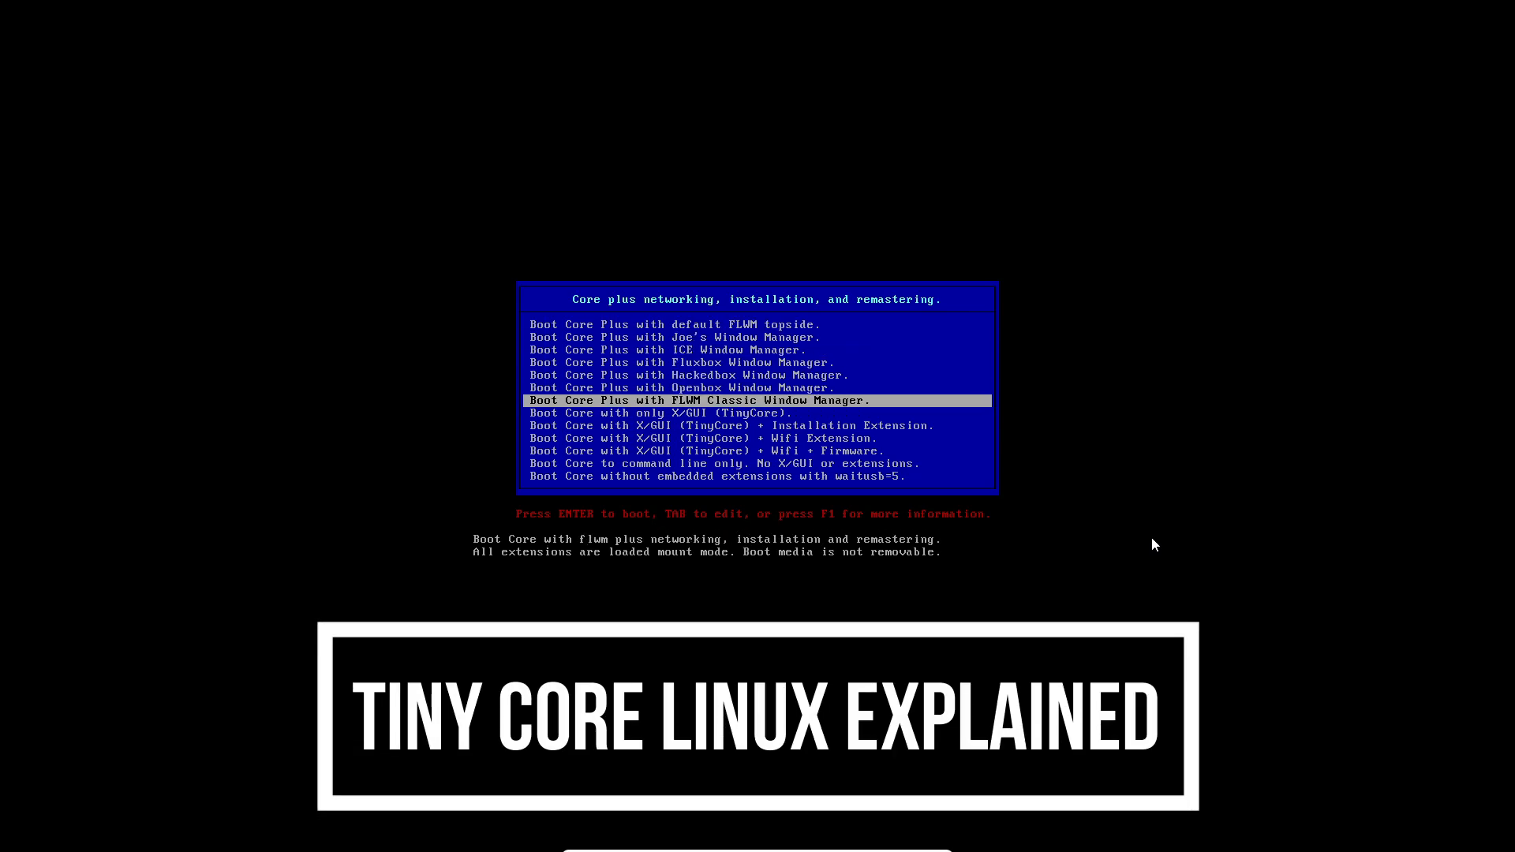
pyautogui.press('Down')
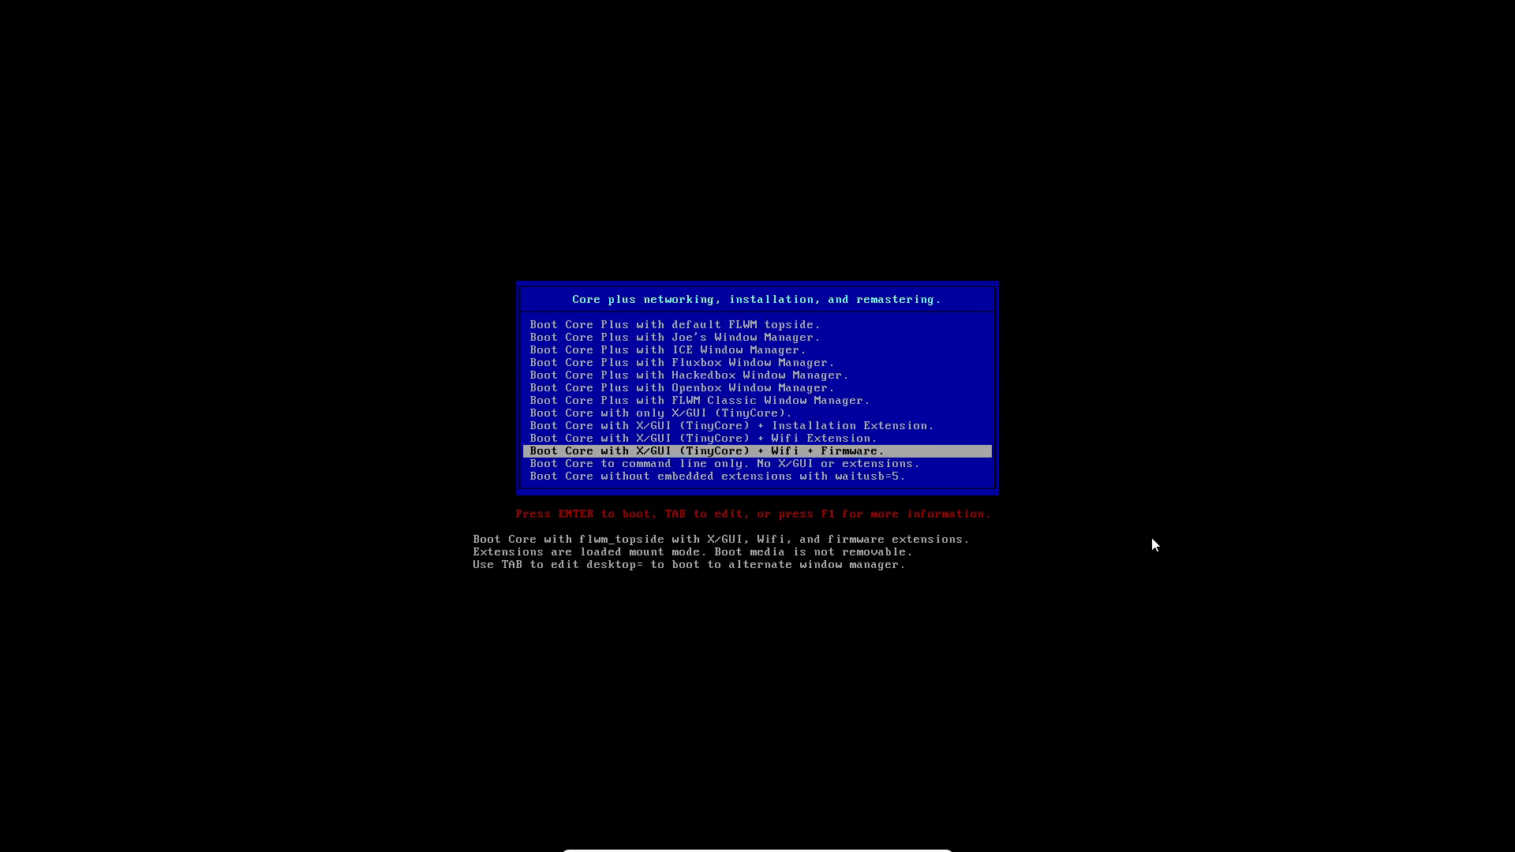
pyautogui.press('Up')
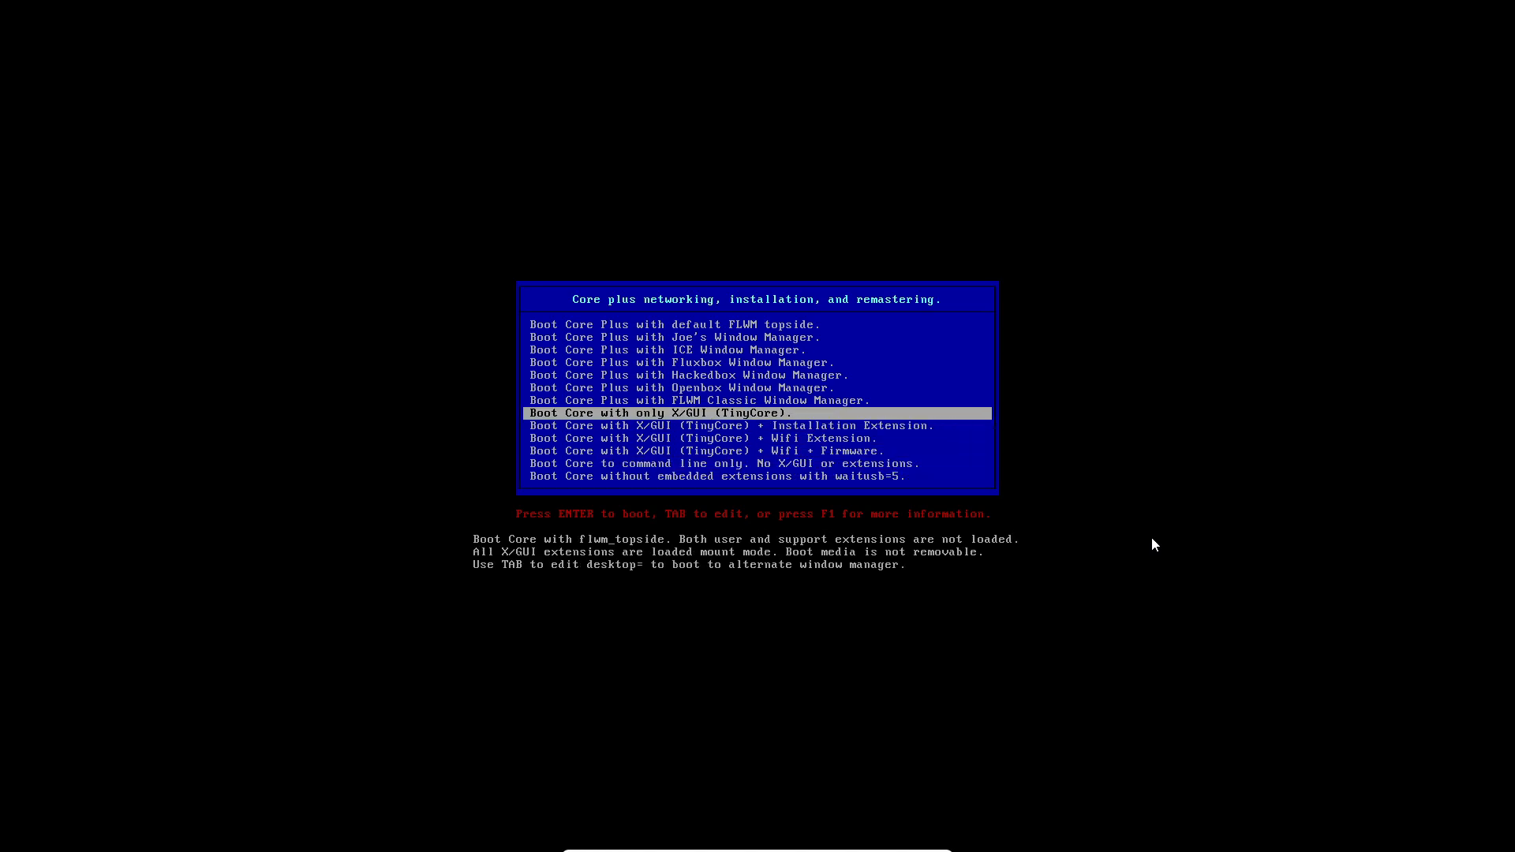
pyautogui.press('Up')
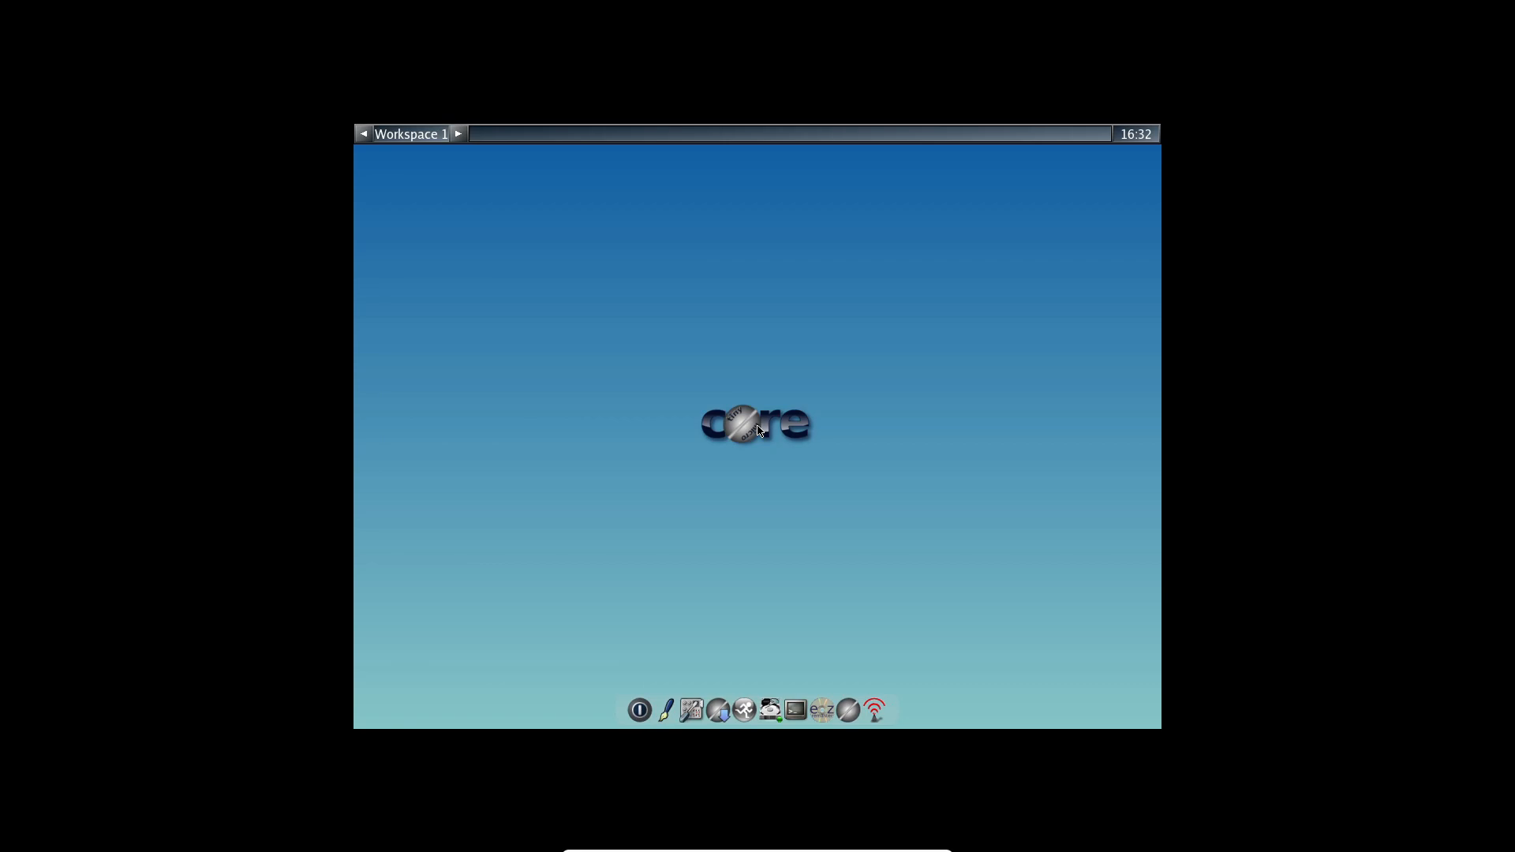
pyautogui.moveTo(1120, 497)
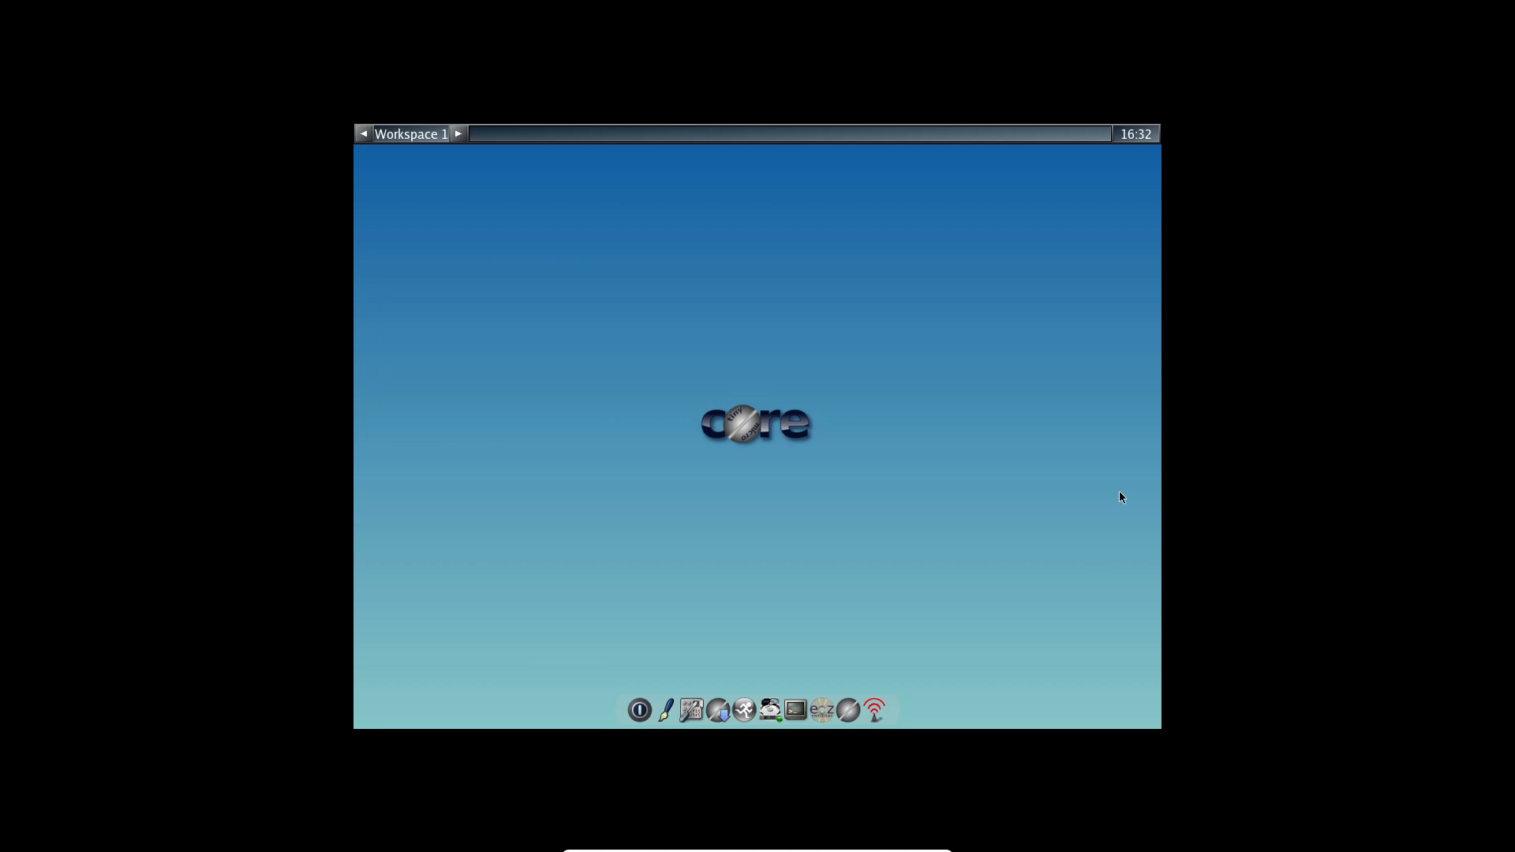
pyautogui.moveTo(729, 598)
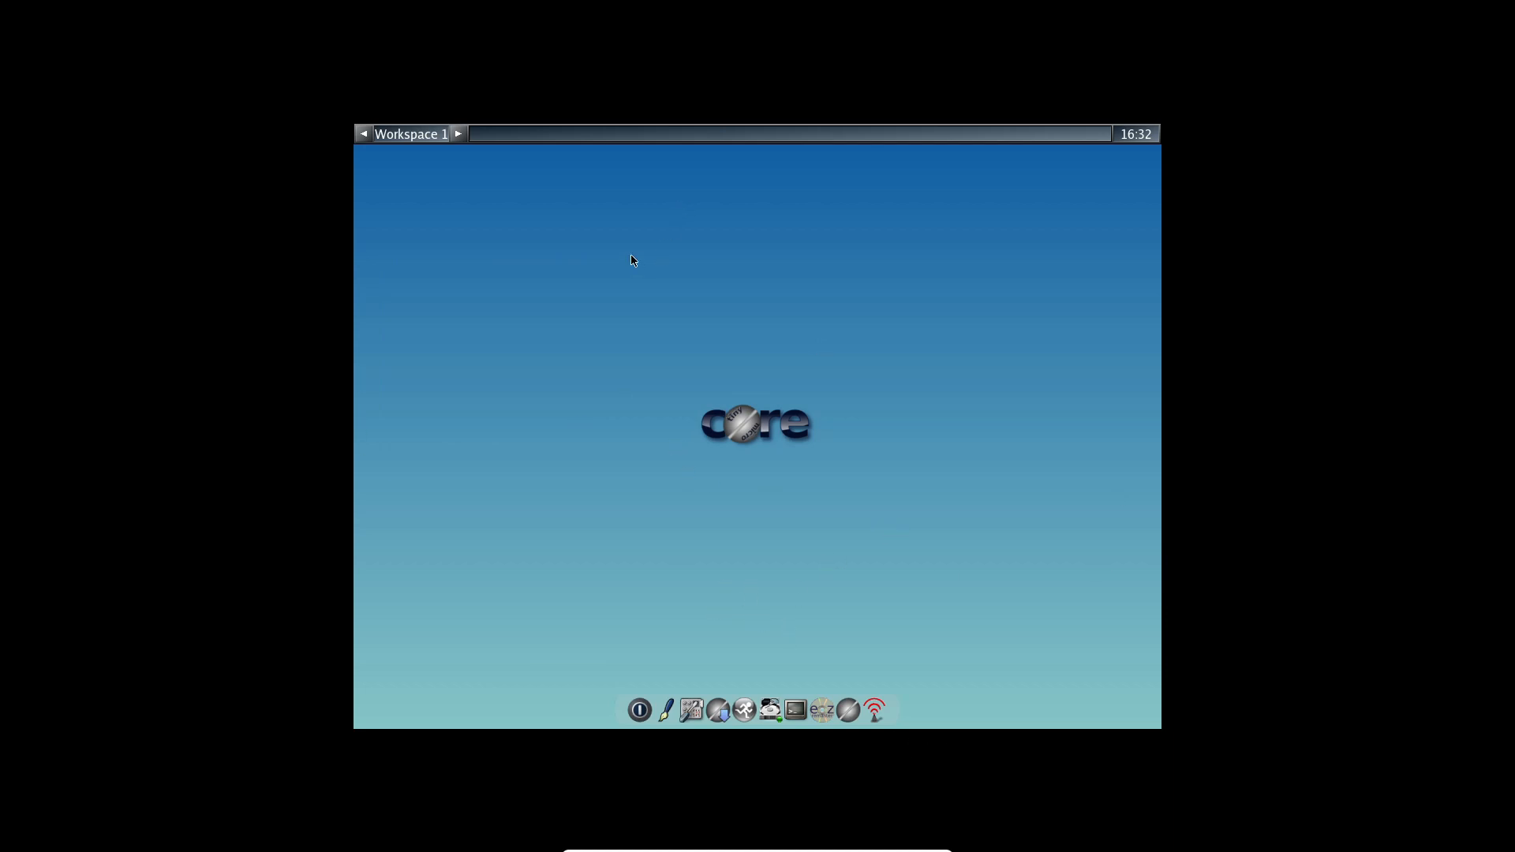
# Bring up the desktop root menu and its System Tools submenu
pyautogui.rightClick(631, 260)
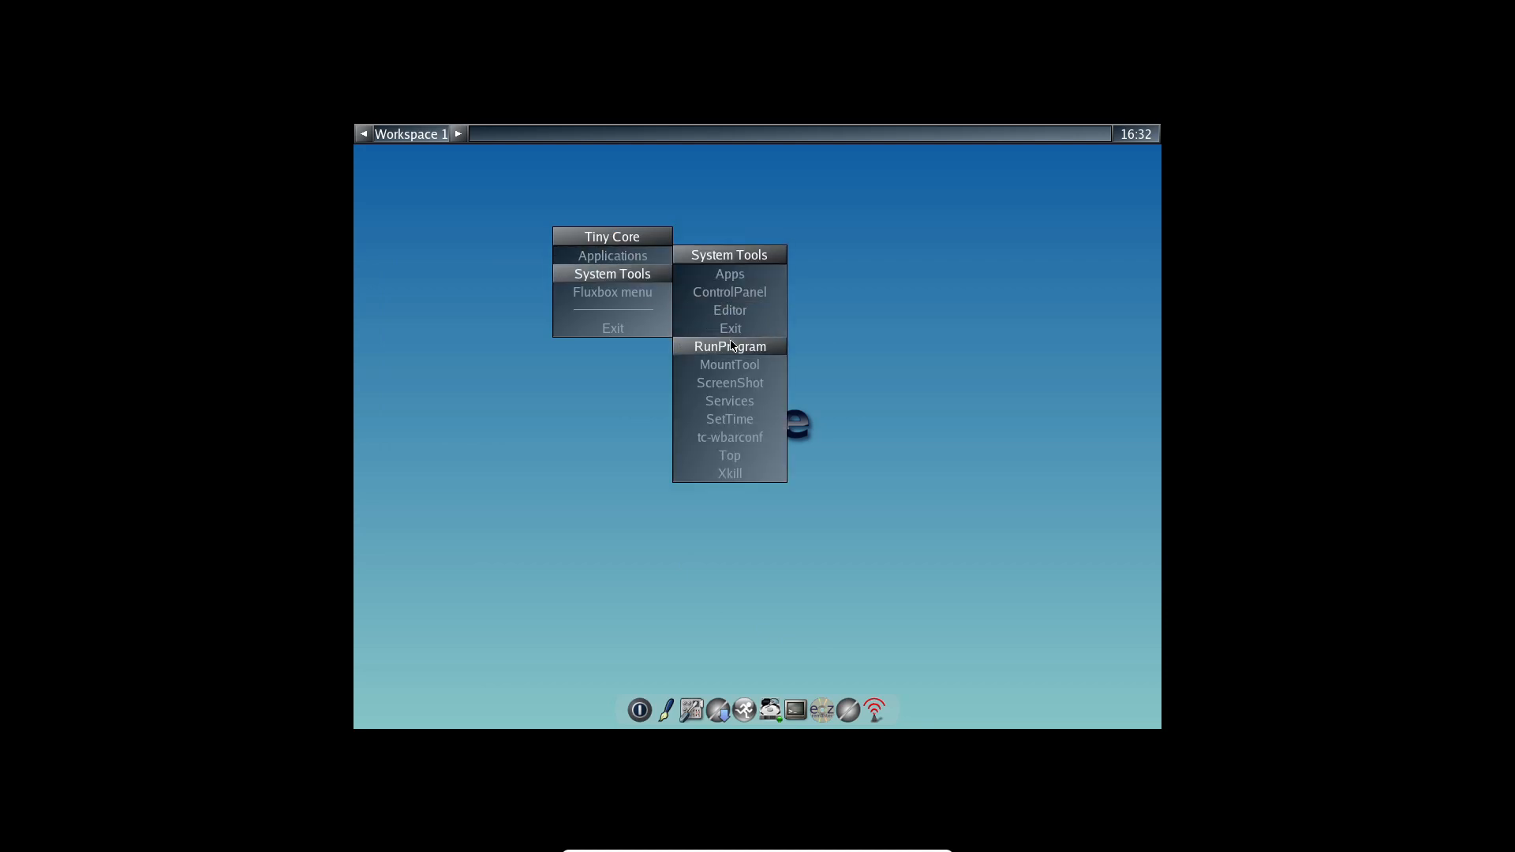
pyautogui.moveTo(679, 340)
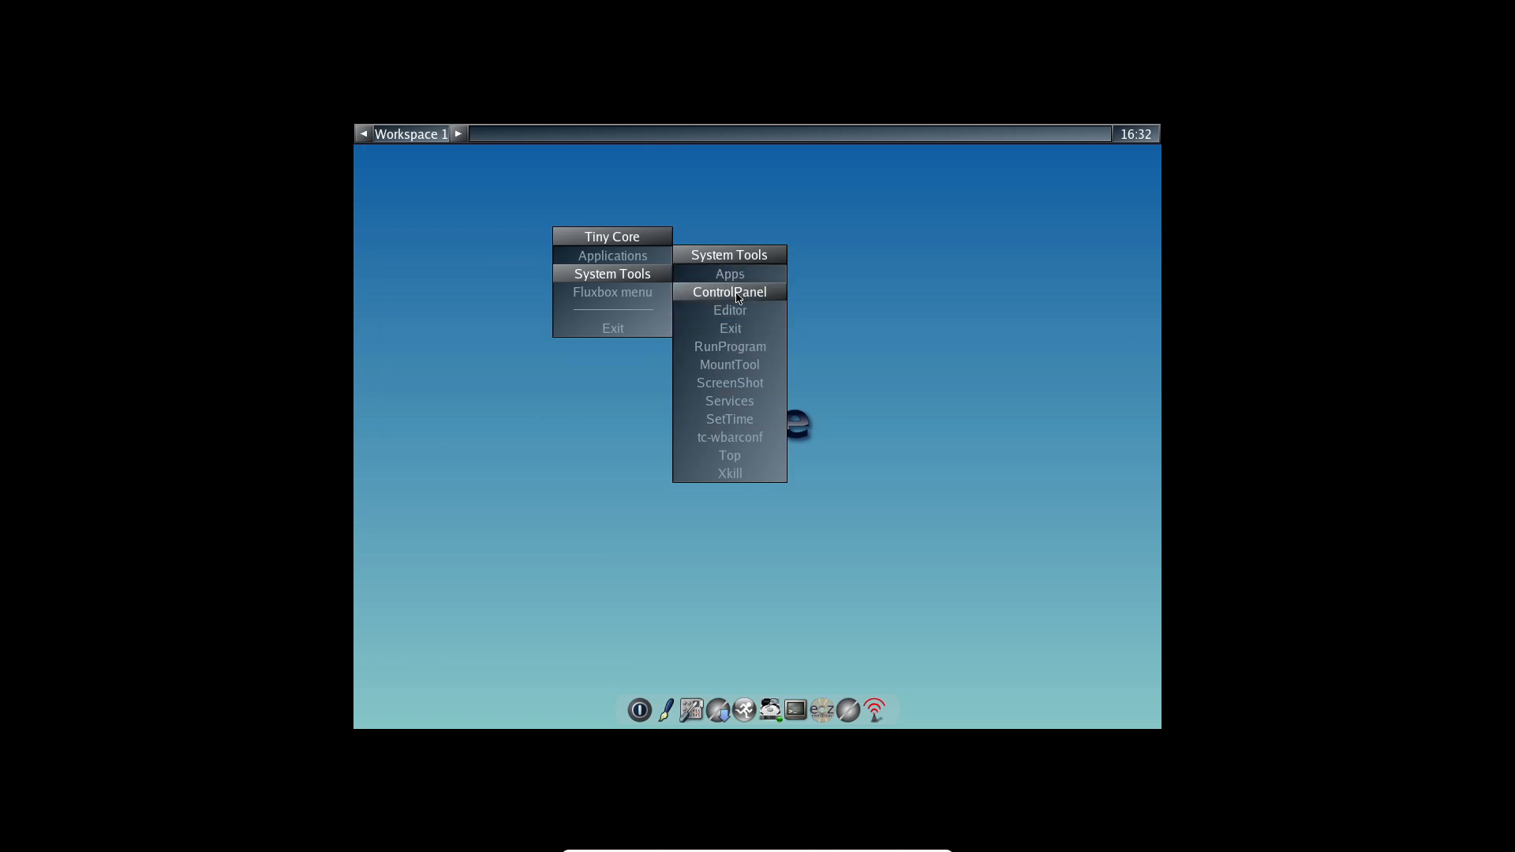
# Launch ControlPanel, view System Stats, then close the stats window
pyautogui.click(729, 292)
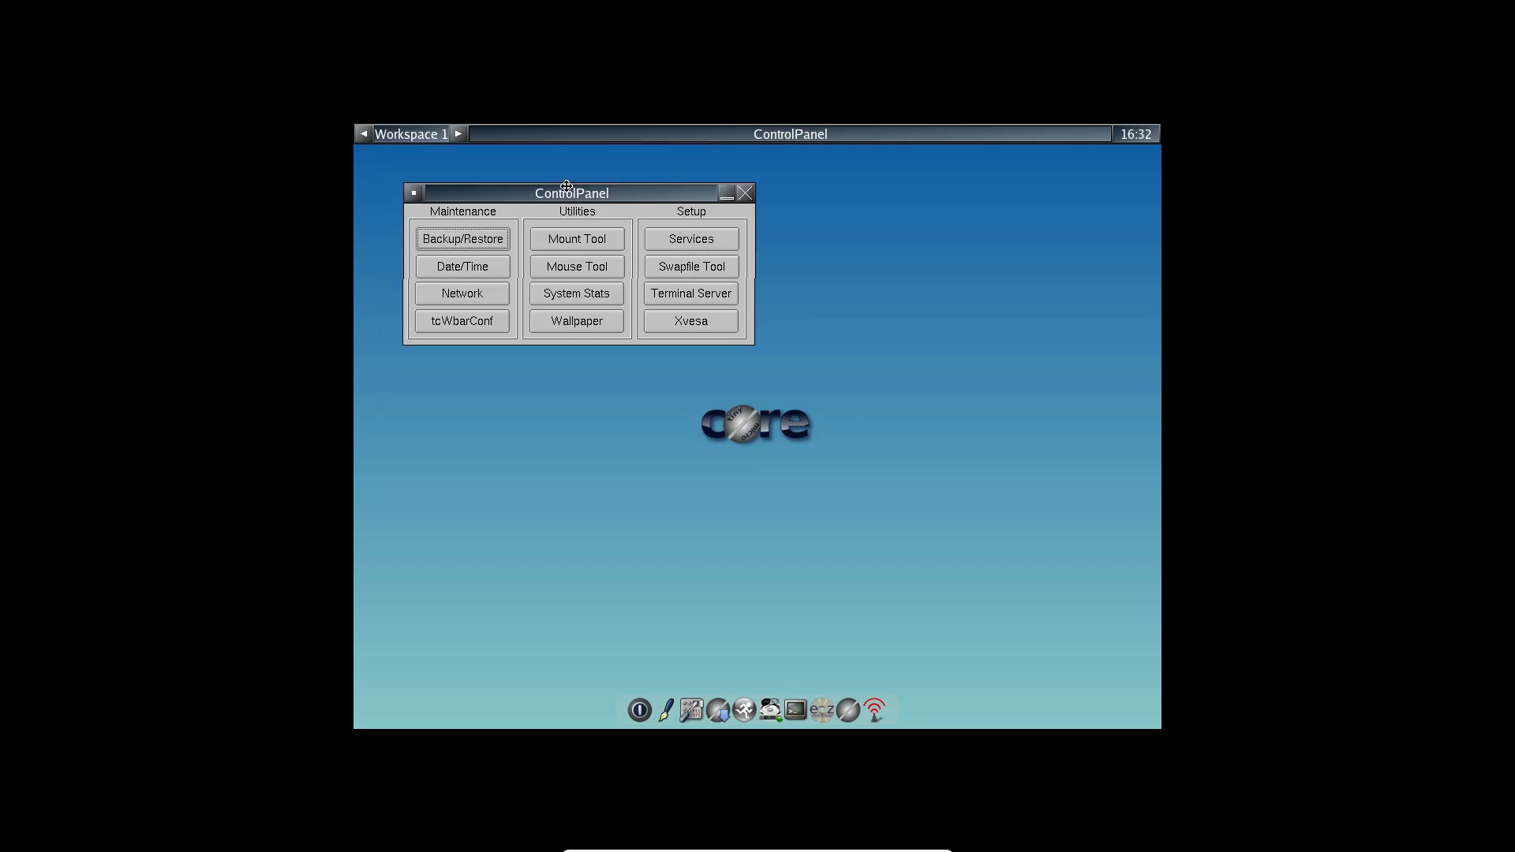
pyautogui.moveTo(570, 192); pyautogui.dragTo(623, 199)
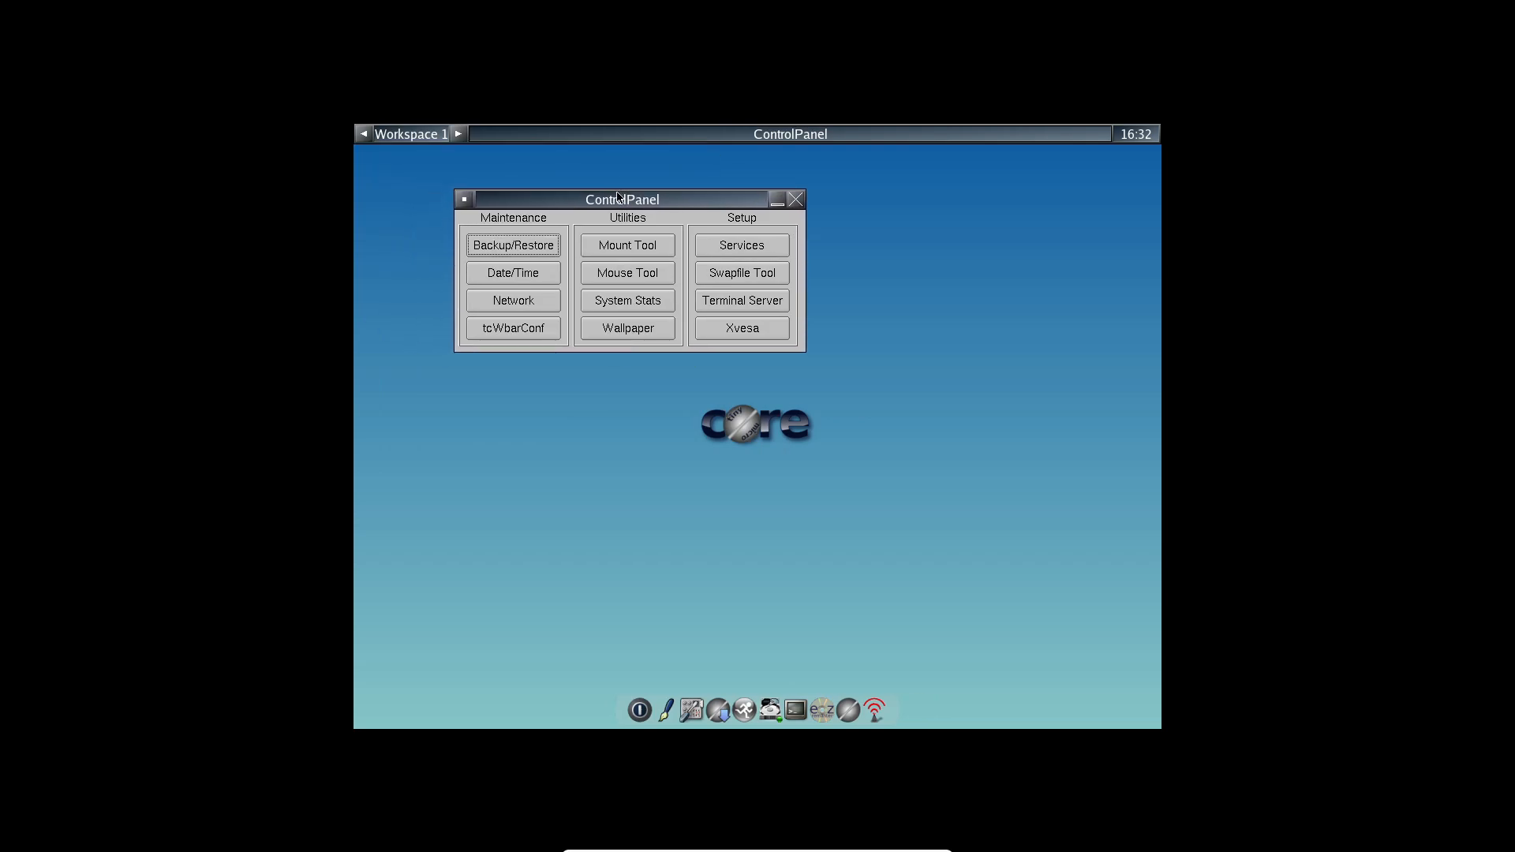
pyautogui.moveTo(535, 253)
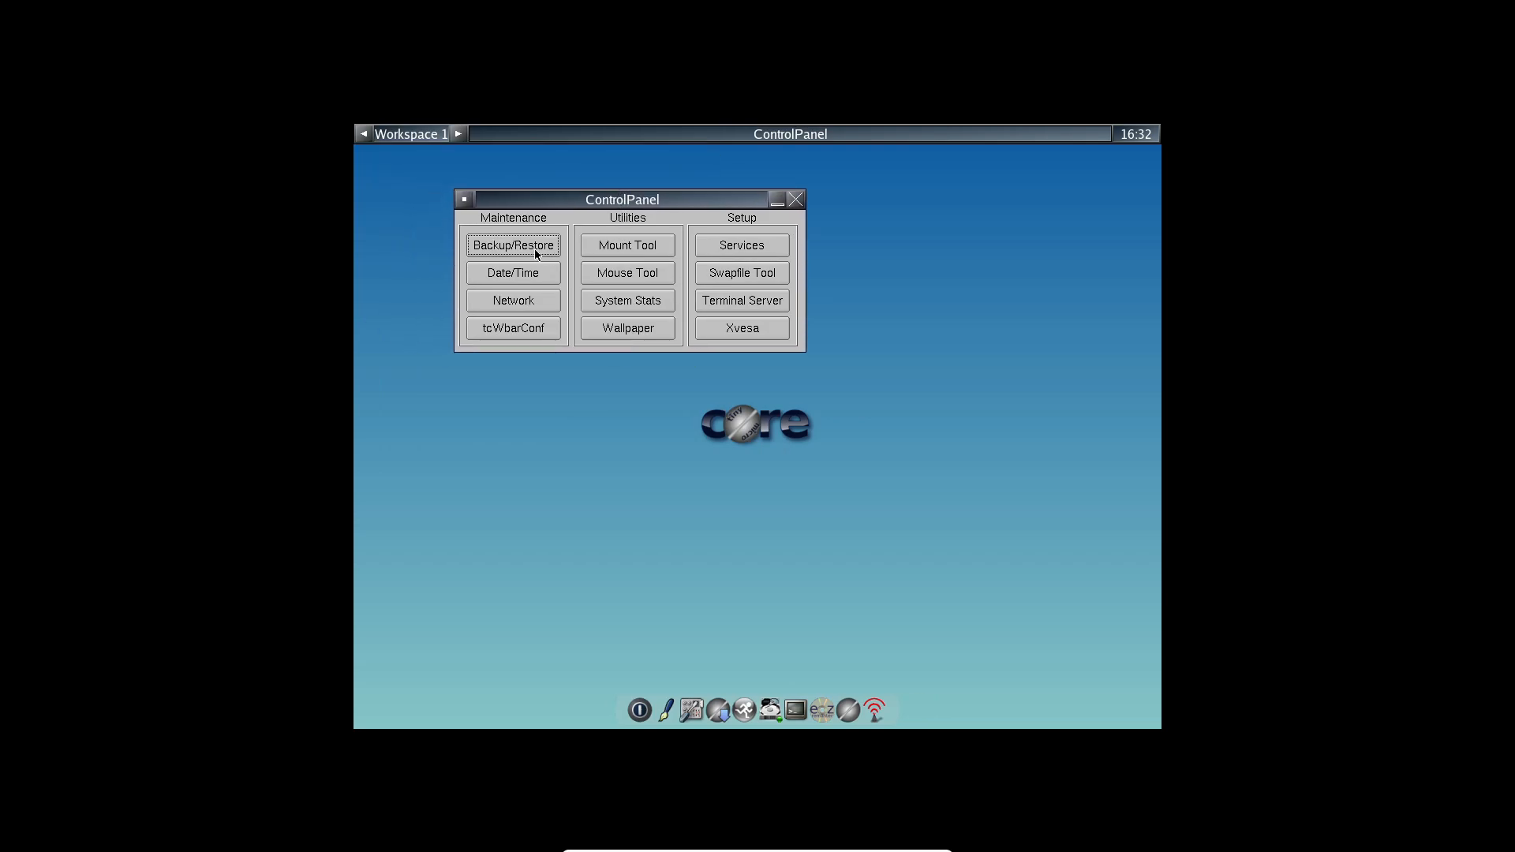
pyautogui.moveTo(584, 281)
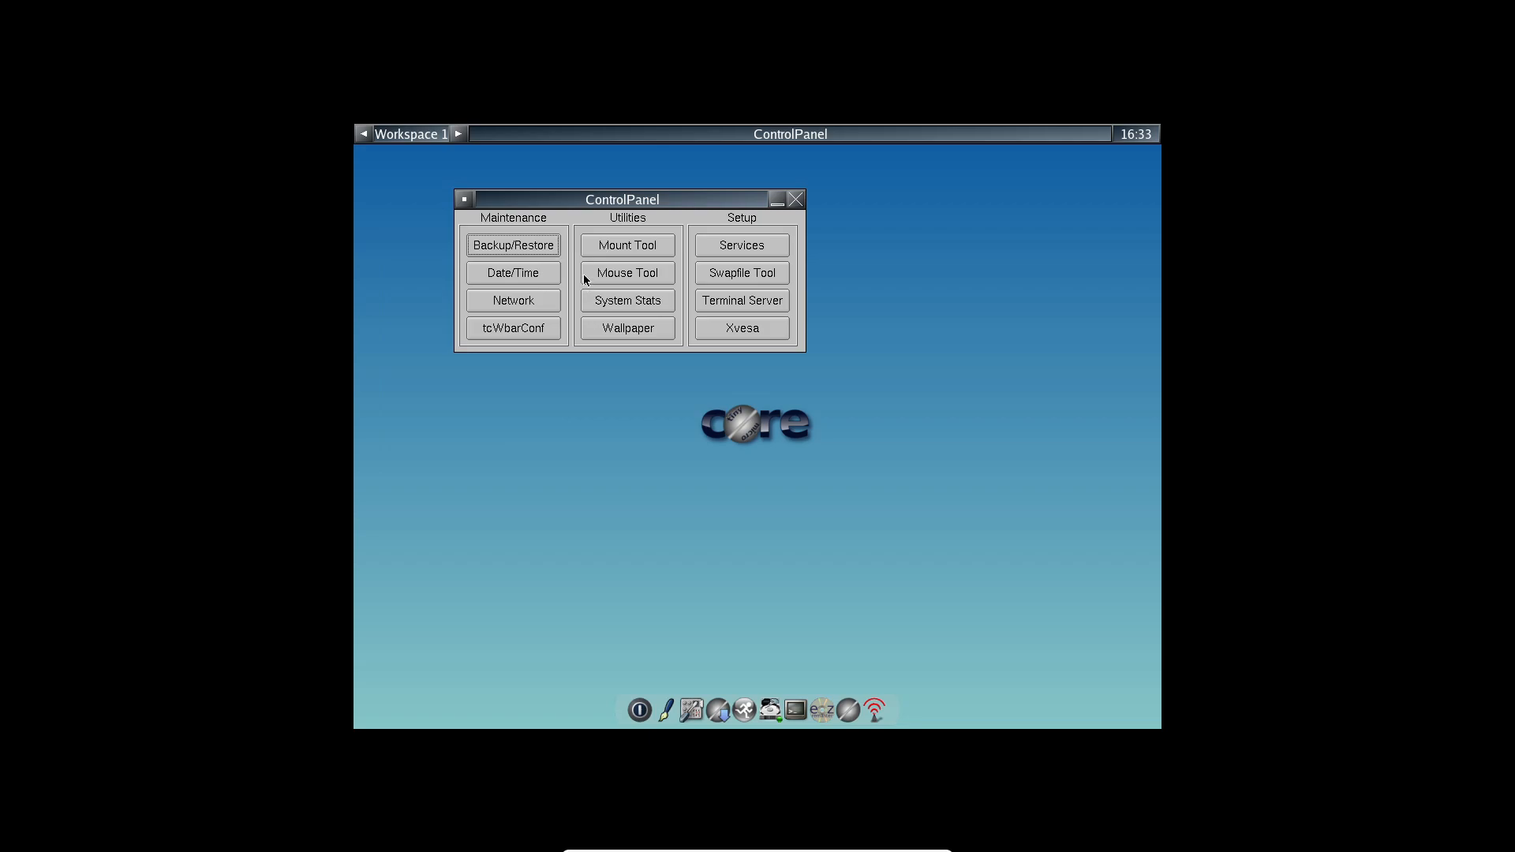
pyautogui.moveTo(610, 246)
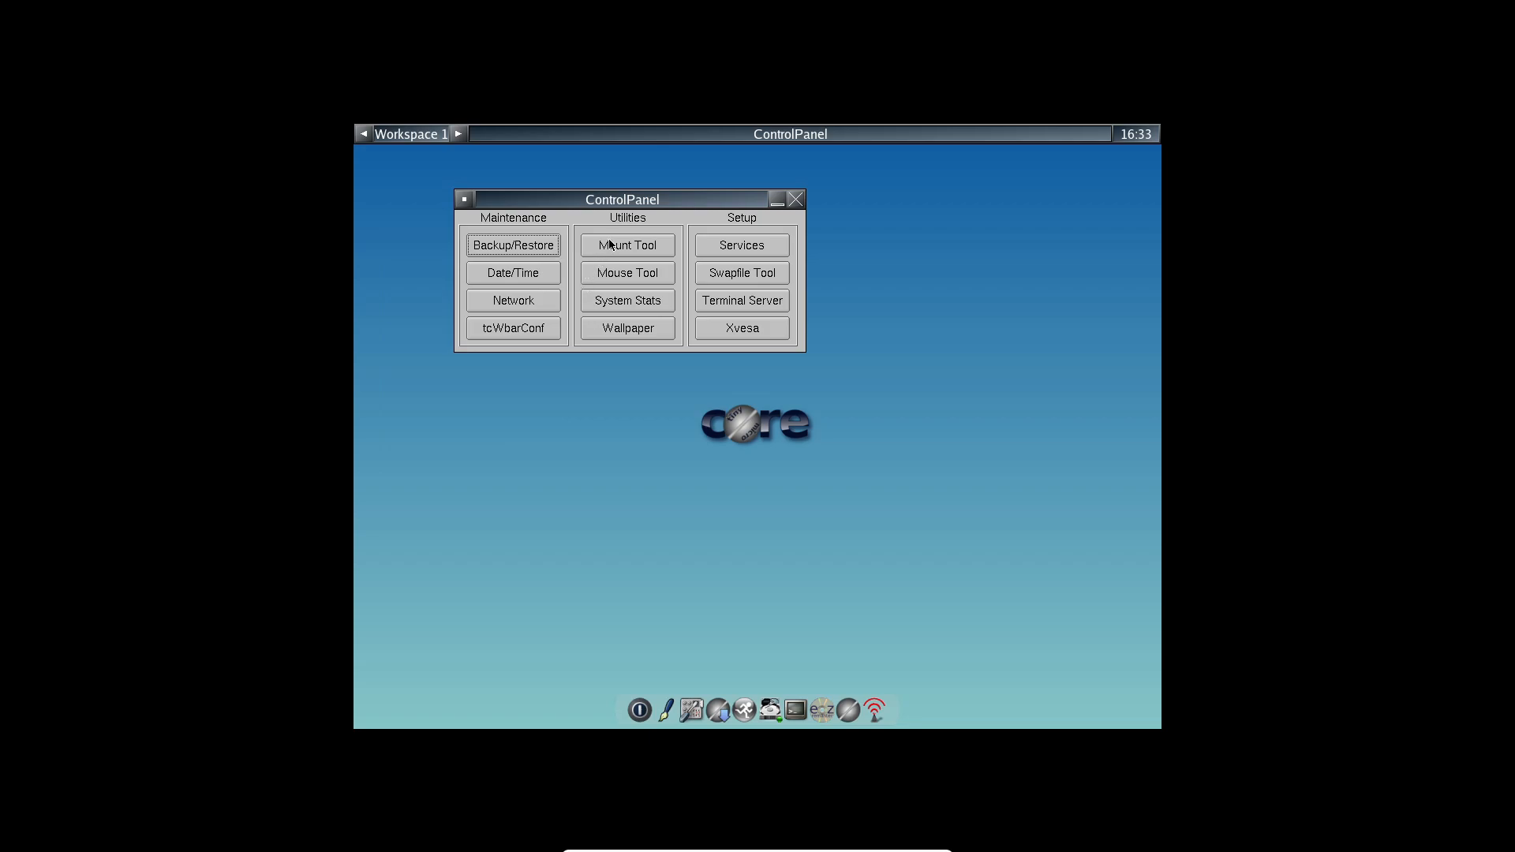
pyautogui.moveTo(578, 216)
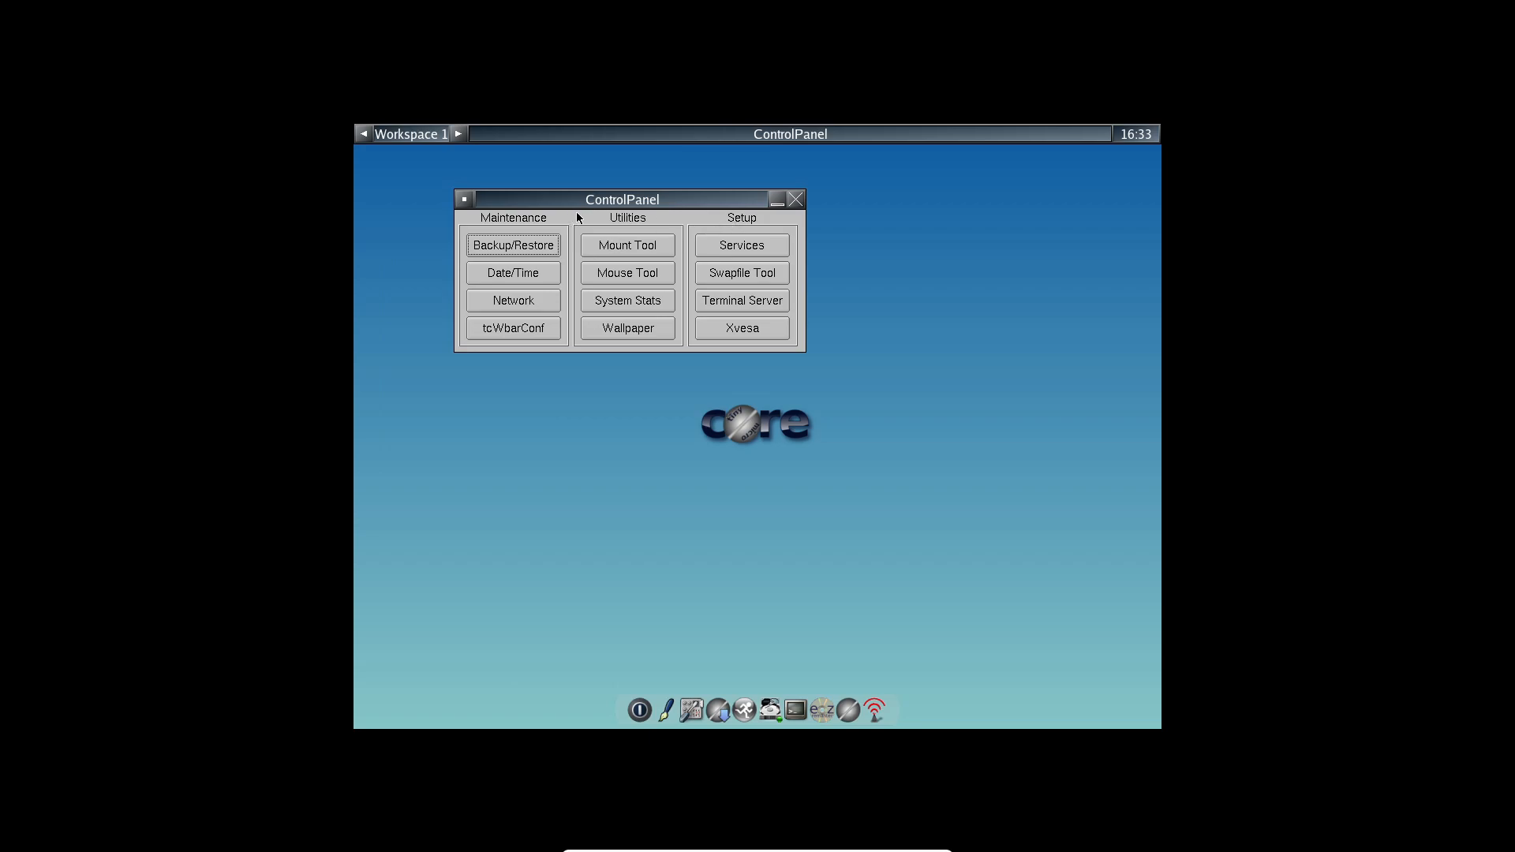
pyautogui.moveTo(704, 328)
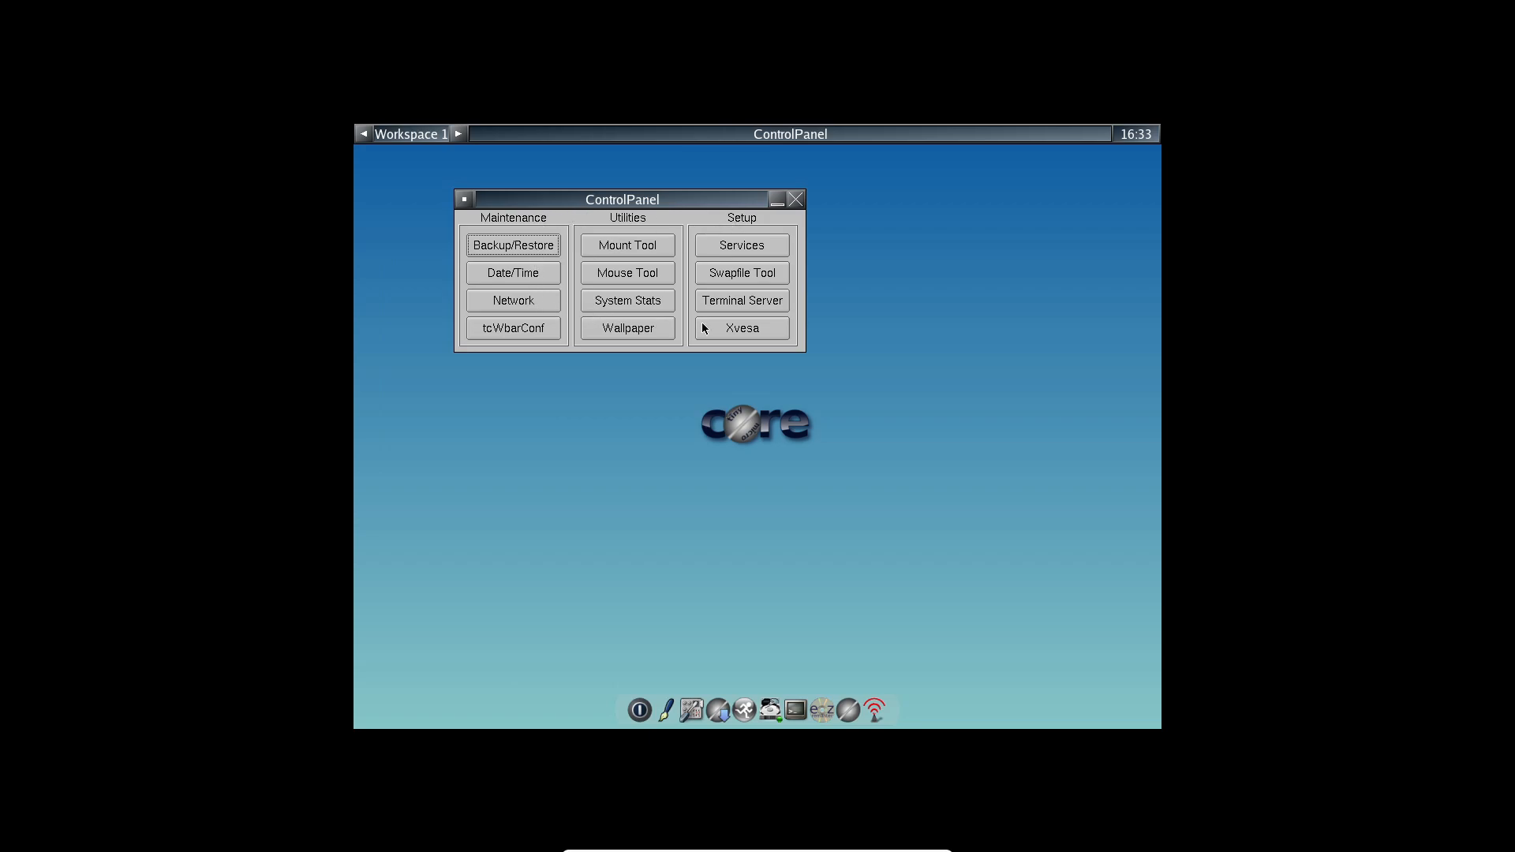
pyautogui.moveTo(613, 287)
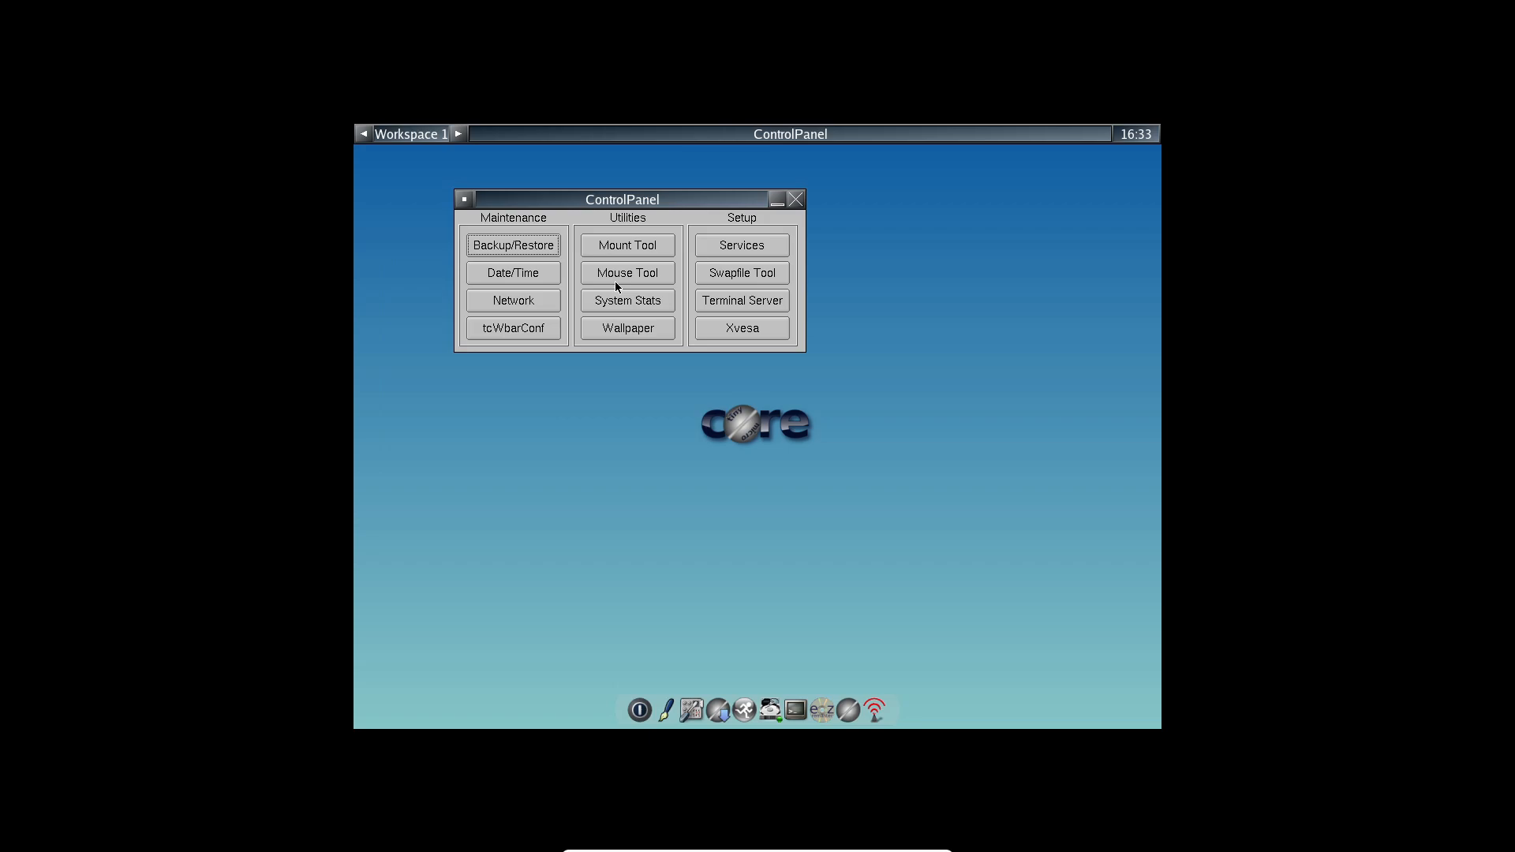
pyautogui.click(627, 300)
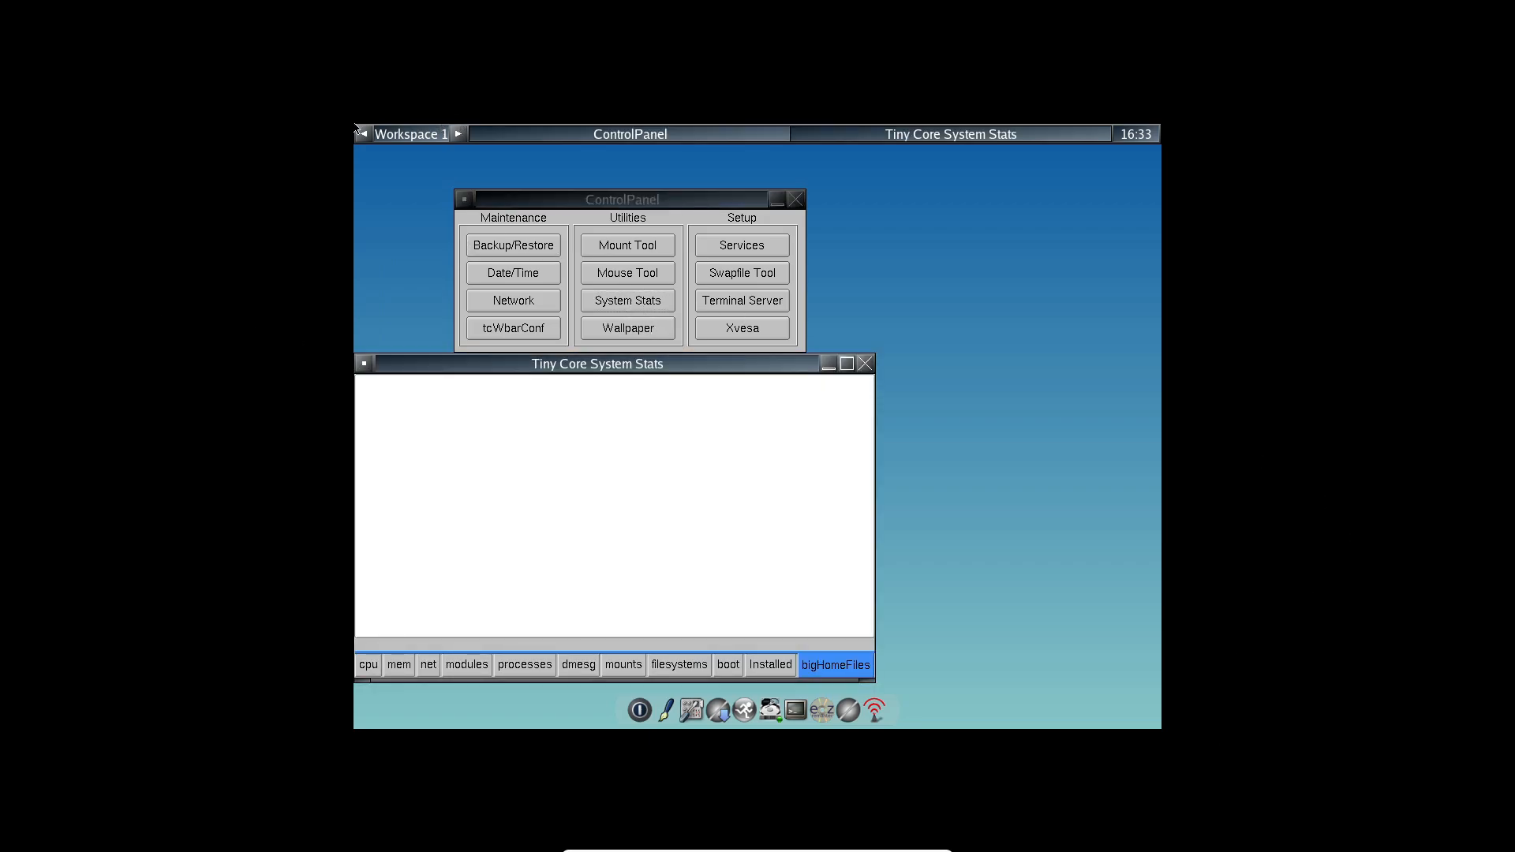
pyautogui.click(864, 362)
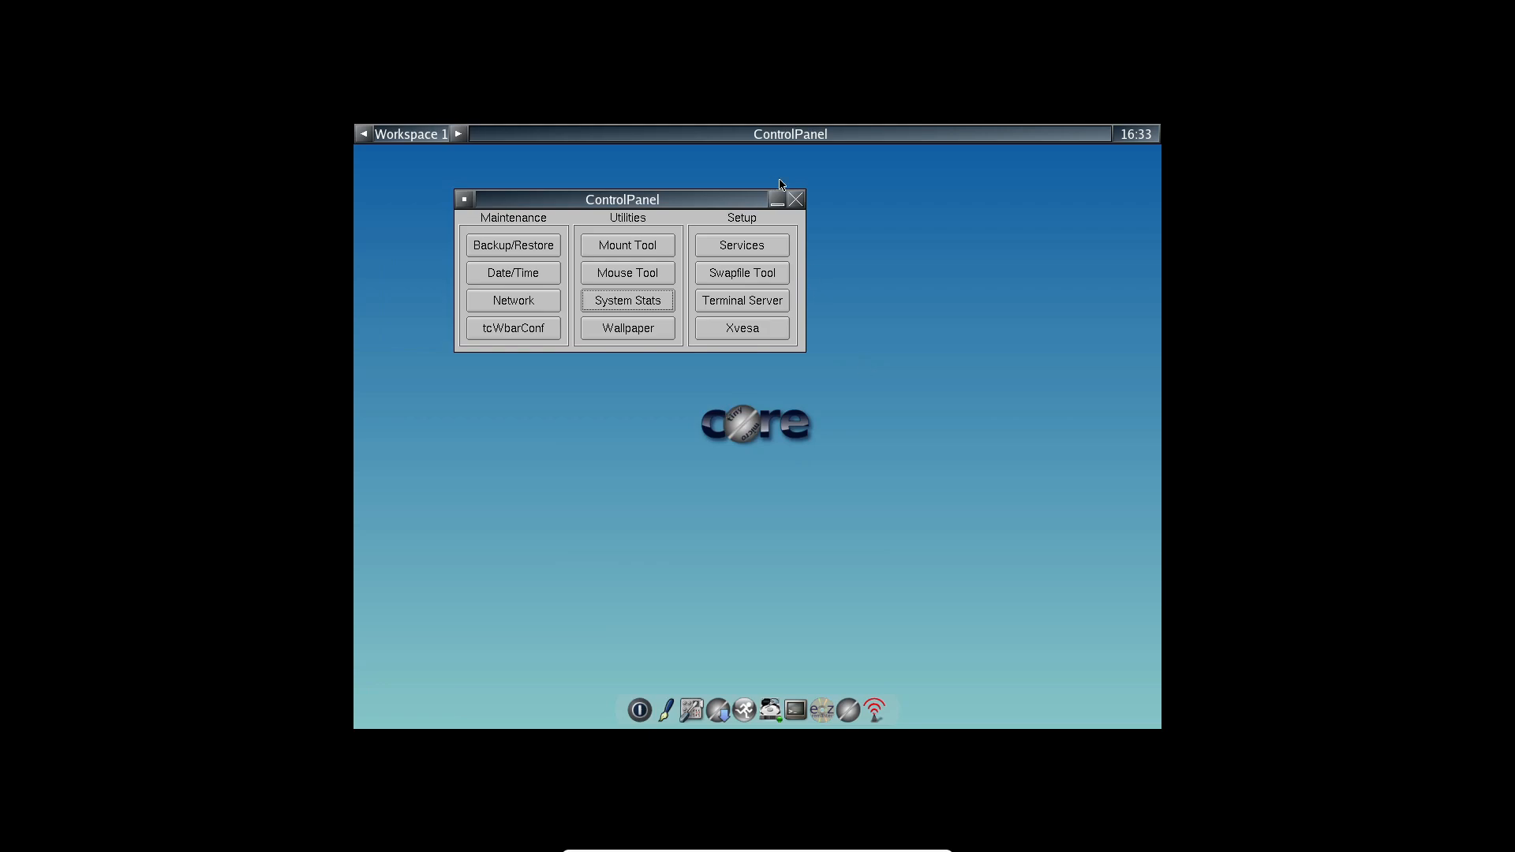
# Close the ControlPanel window, leaving the bare desktop
pyautogui.rightClick(573, 347)
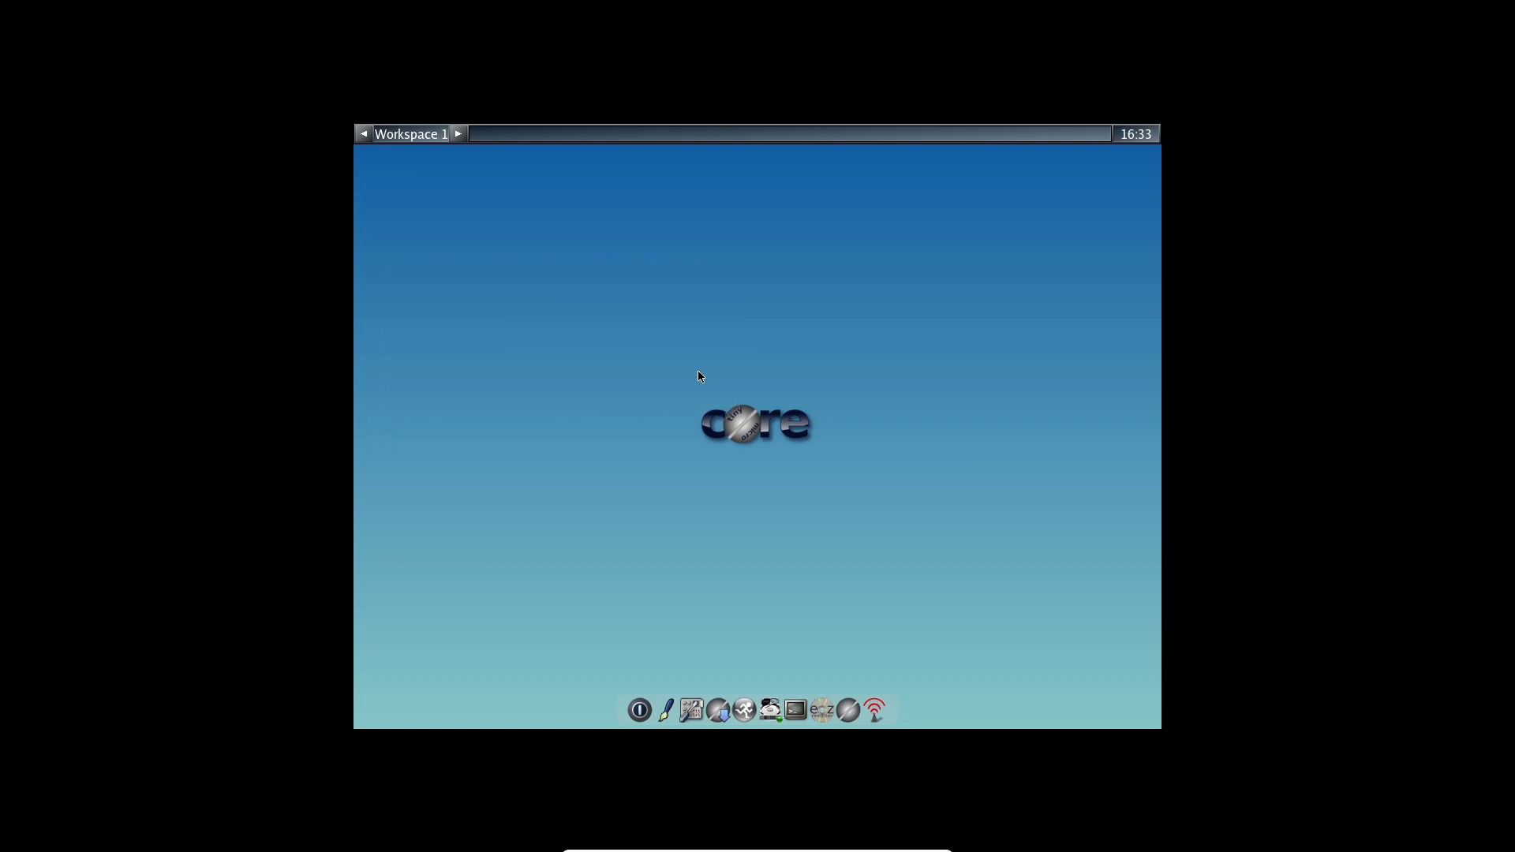
pyautogui.moveTo(695, 381)
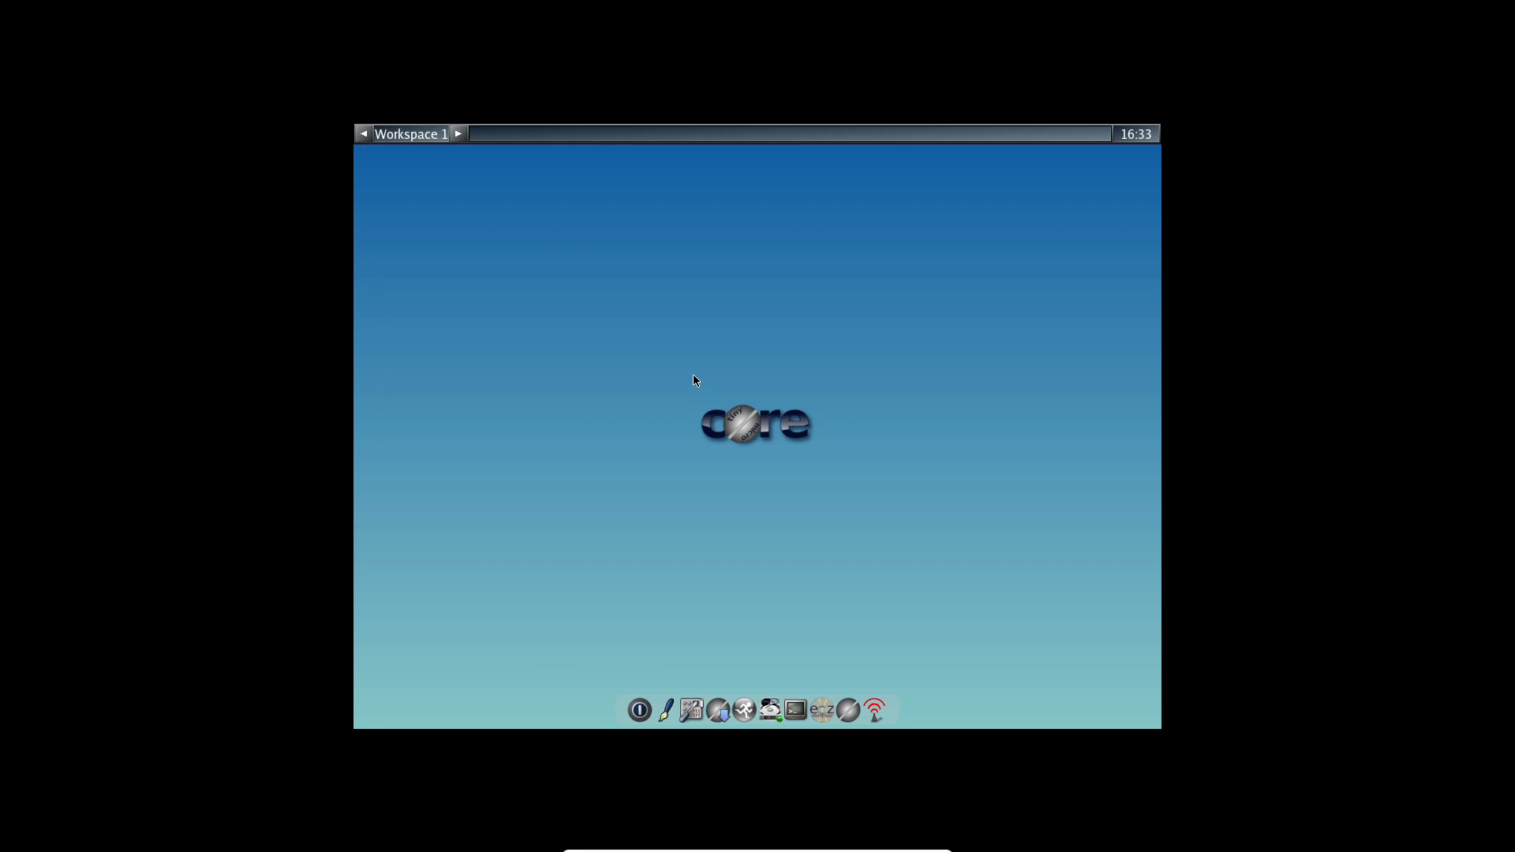
pyautogui.moveTo(1145, 141)
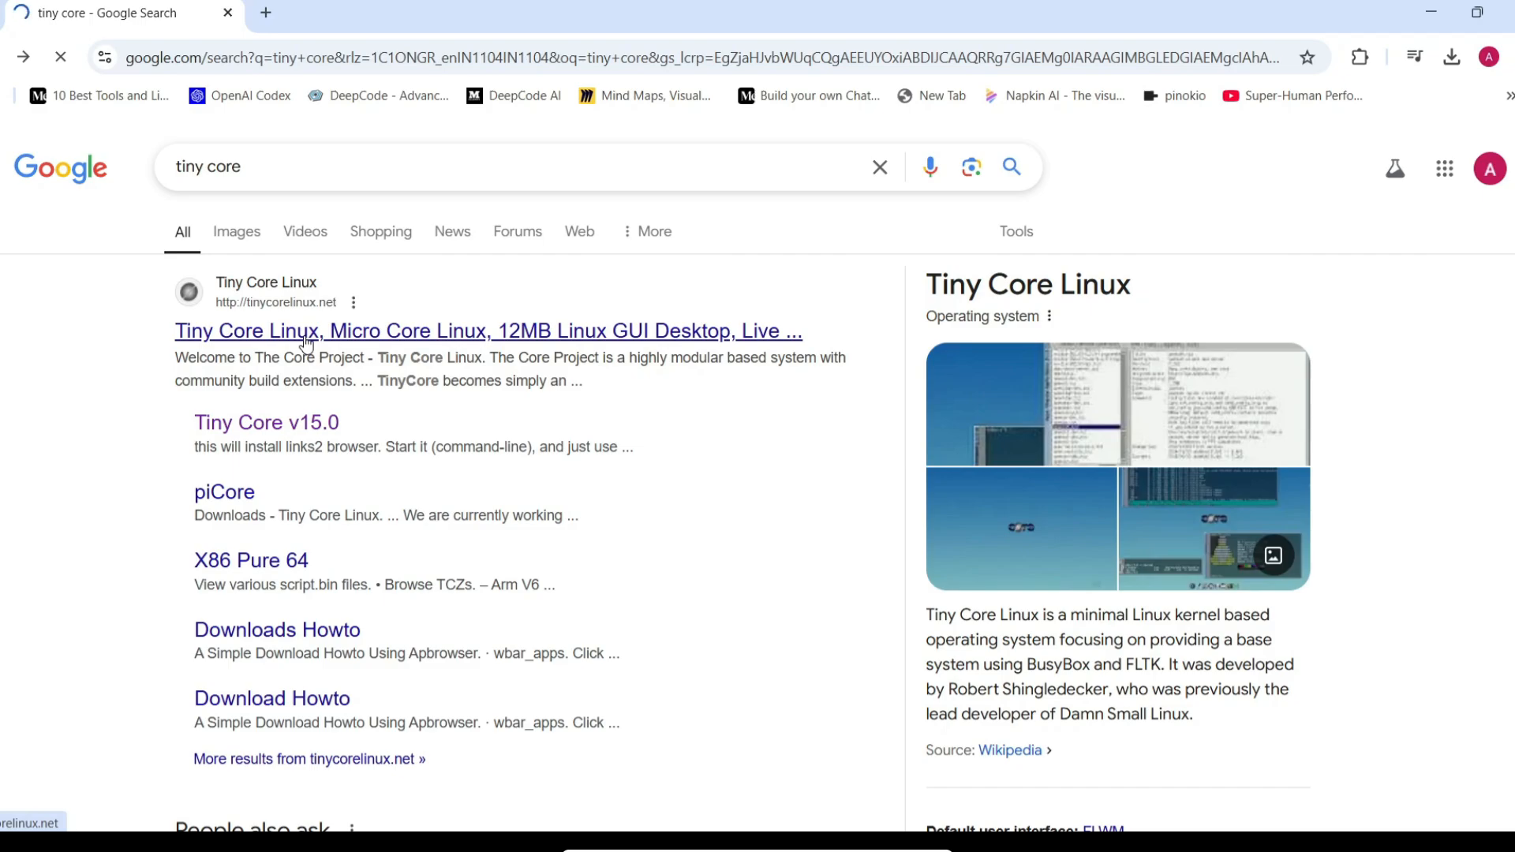
# Visit tinycorelinux.net from the search results and go to its Downloads page
pyautogui.click(487, 330)
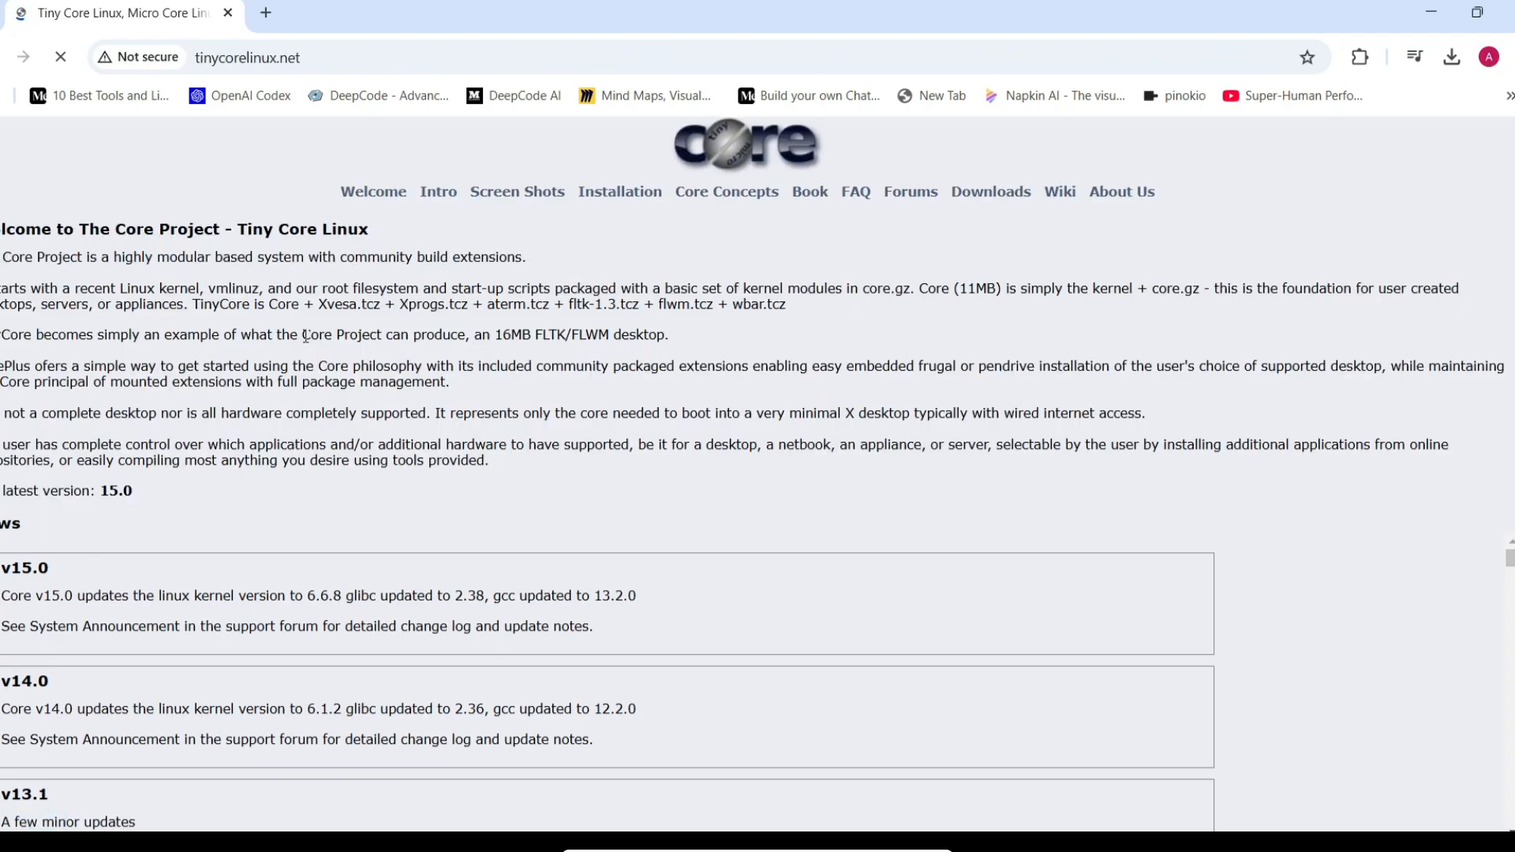
pyautogui.scroll(-3)
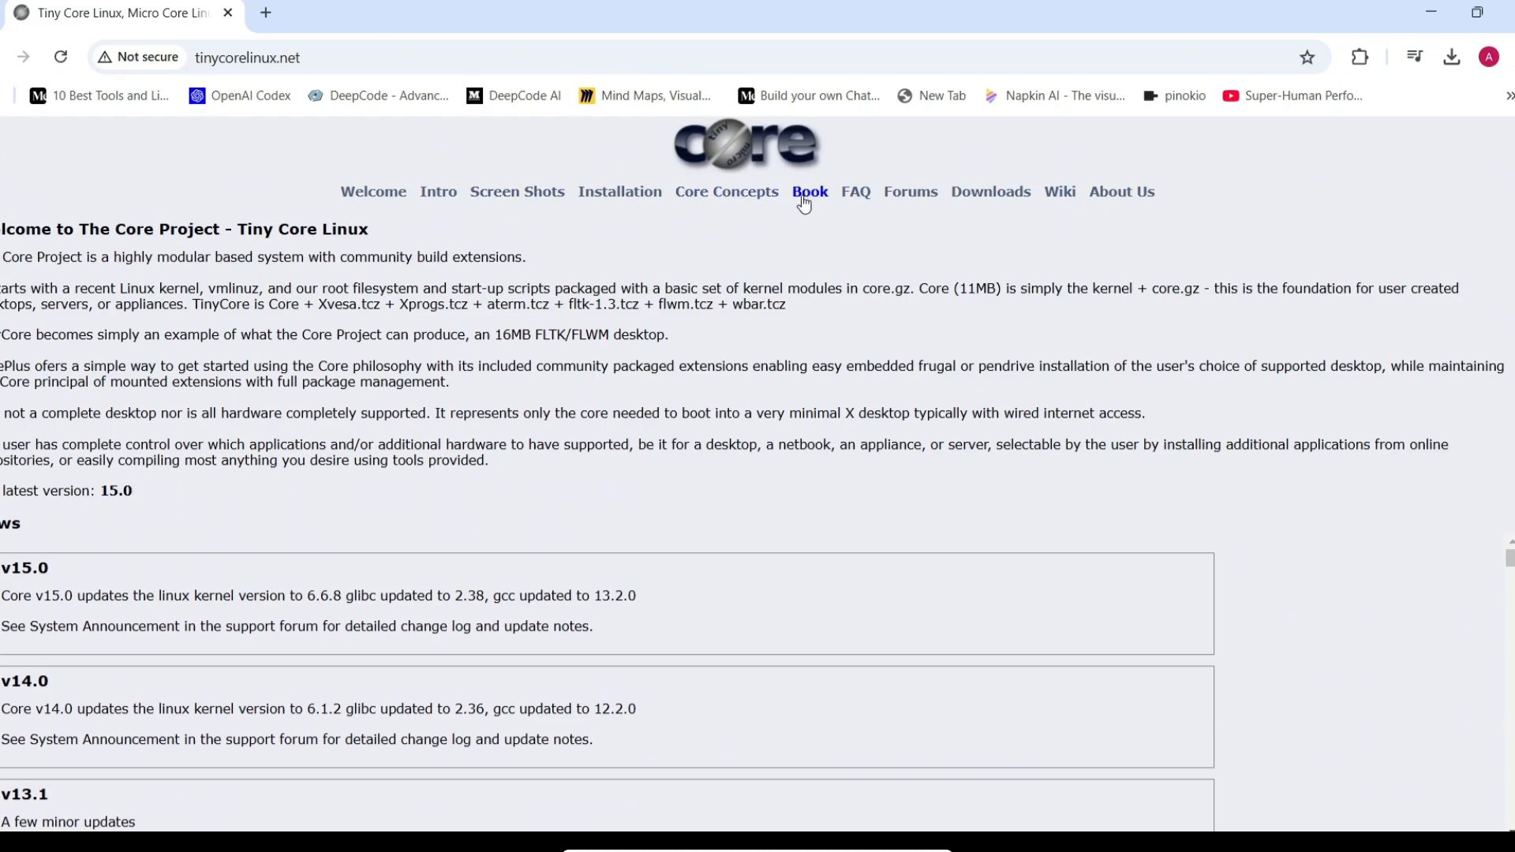
pyautogui.click(991, 191)
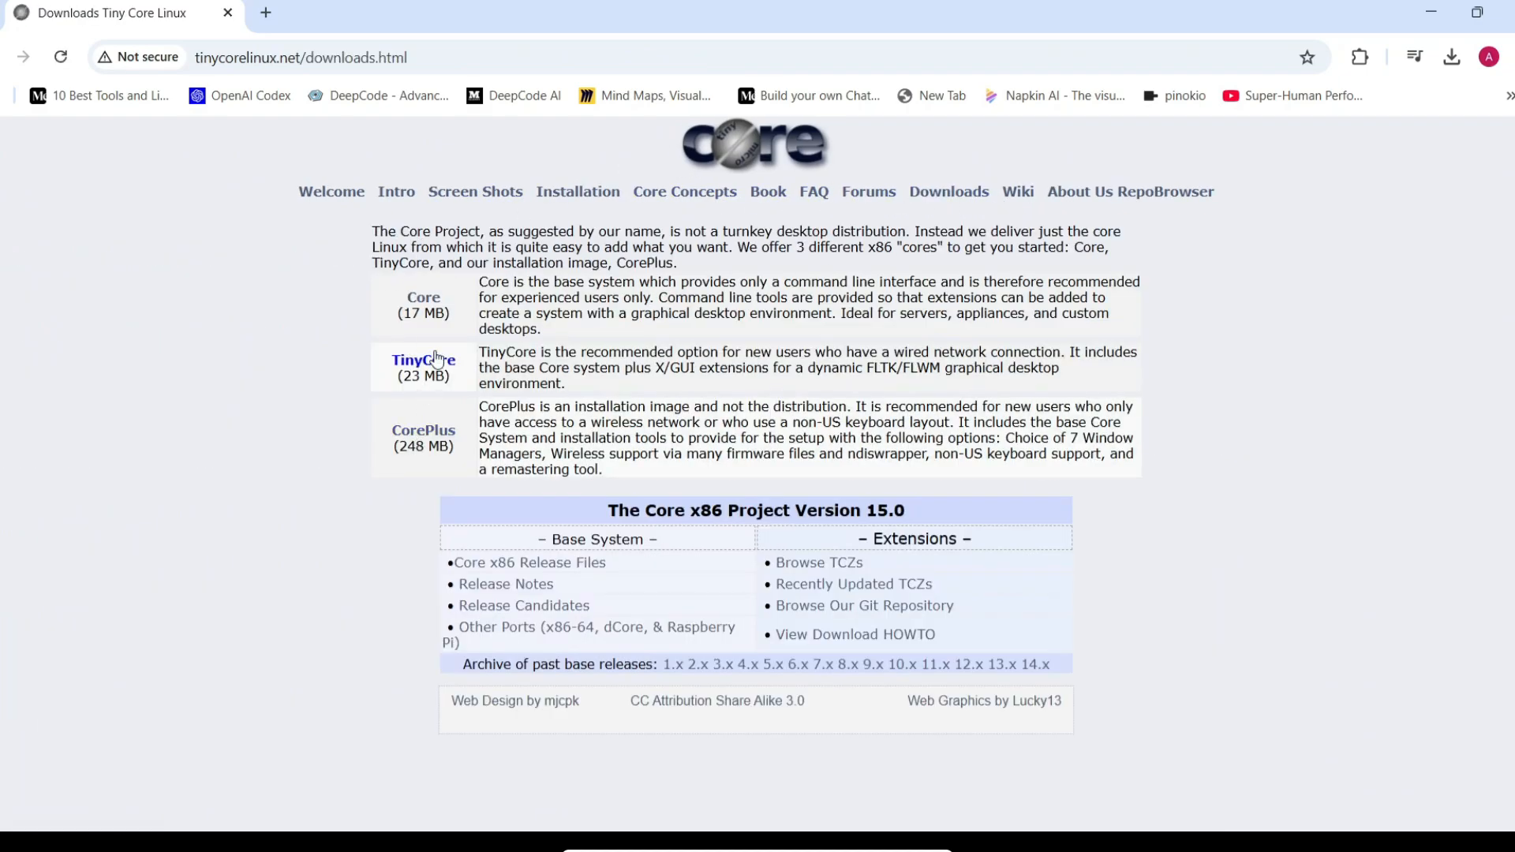
pyautogui.moveTo(658, 479)
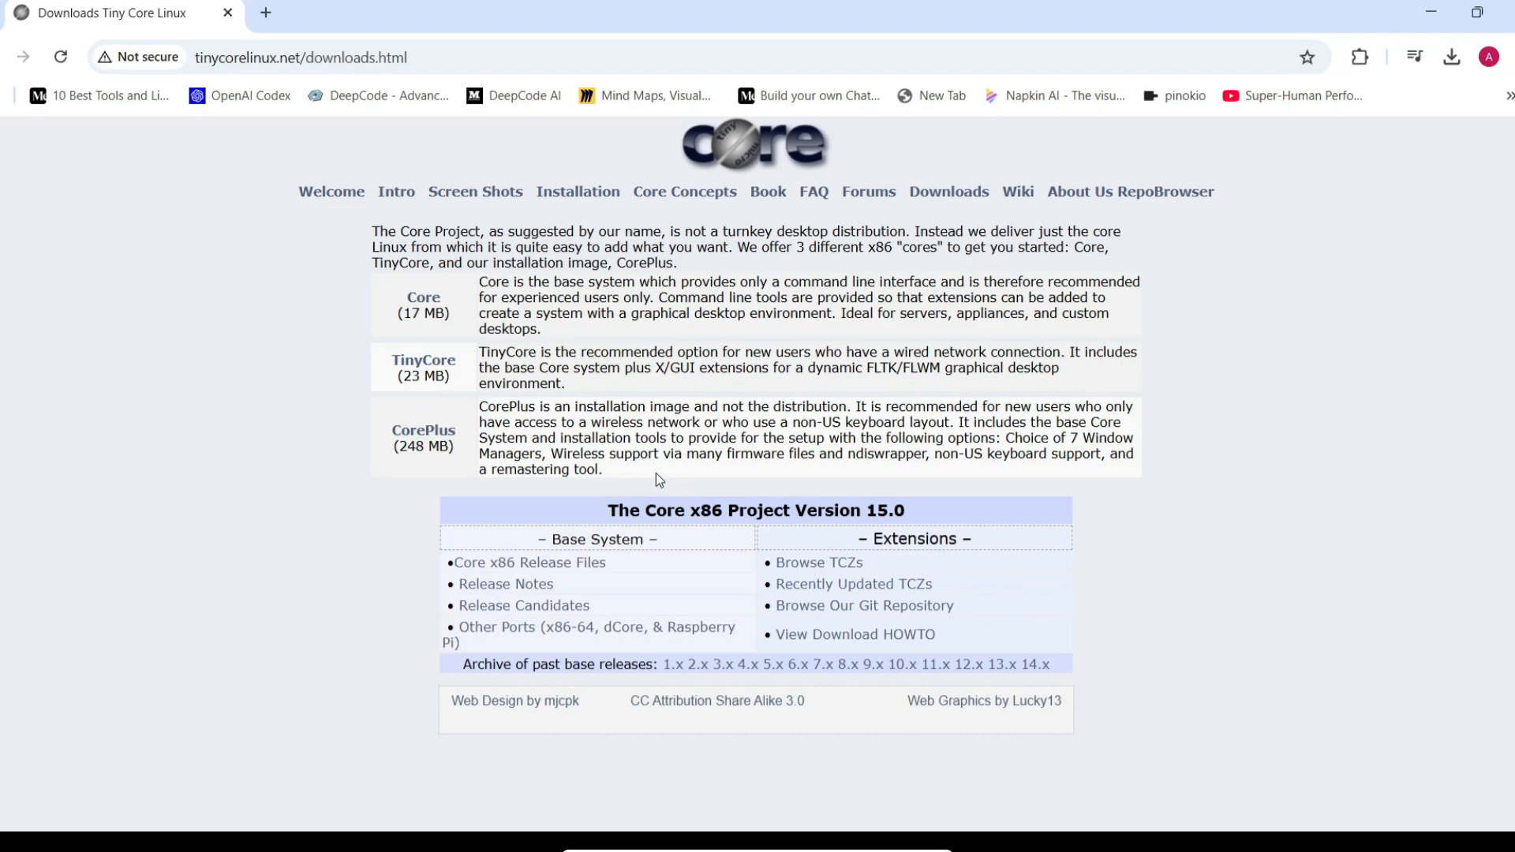
pyautogui.moveTo(422, 298)
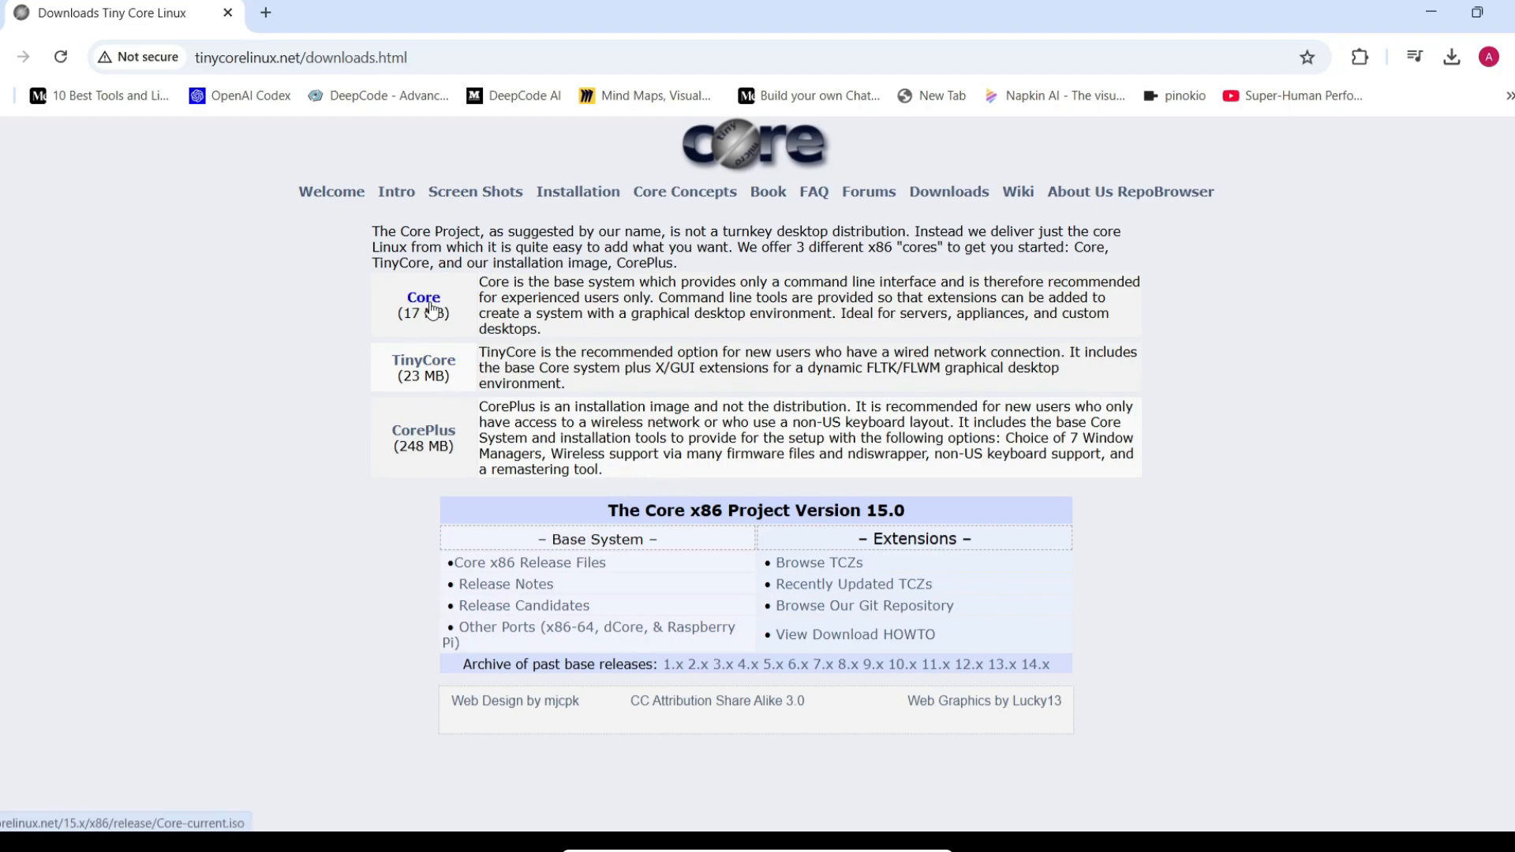
pyautogui.moveTo(257, 609)
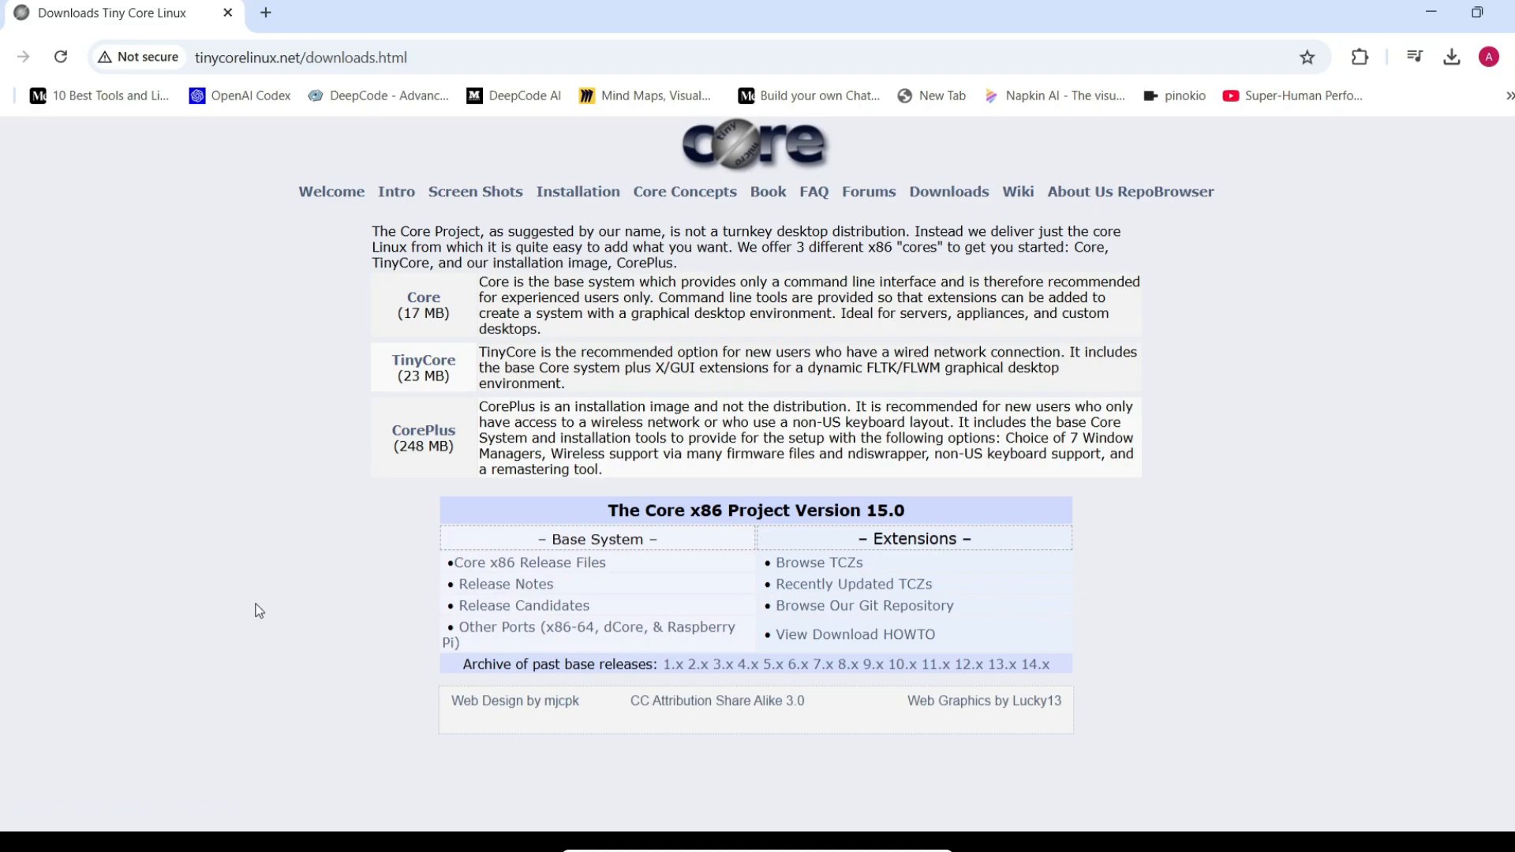
pyautogui.moveTo(175, 567)
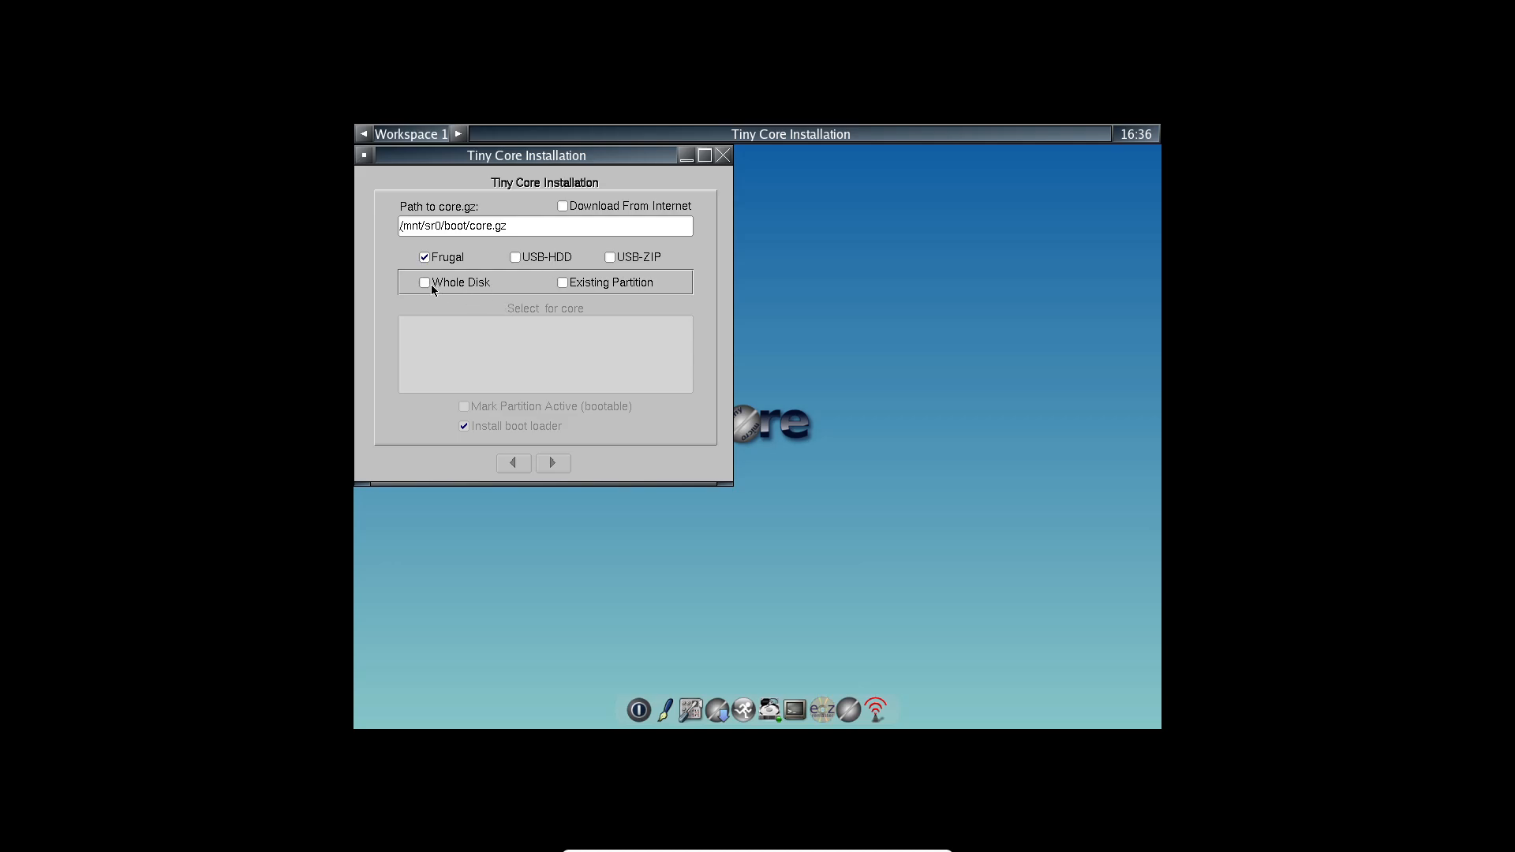
# Choose a frugal whole-disk install to sda and continue past the formatting and boot options
pyautogui.click(423, 282)
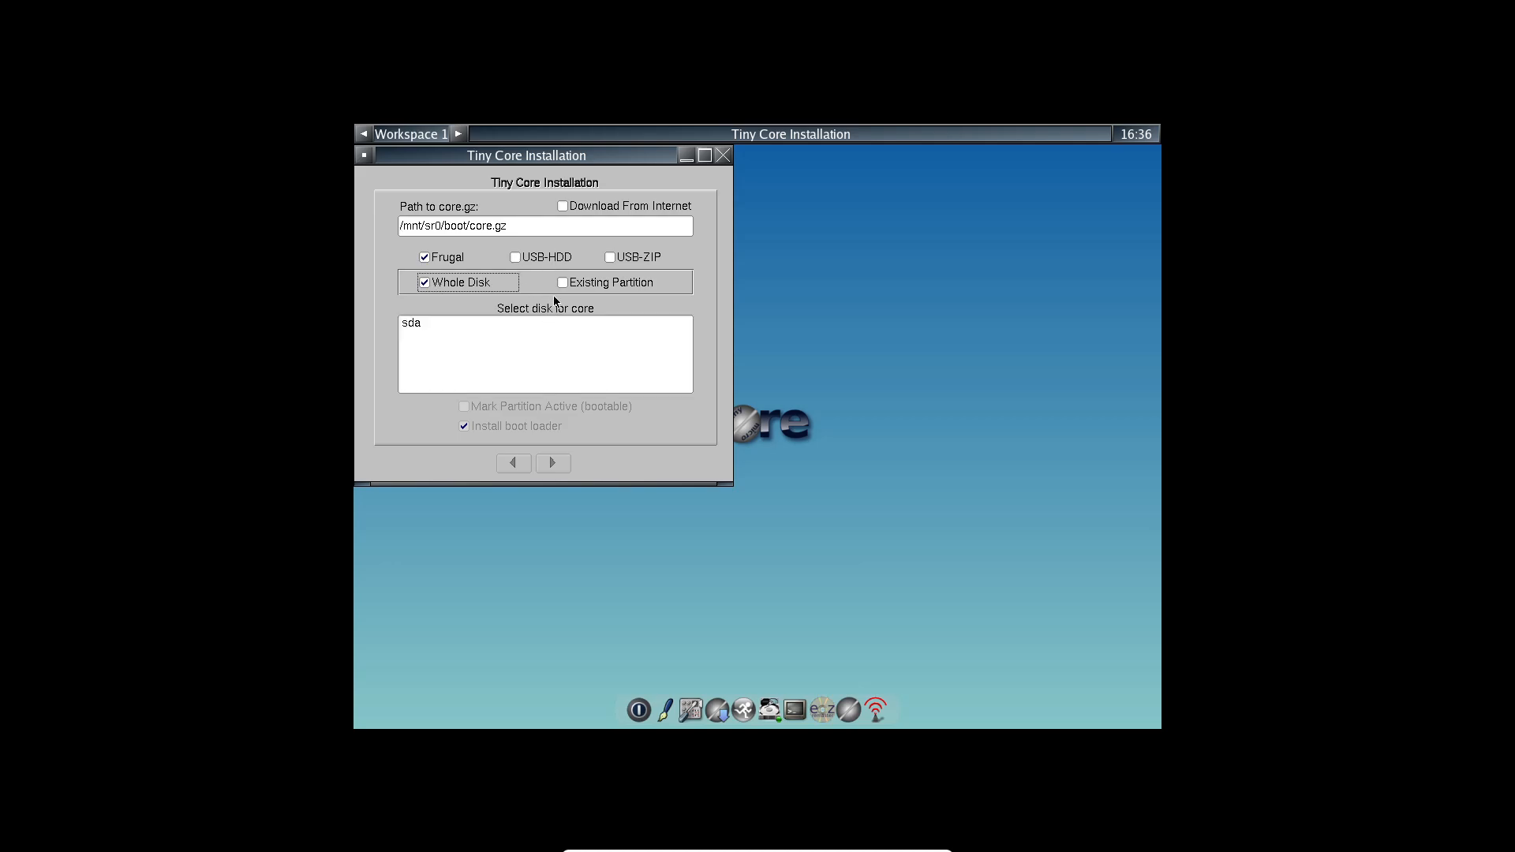
pyautogui.click(410, 322)
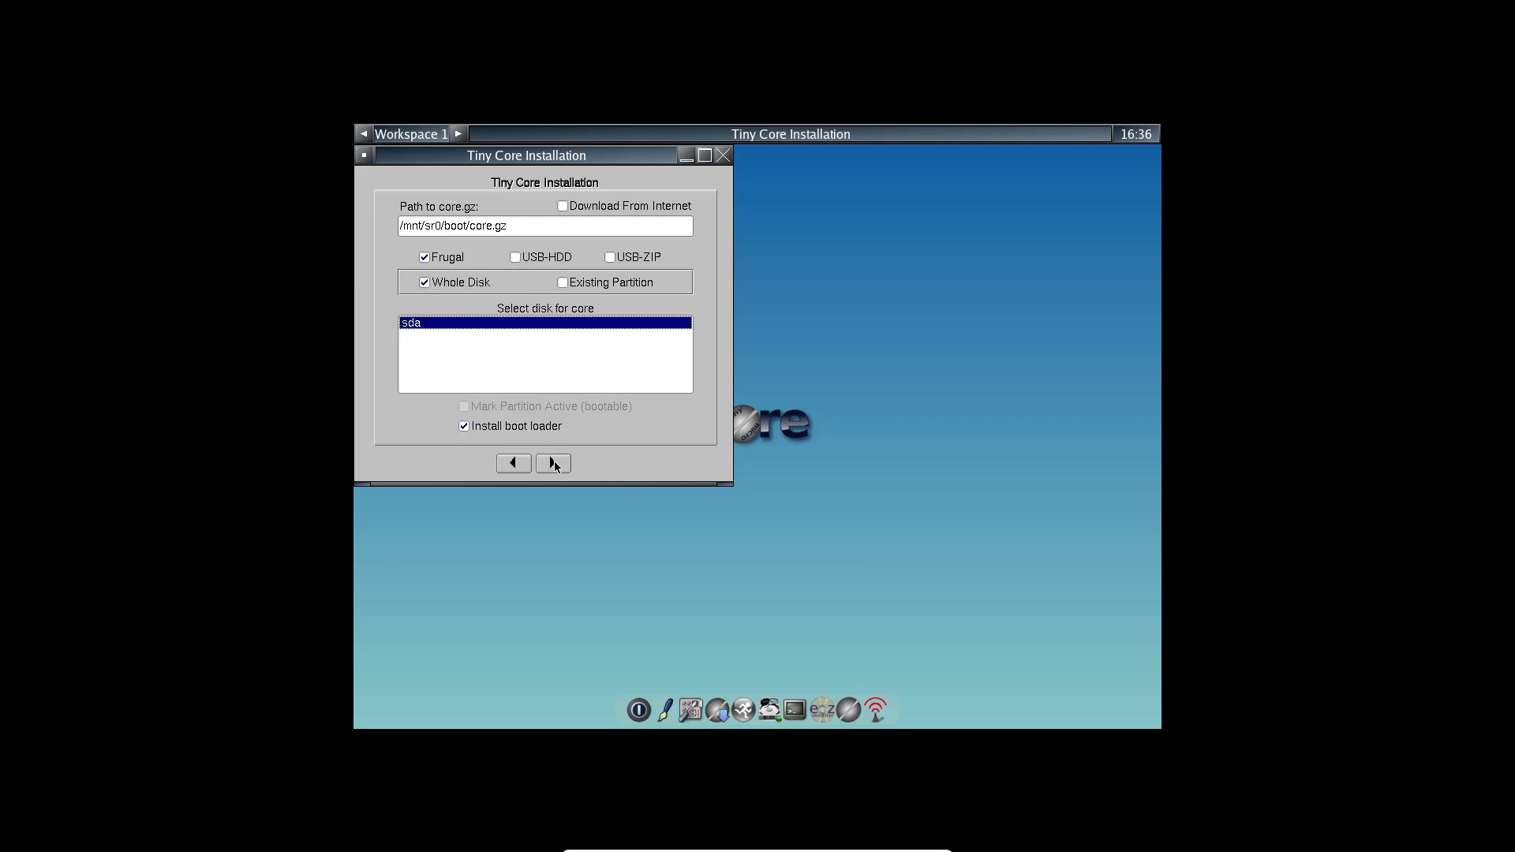
pyautogui.click(552, 464)
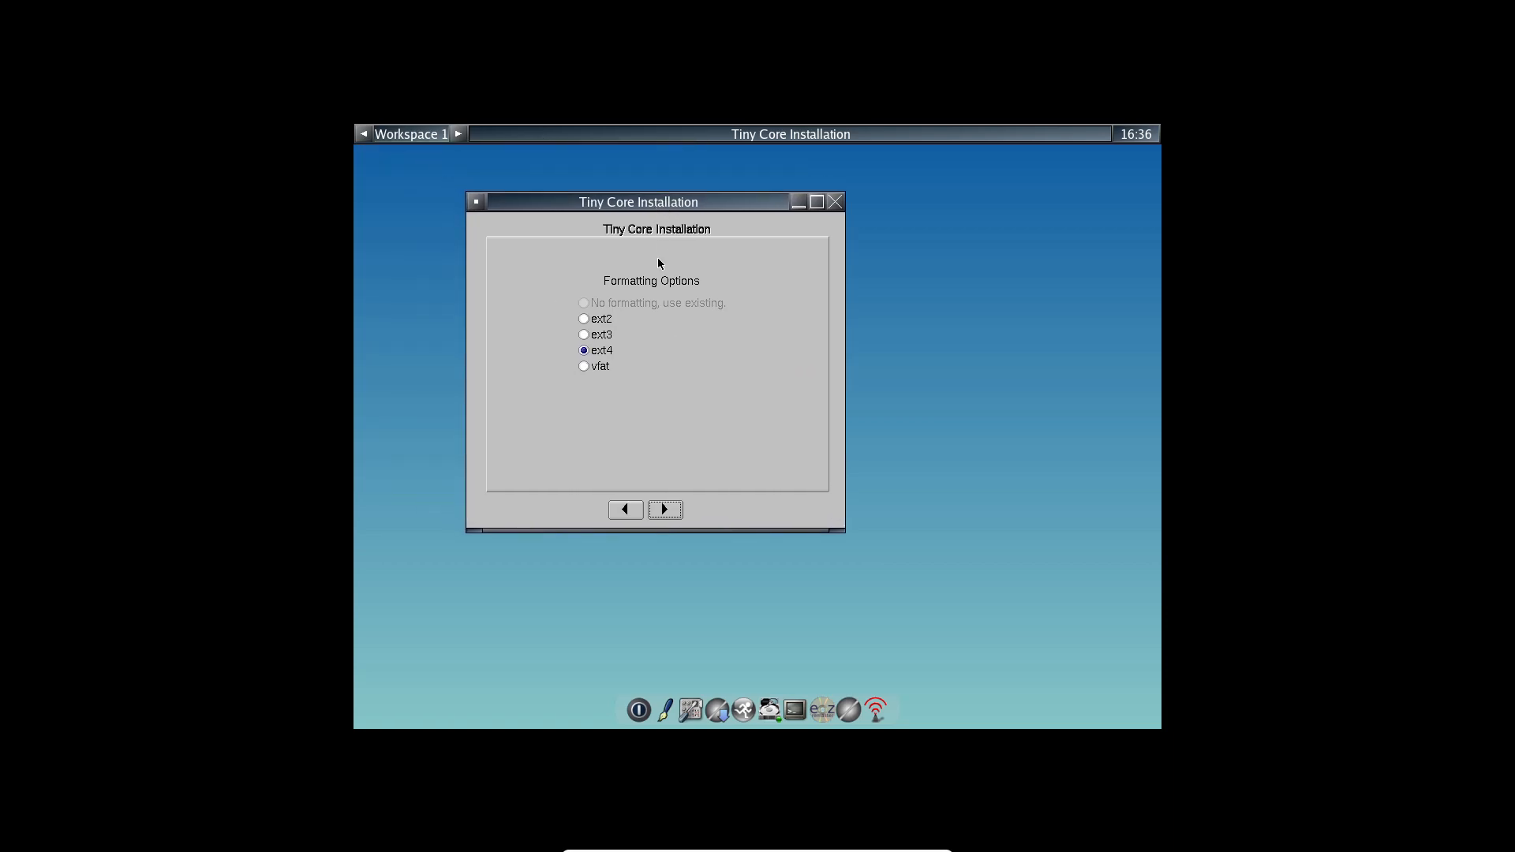
pyautogui.click(664, 510)
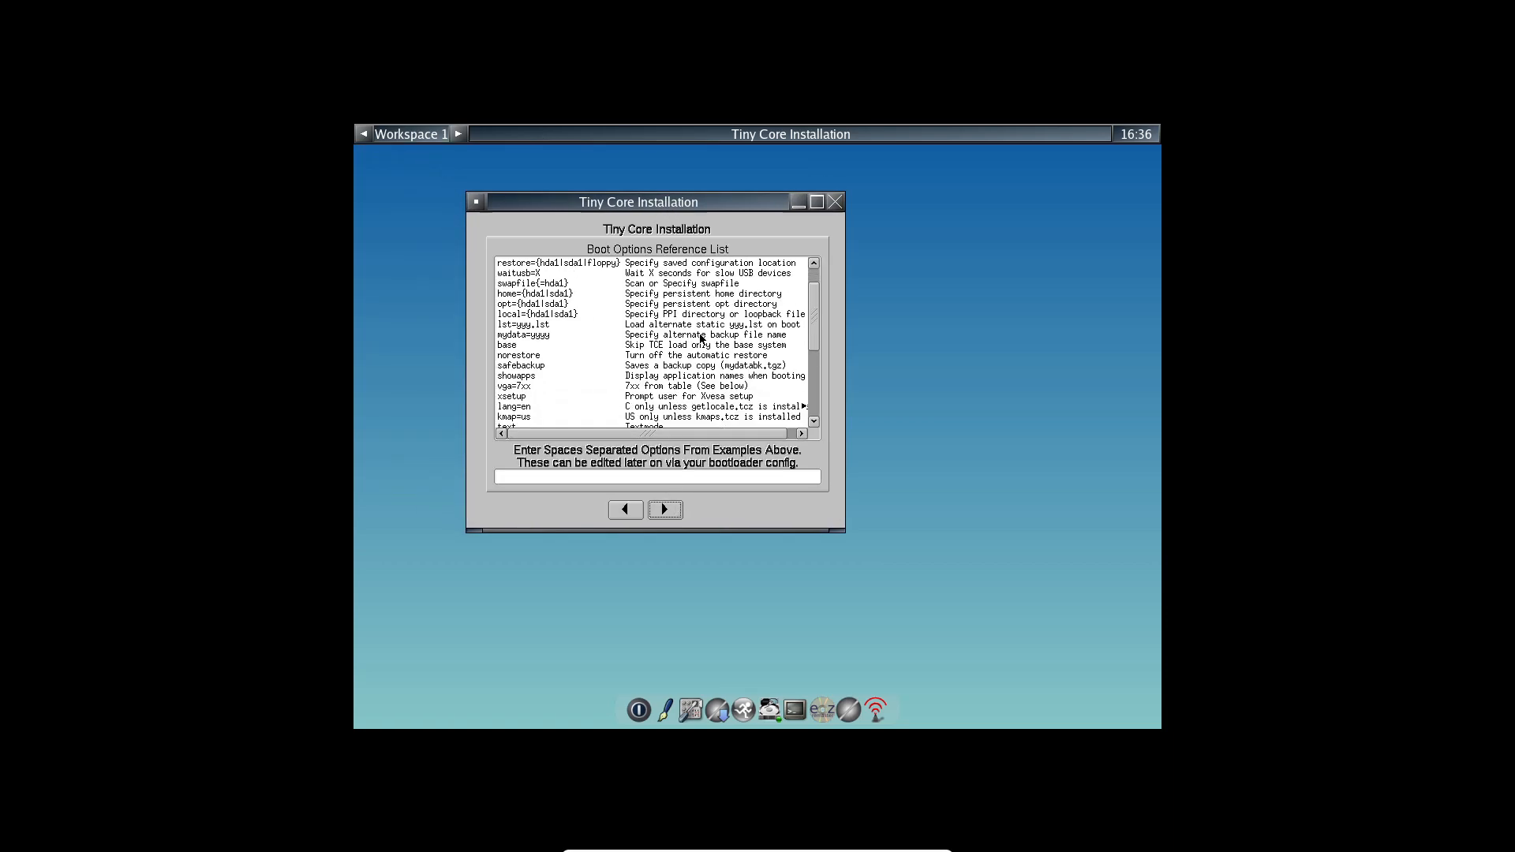
pyautogui.click(664, 510)
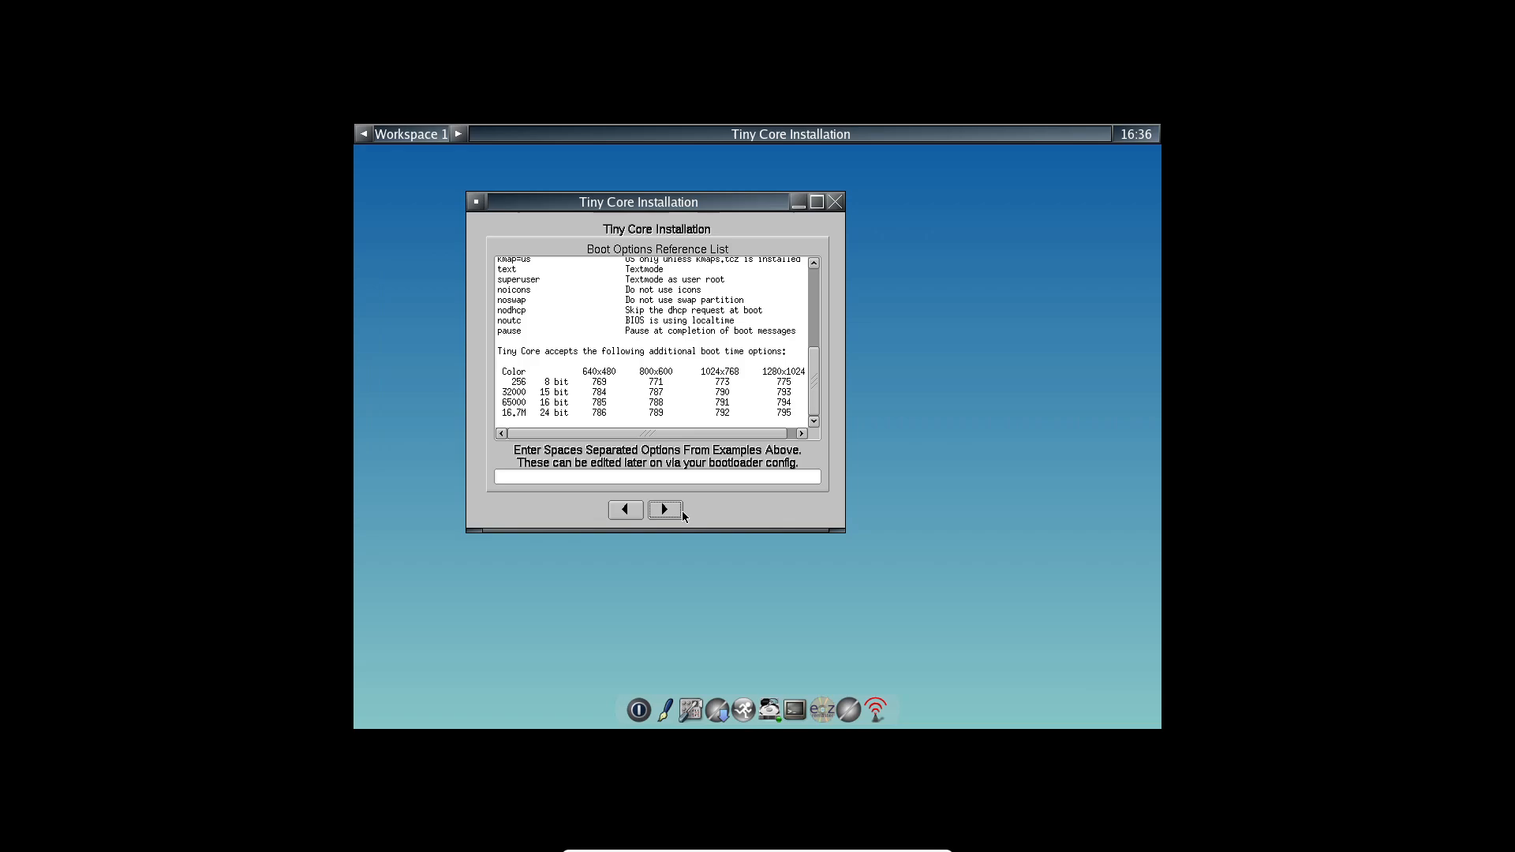
pyautogui.click(665, 510)
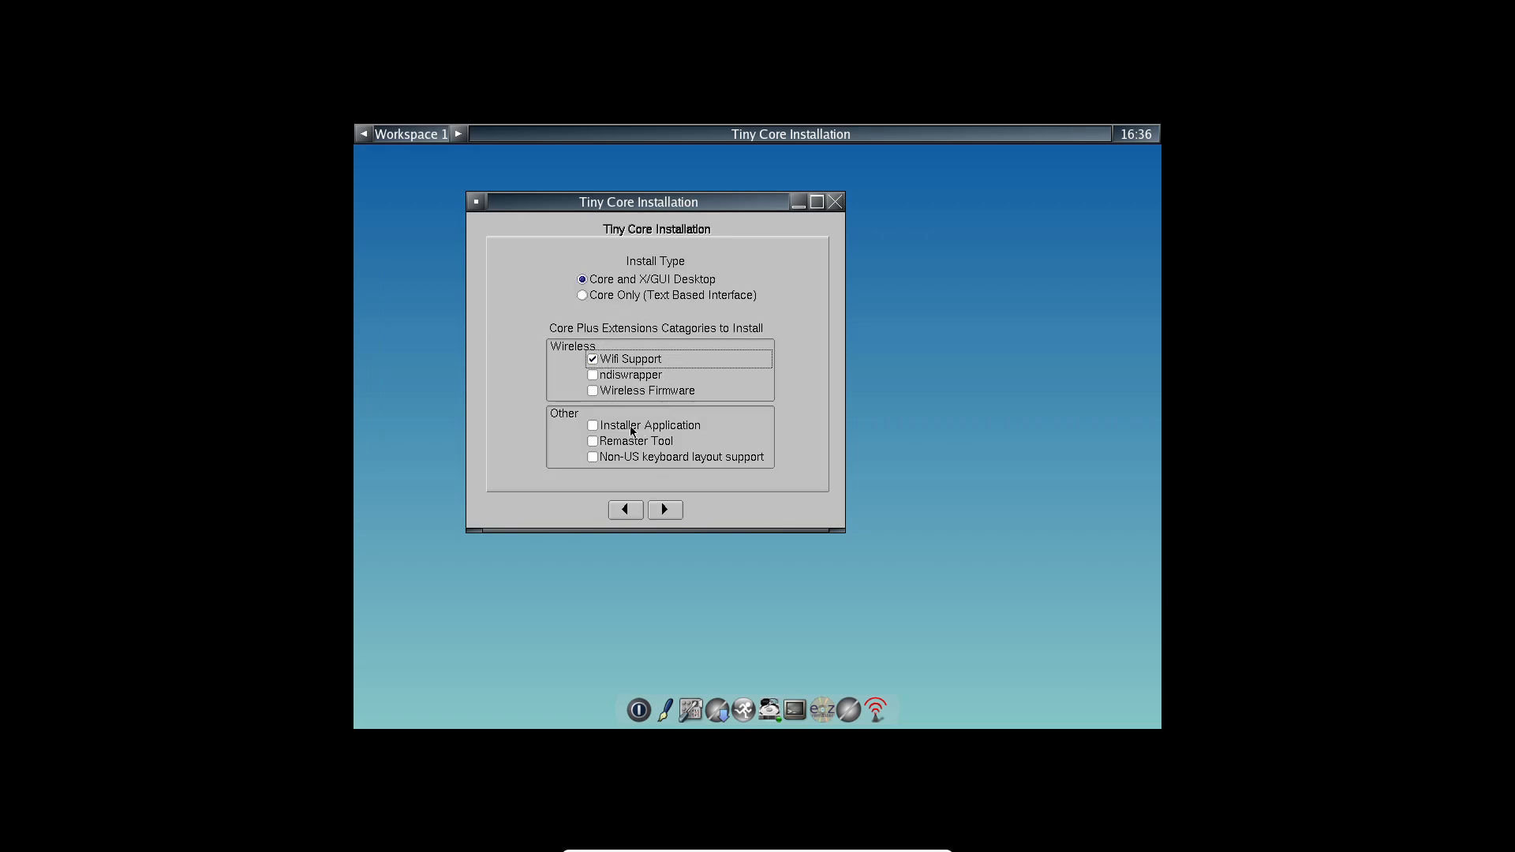
# Include the Installer Application and proceed to the installer's Review page
pyautogui.click(593, 424)
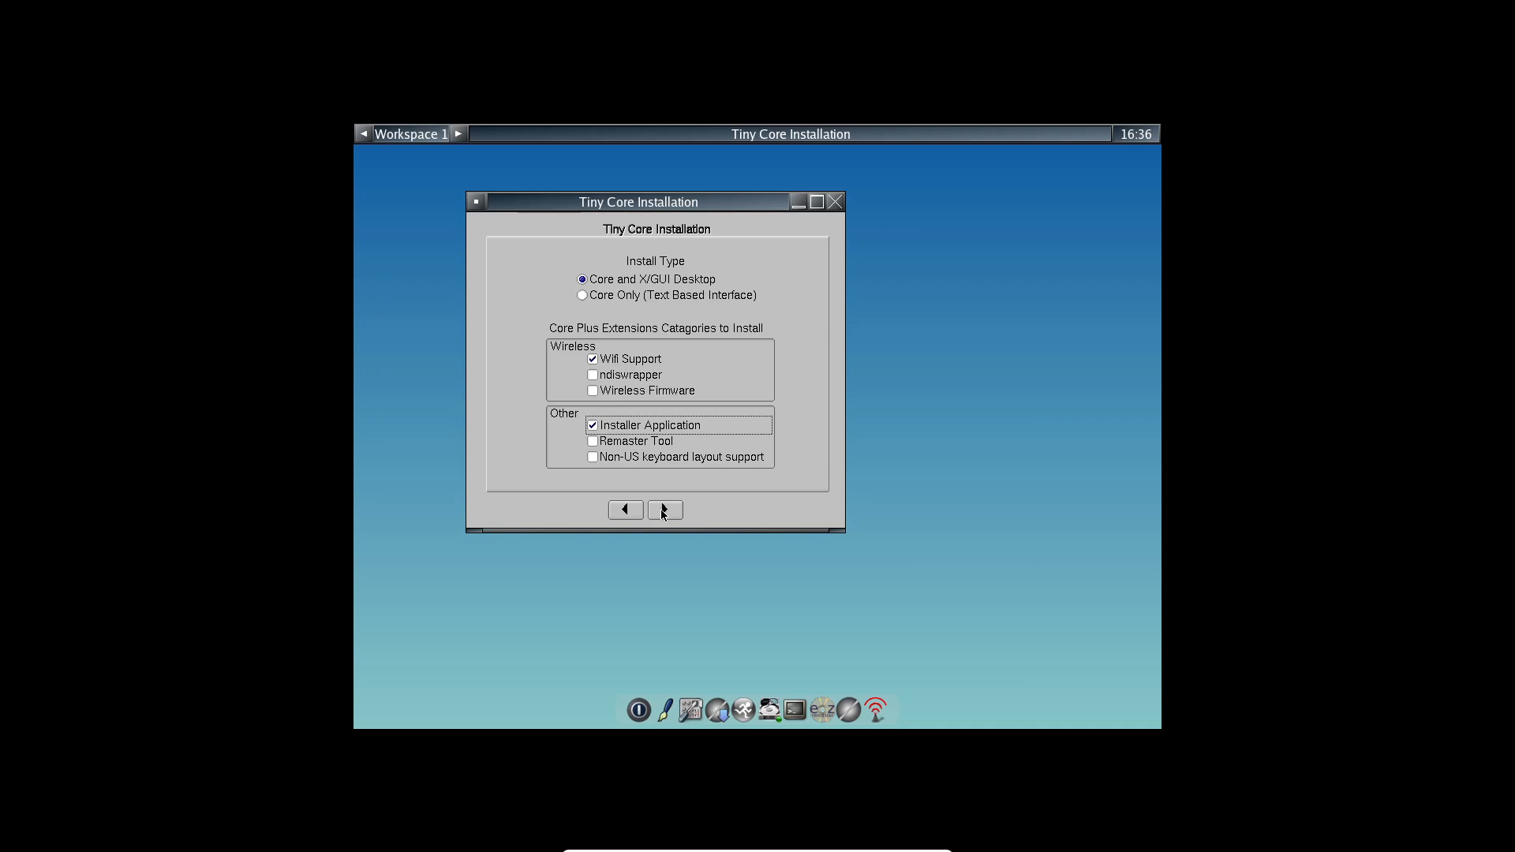
pyautogui.click(664, 509)
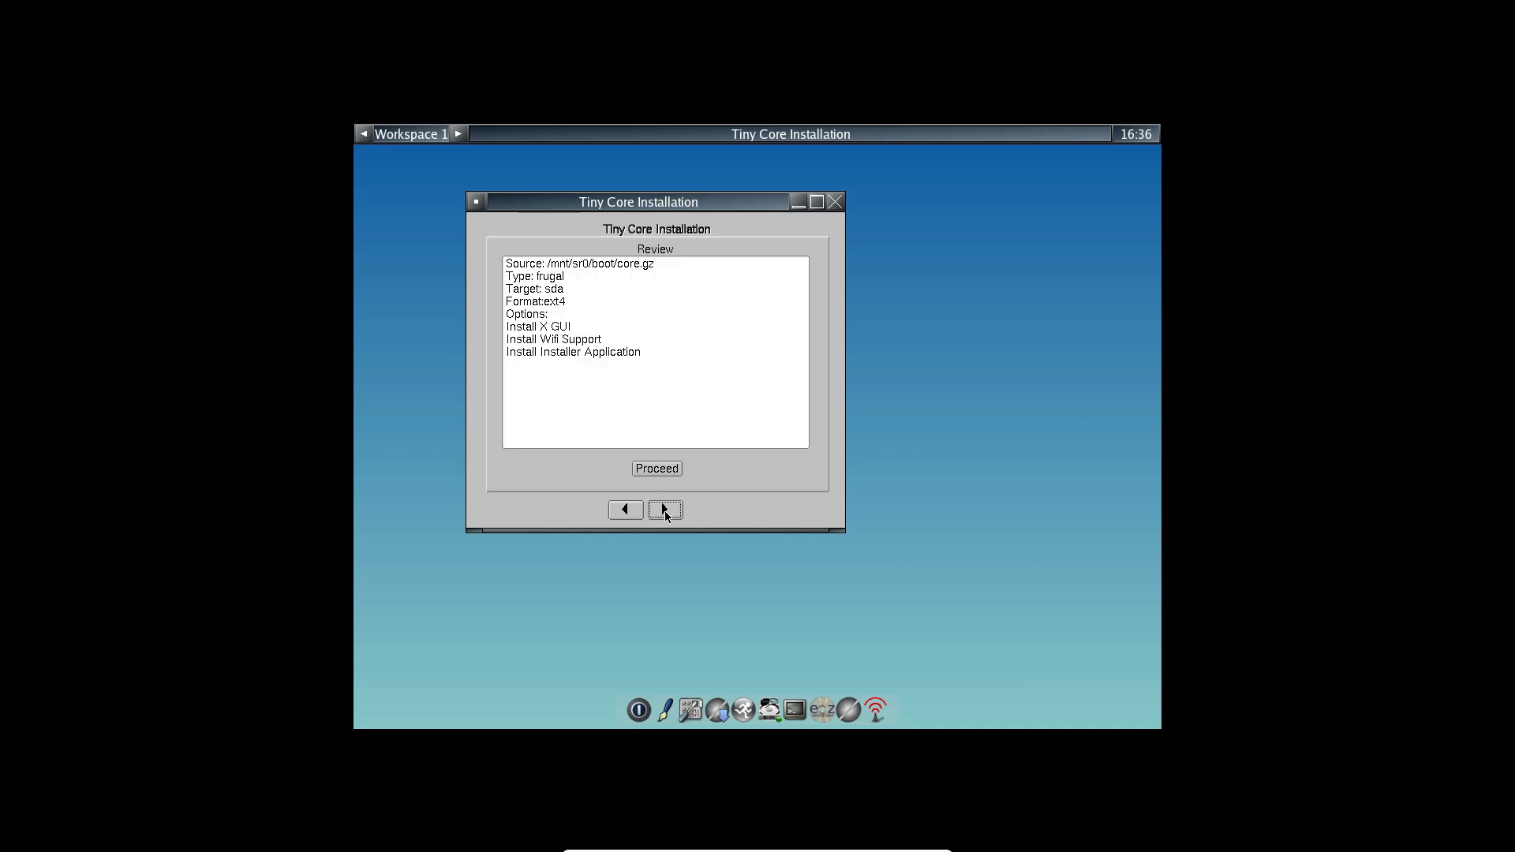
pyautogui.click(656, 469)
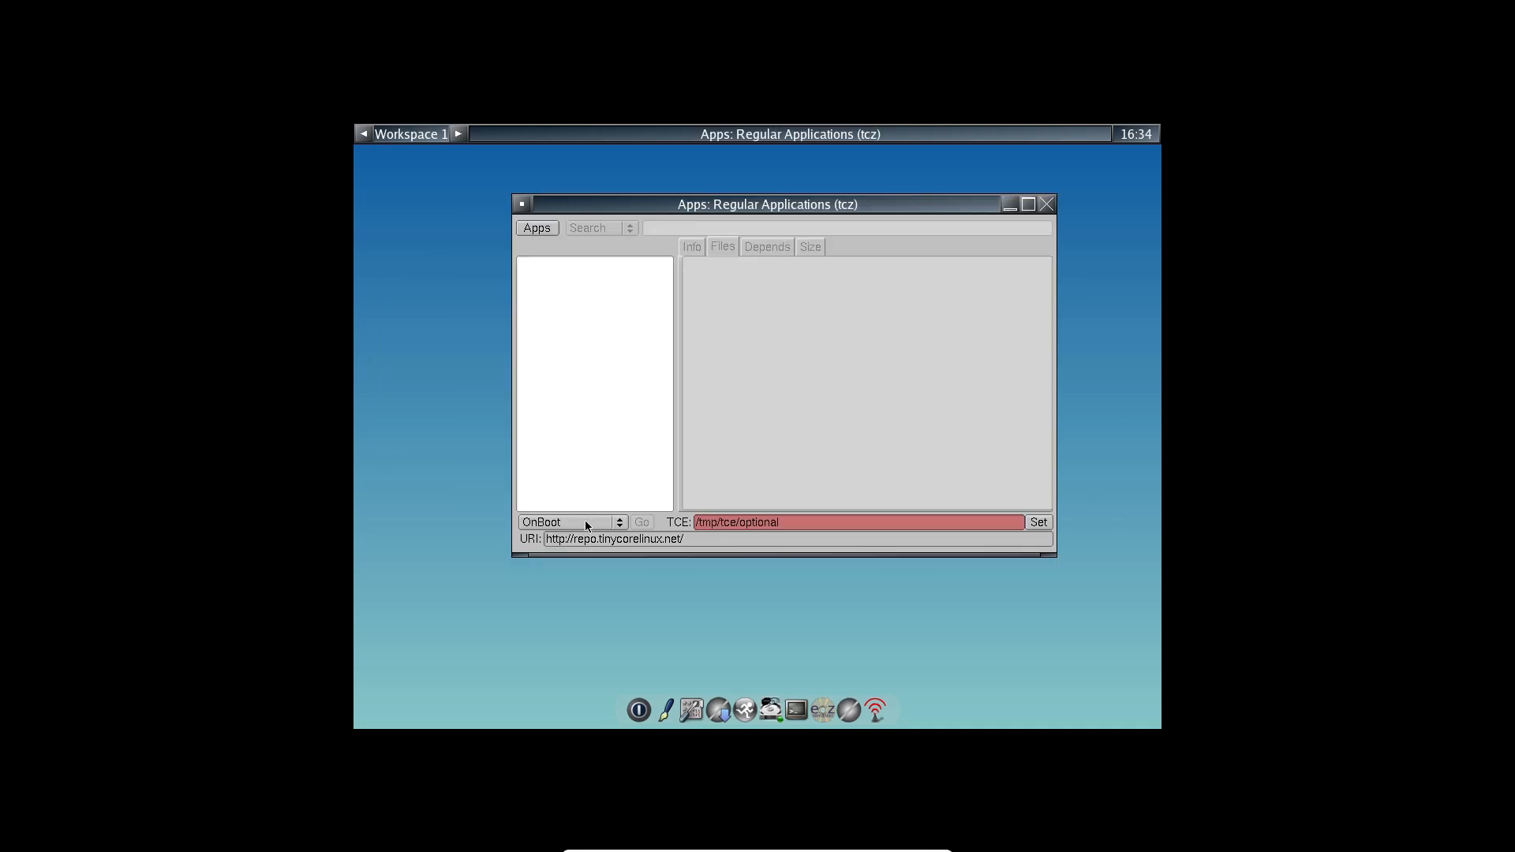
# Keep extensions loading OnBoot and browse the Cloud (Remote) repository in Apps
pyautogui.click(568, 523)
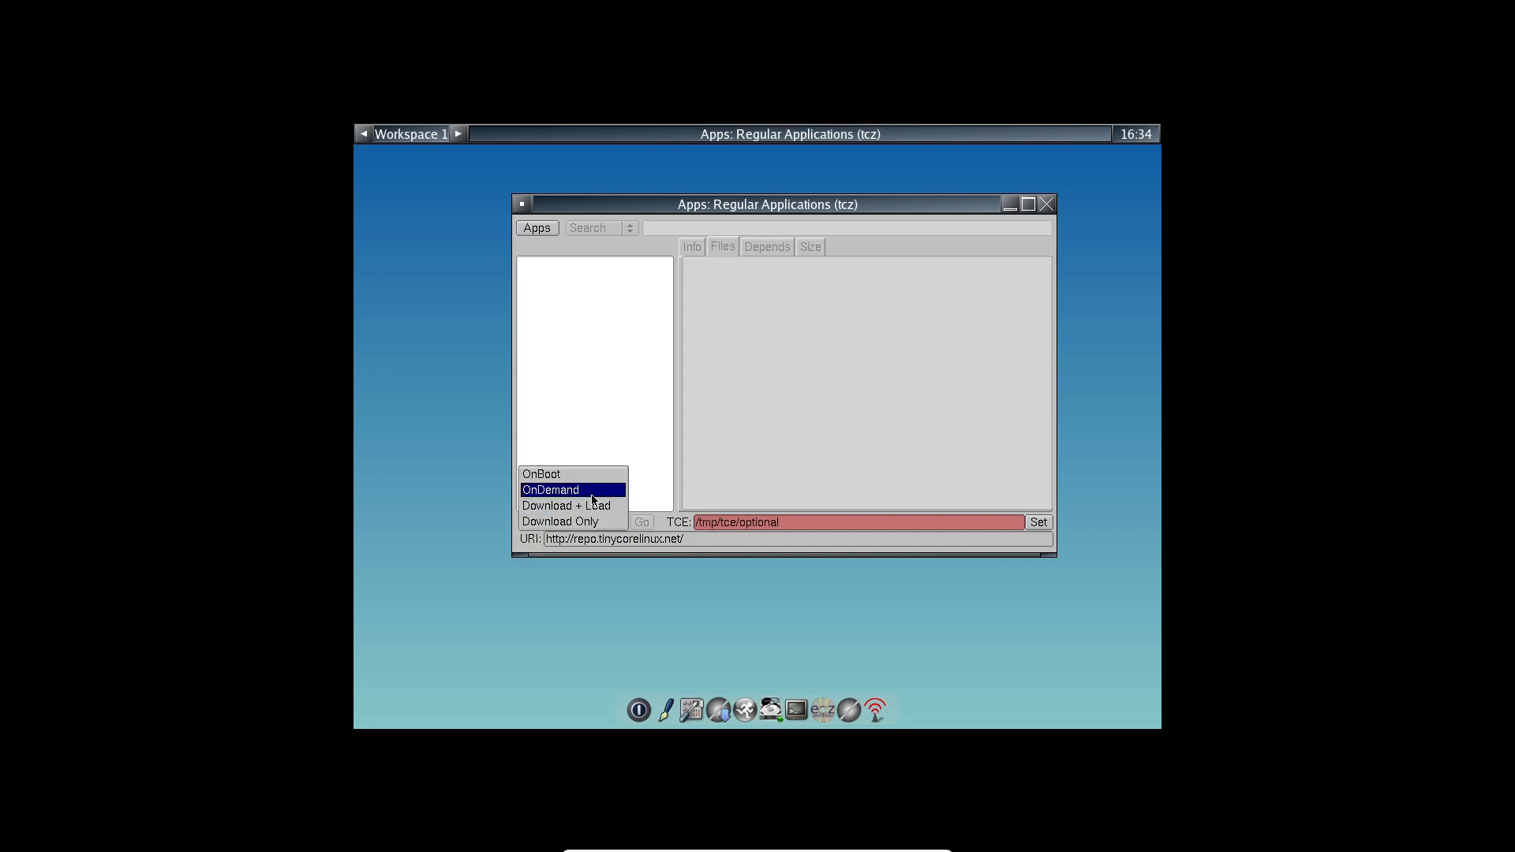
pyautogui.click(536, 228)
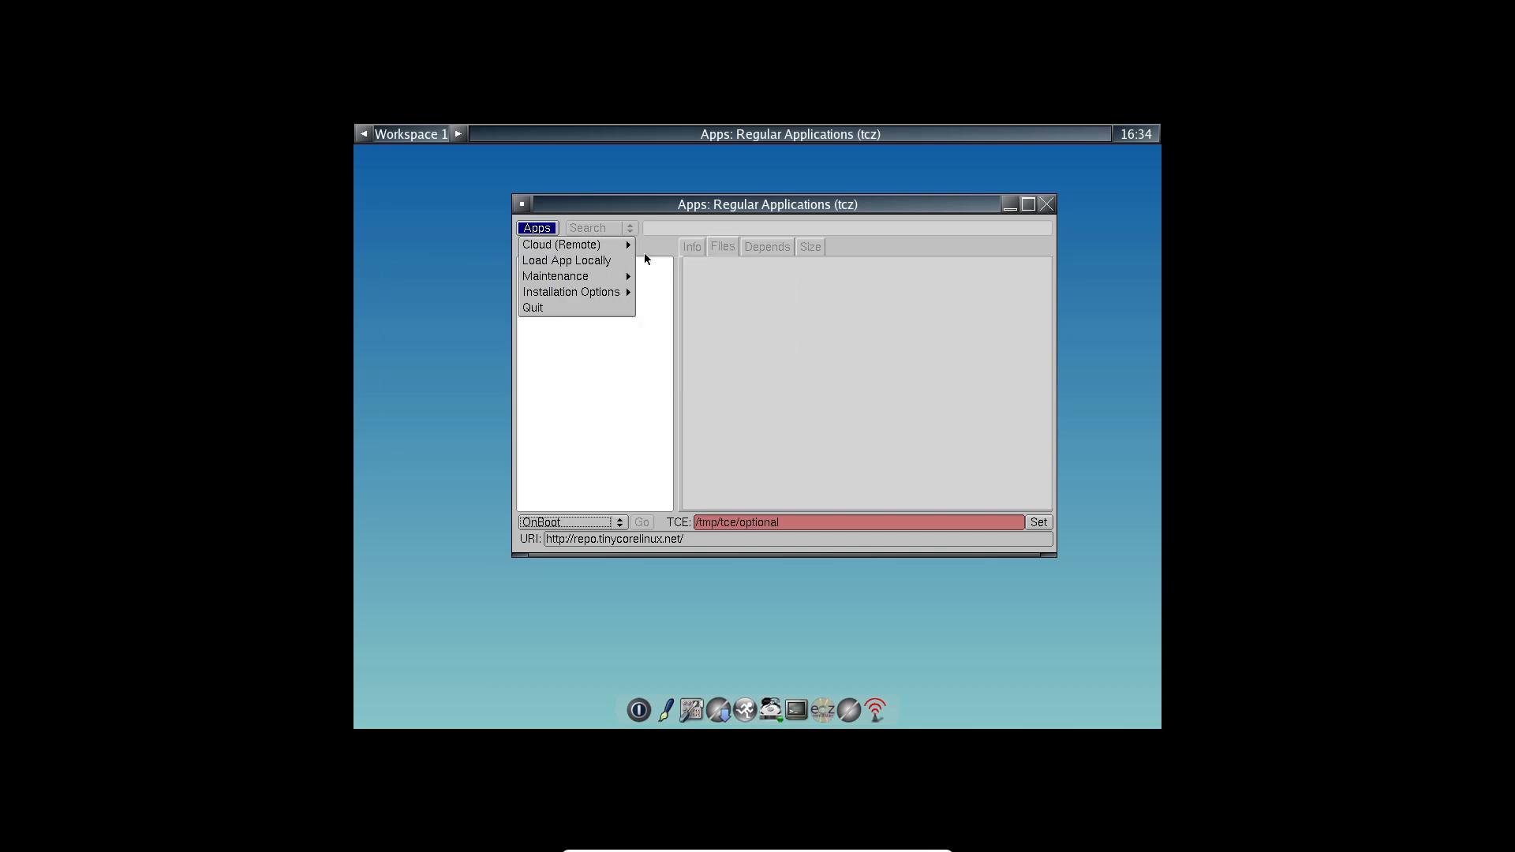
pyautogui.click(561, 244)
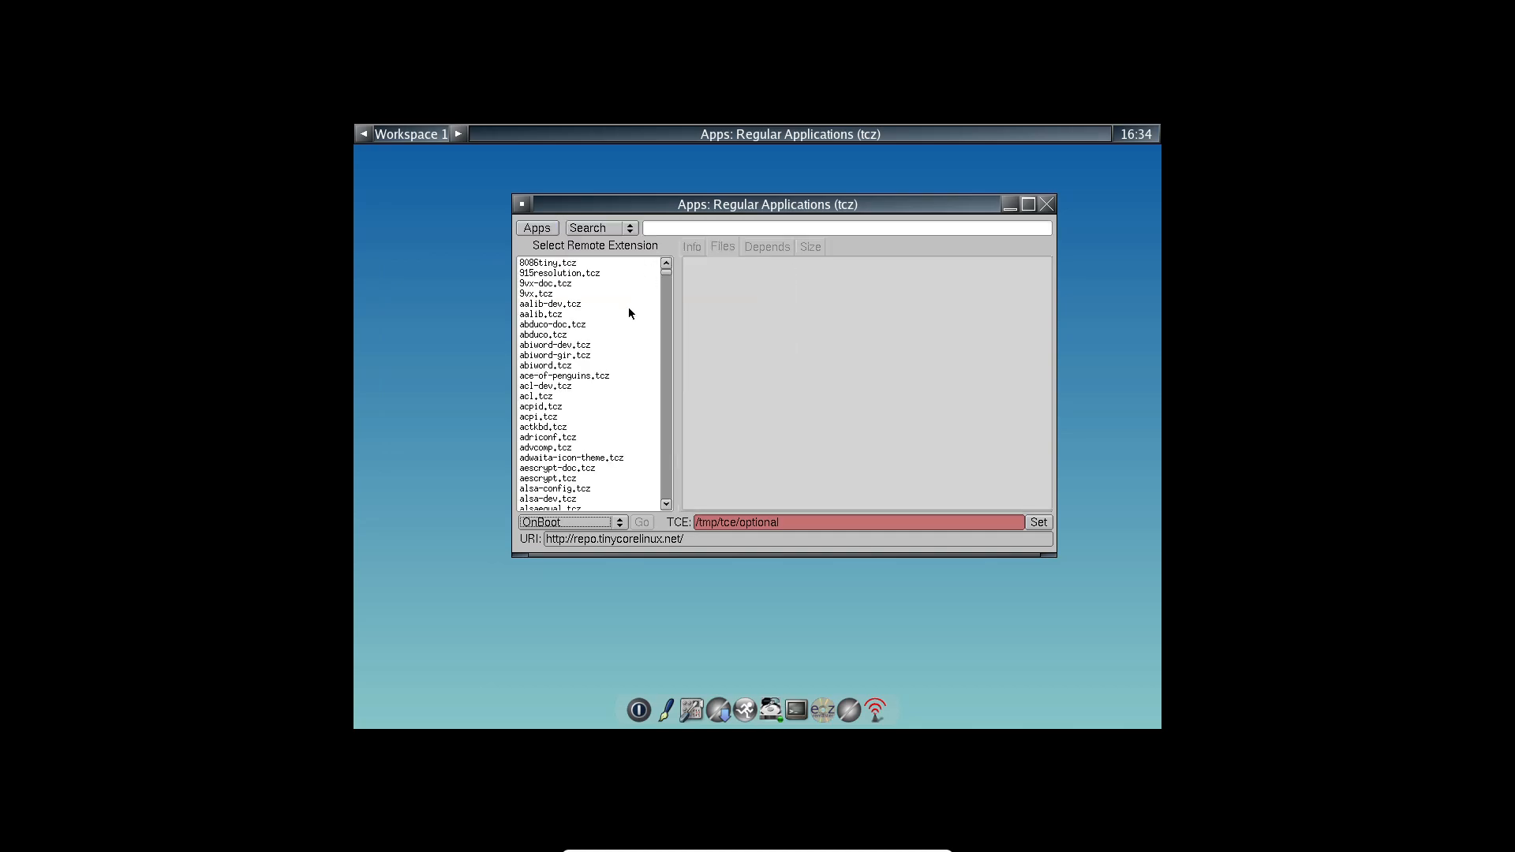
# Scroll the remote extension list down to the b entries and bring up the Apps action menu
pyautogui.scroll(-3)
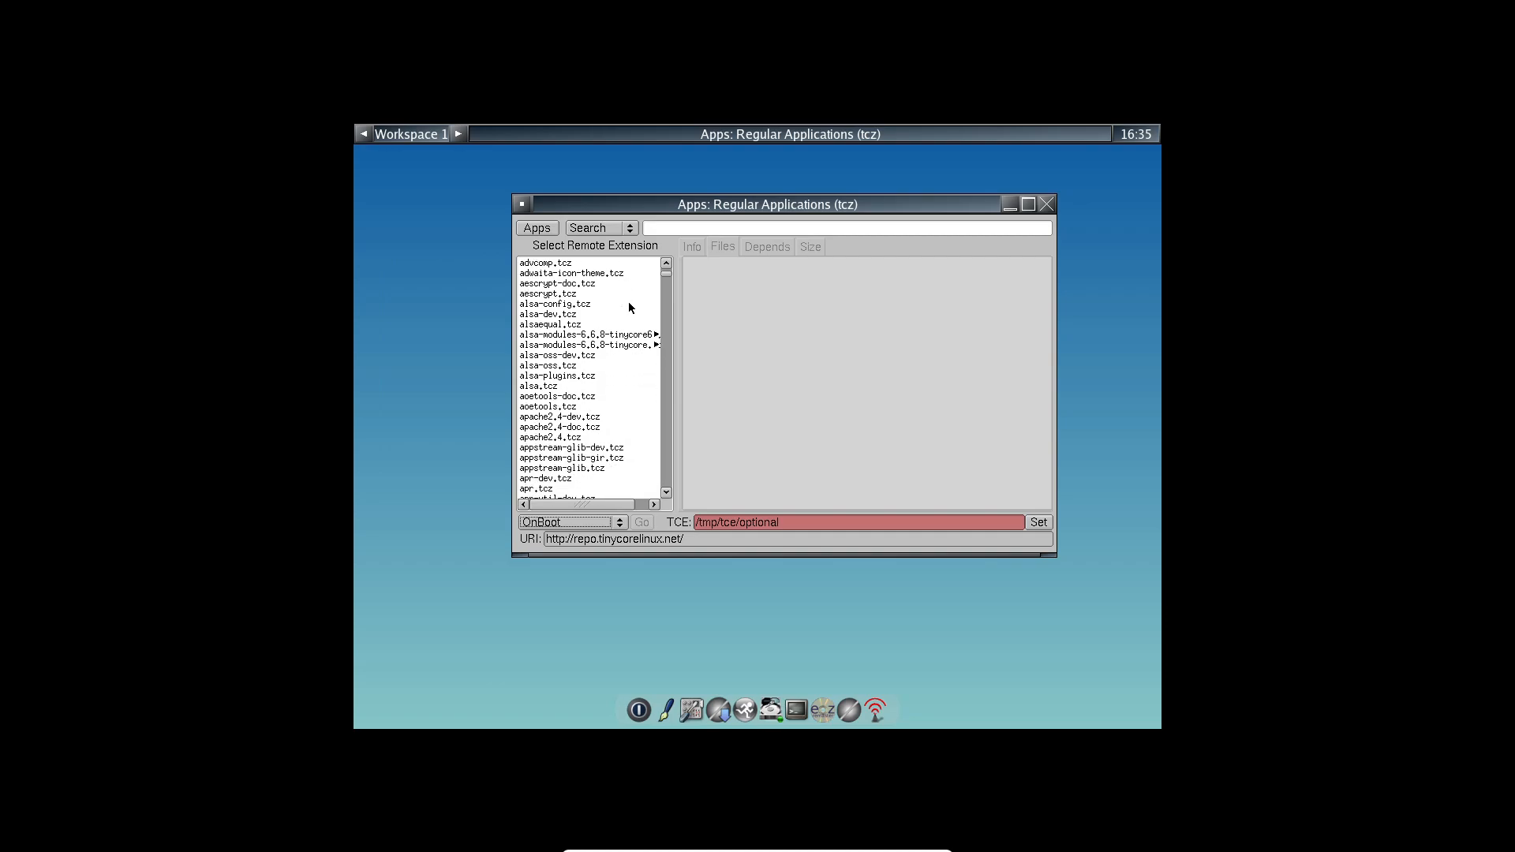
pyautogui.scroll(-3)
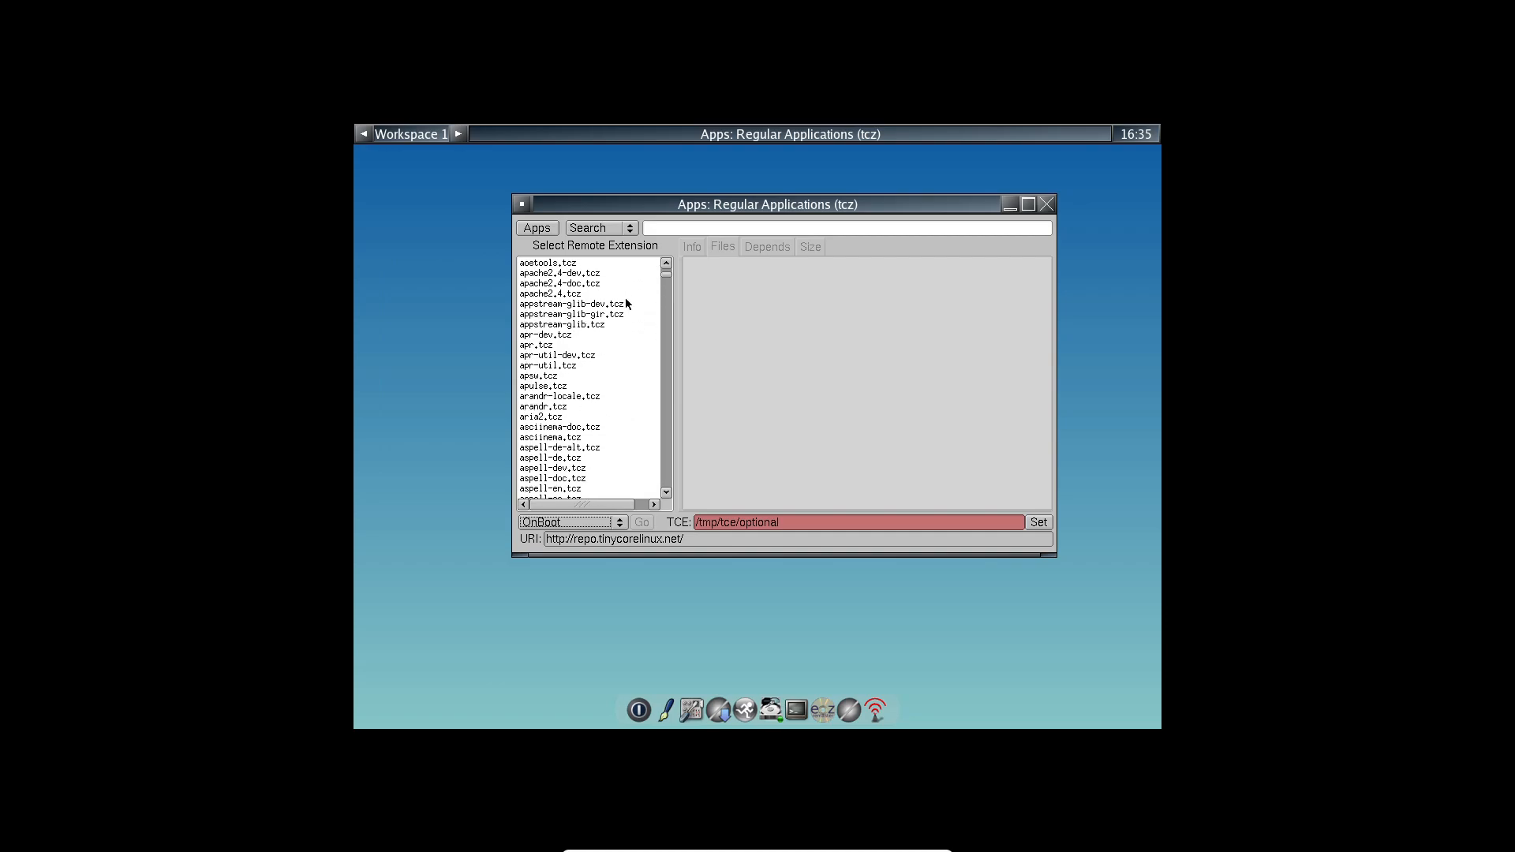
pyautogui.scroll(-3)
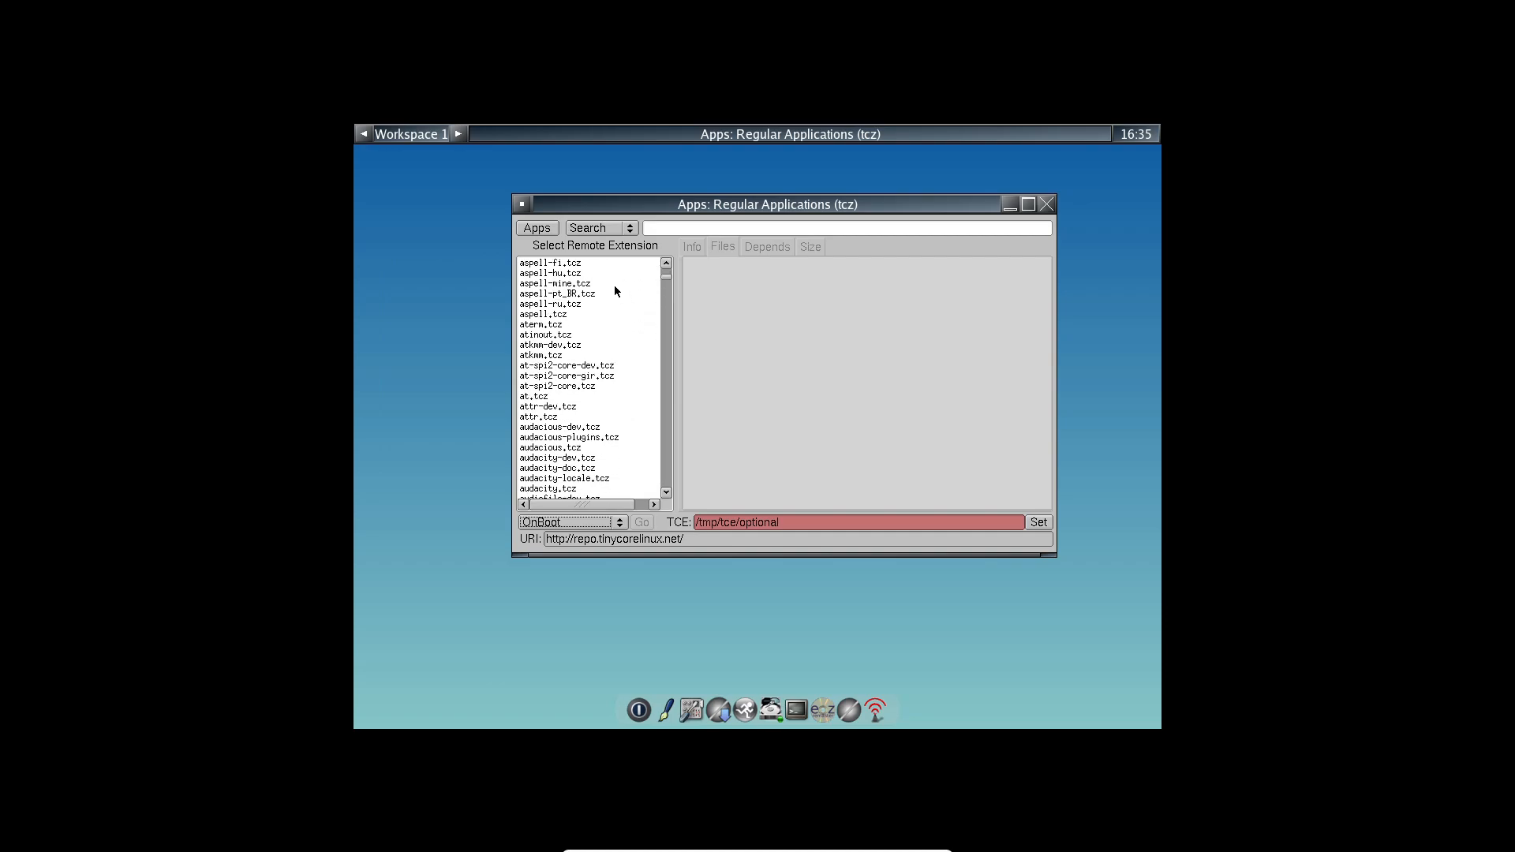
pyautogui.scroll(-3)
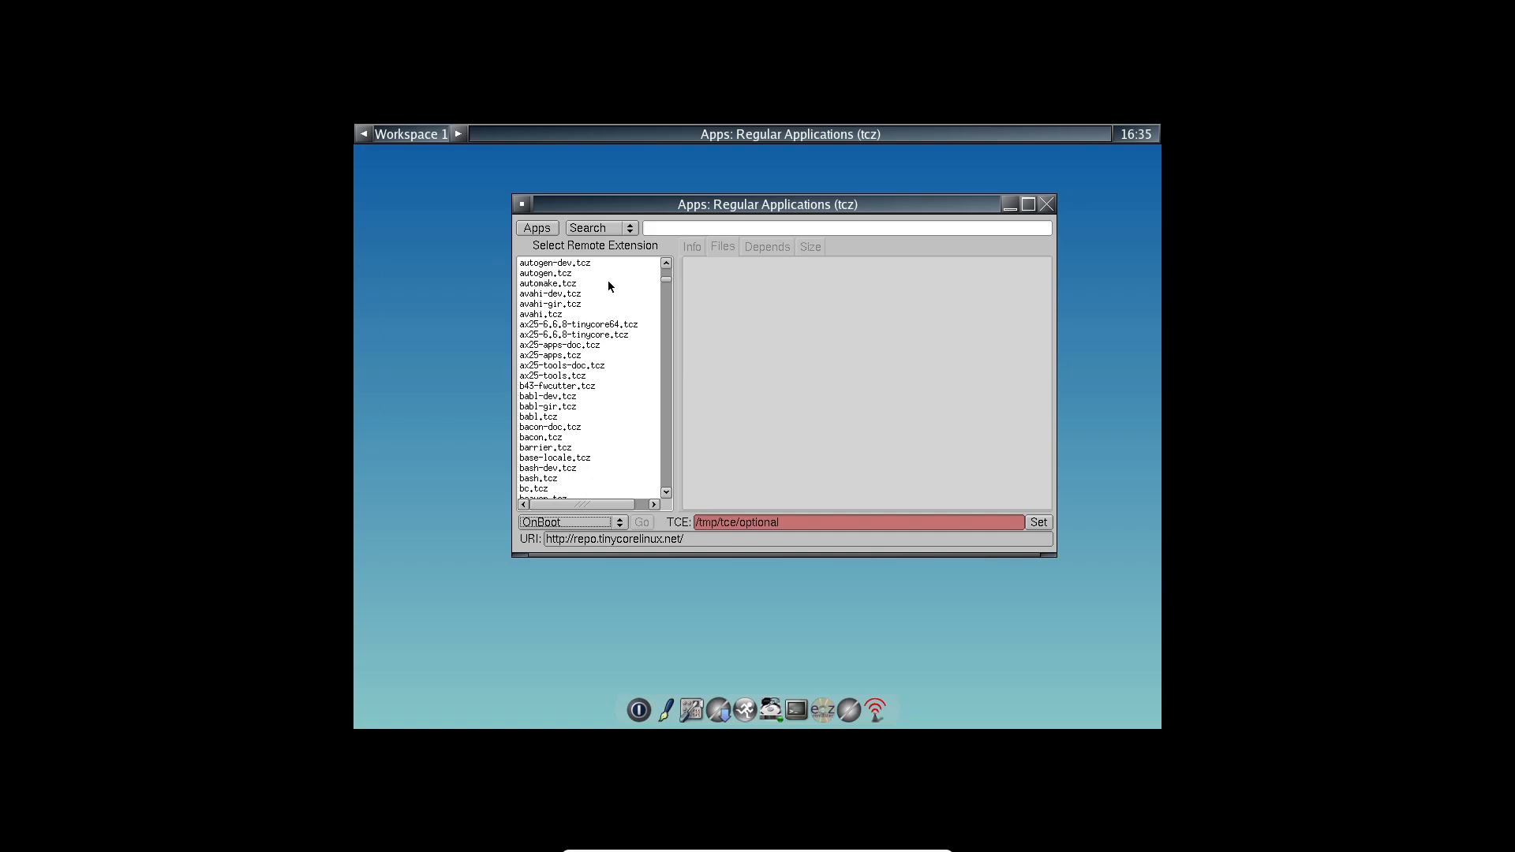
pyautogui.scroll(-3)
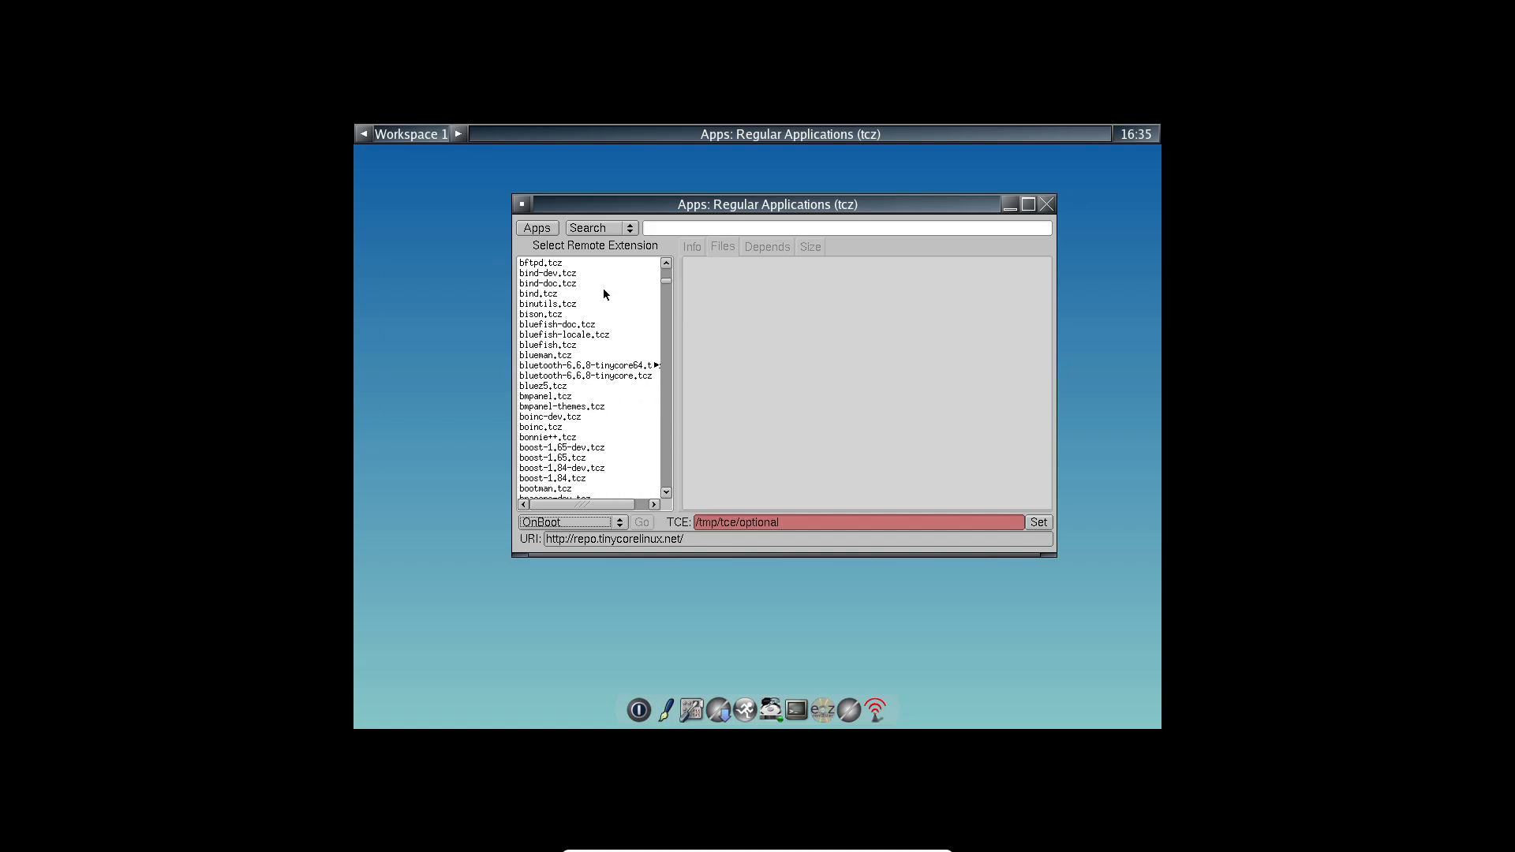
pyautogui.scroll(-3)
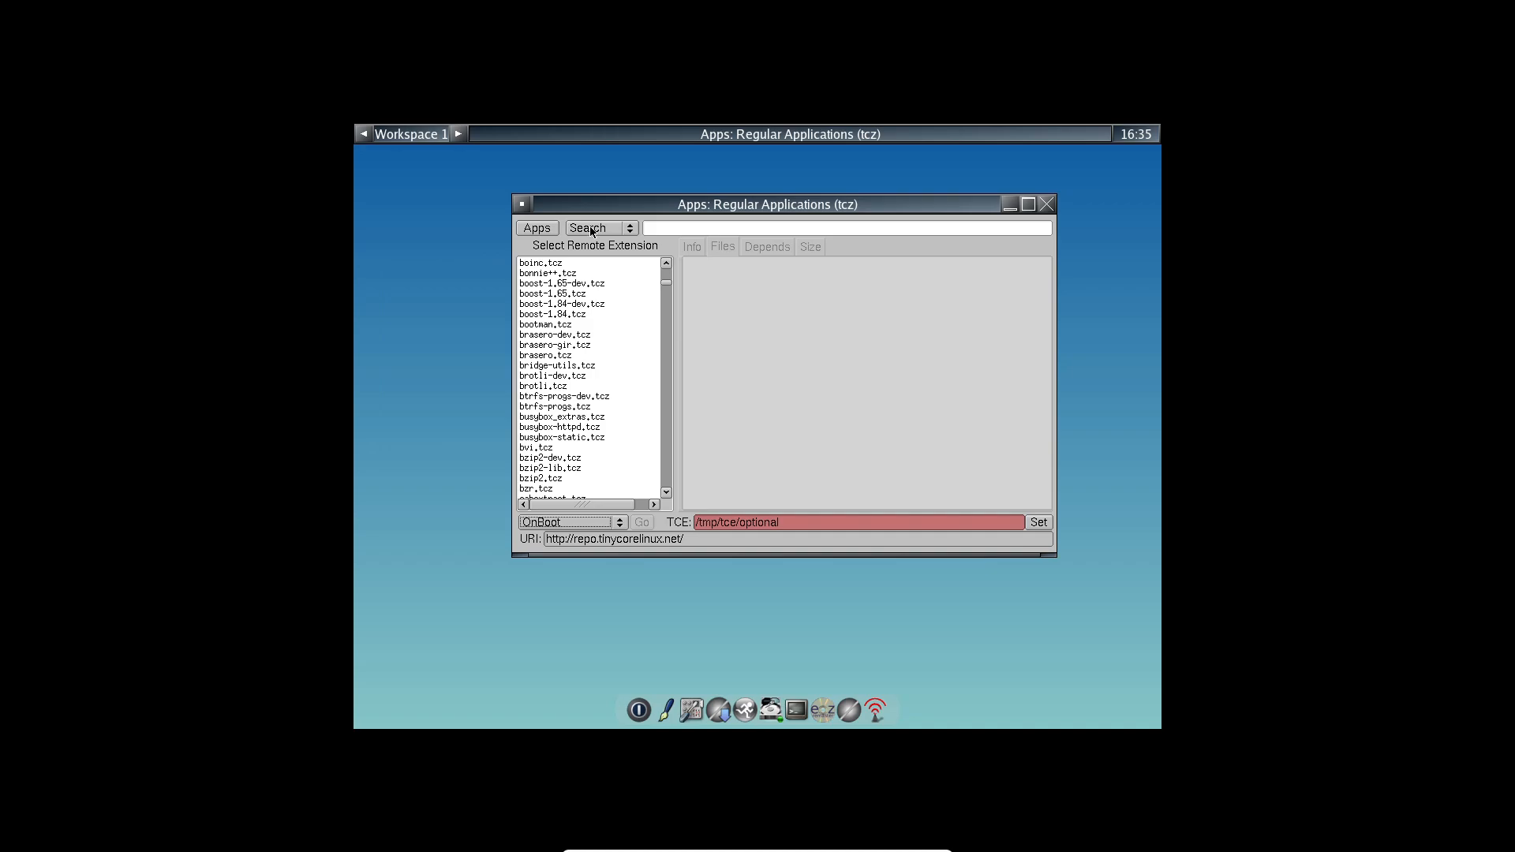
pyautogui.click(537, 227)
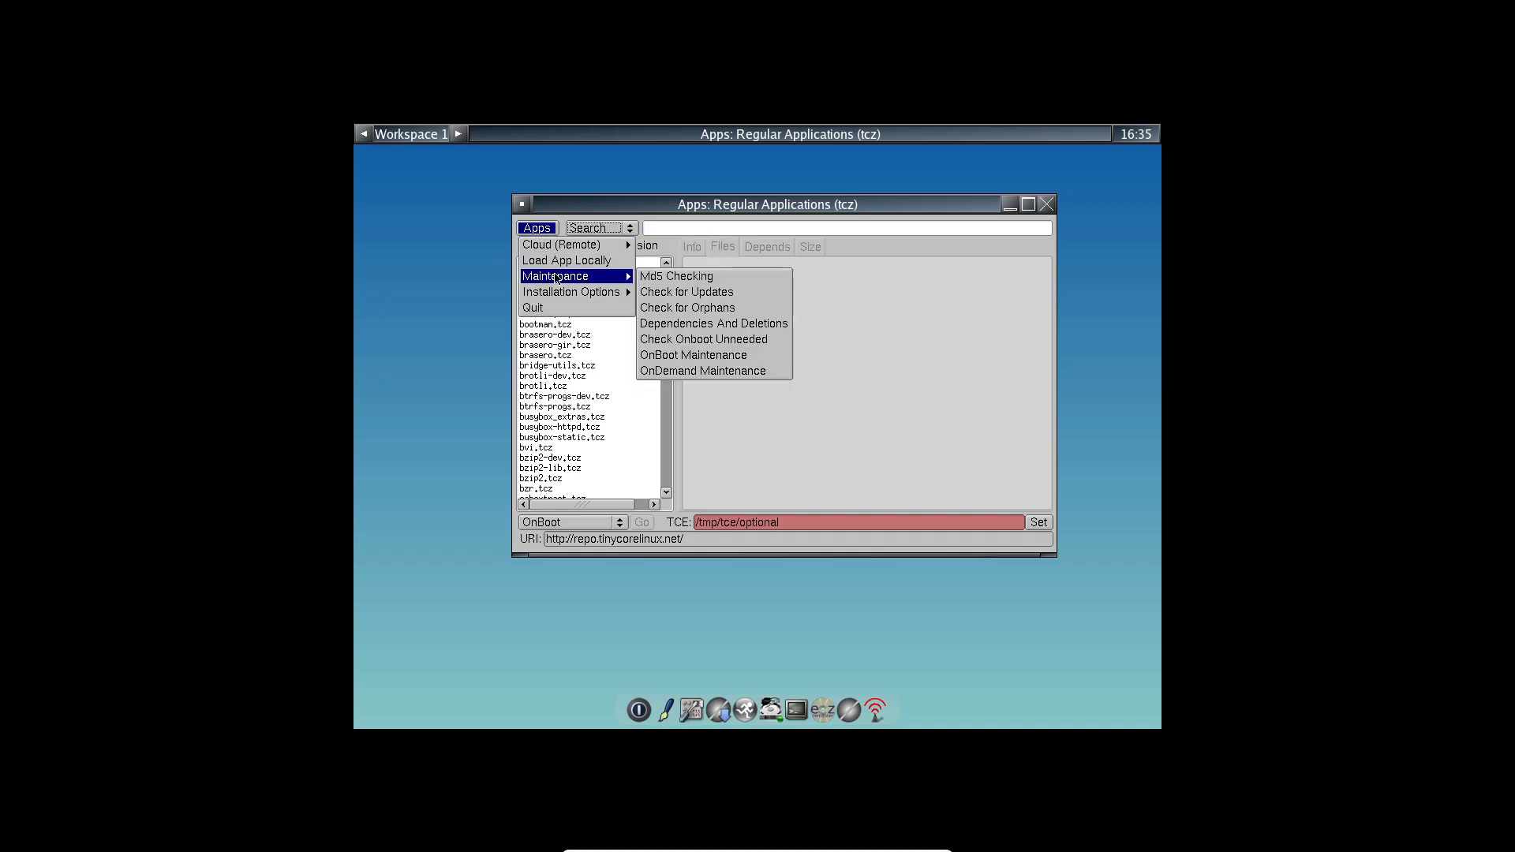
pyautogui.moveTo(693, 355)
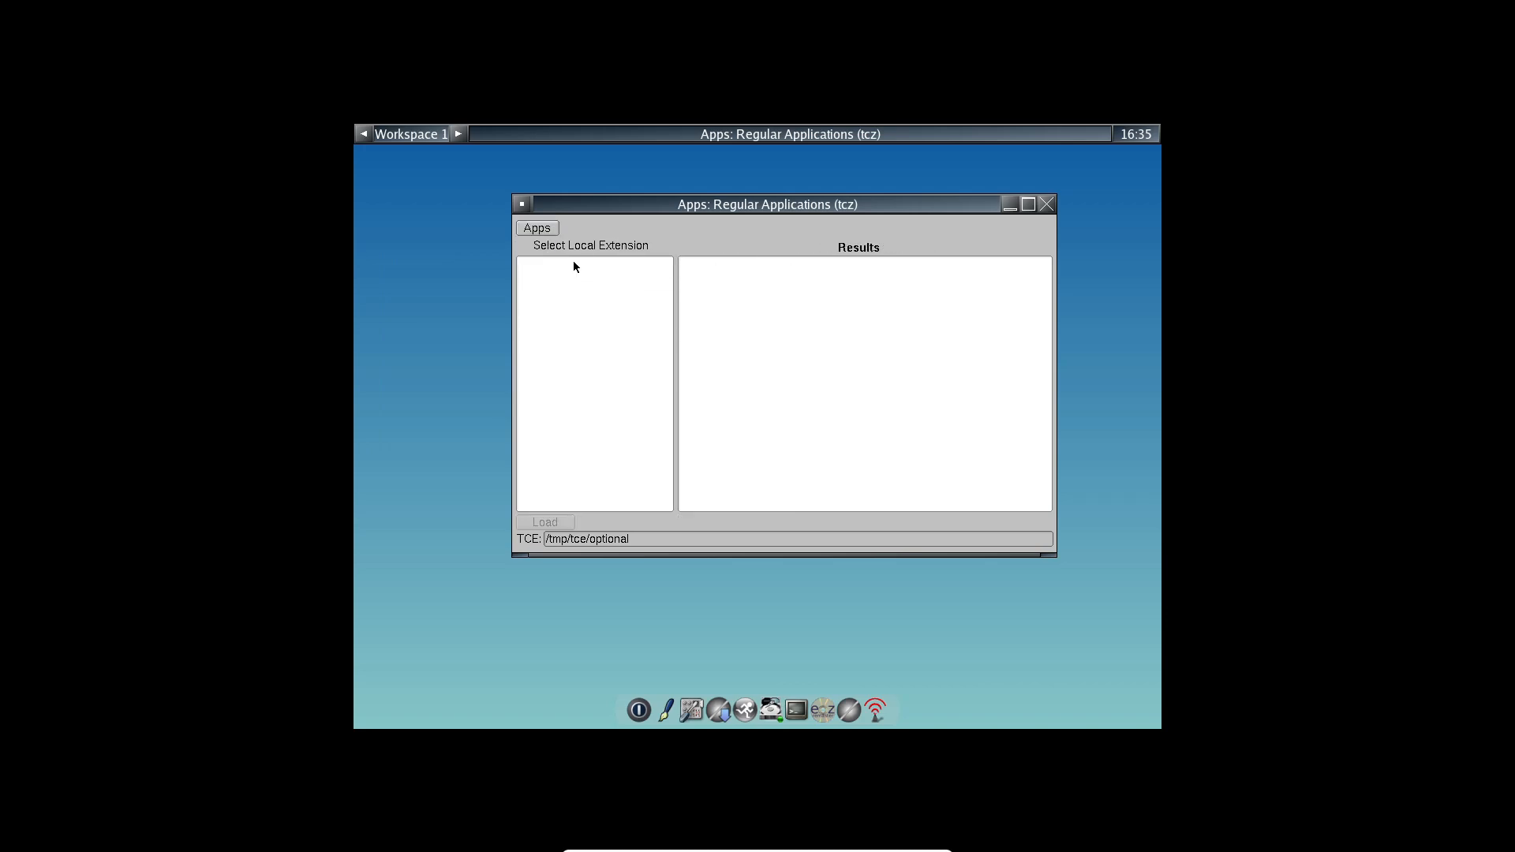
# Close Apps, dismiss FLRun, and start typing 'neof' in a new terminal window
pyautogui.click(1045, 204)
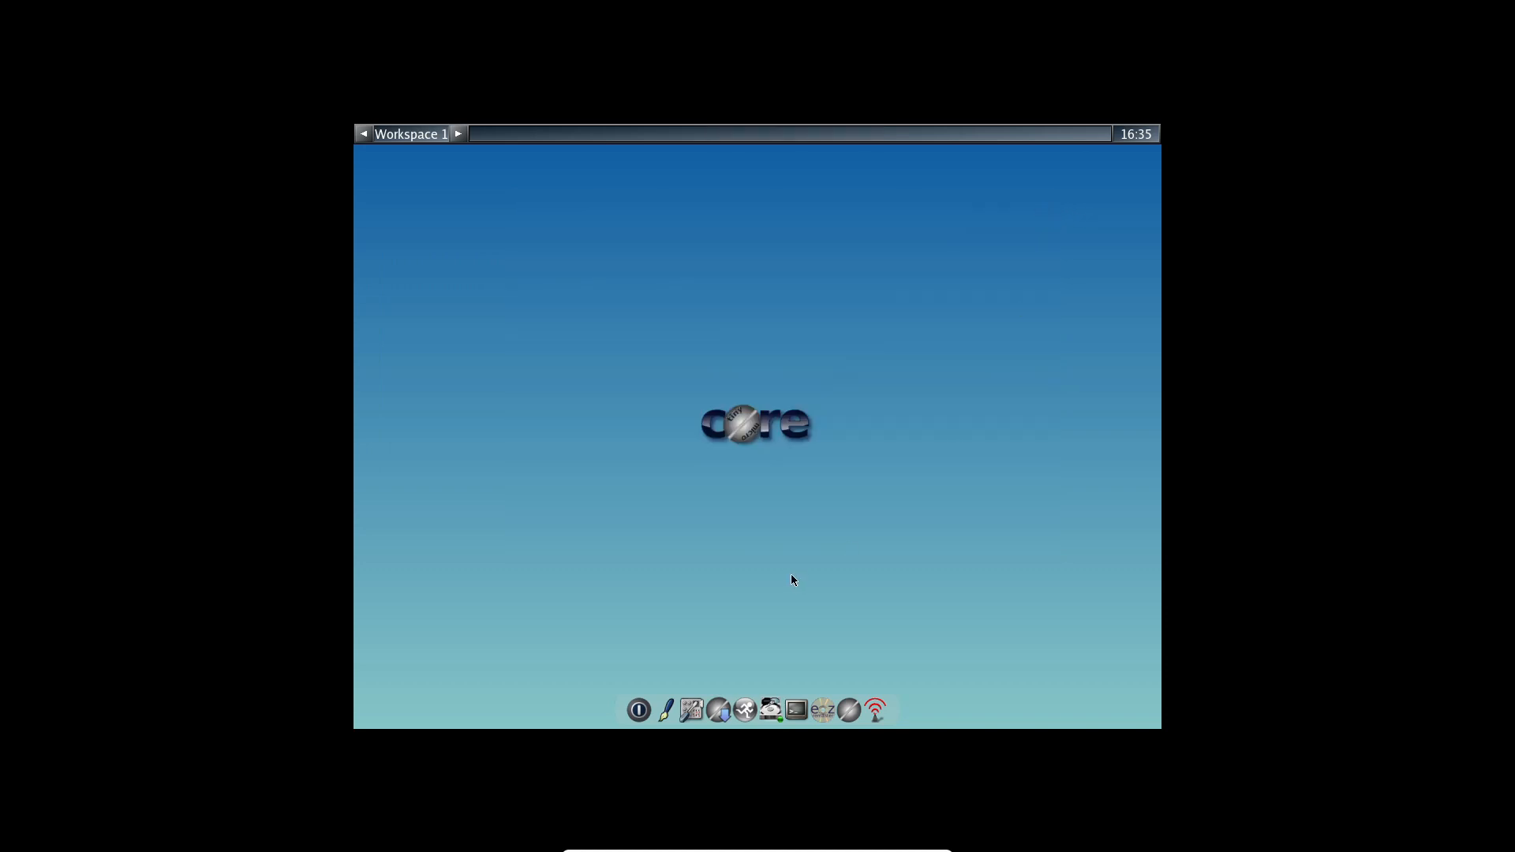
pyautogui.moveTo(903, 637)
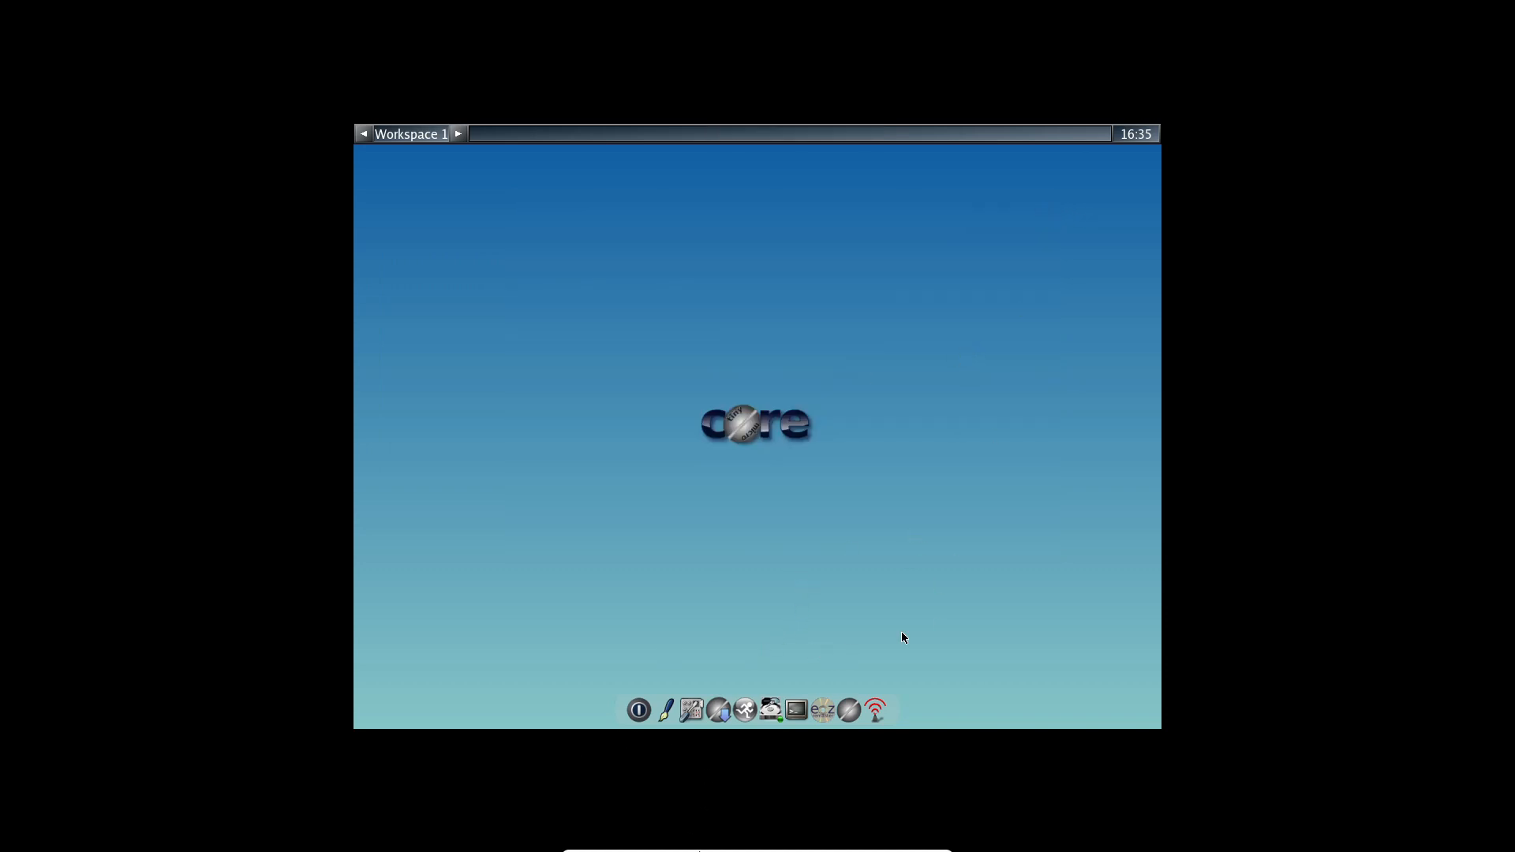
pyautogui.moveTo(711, 432)
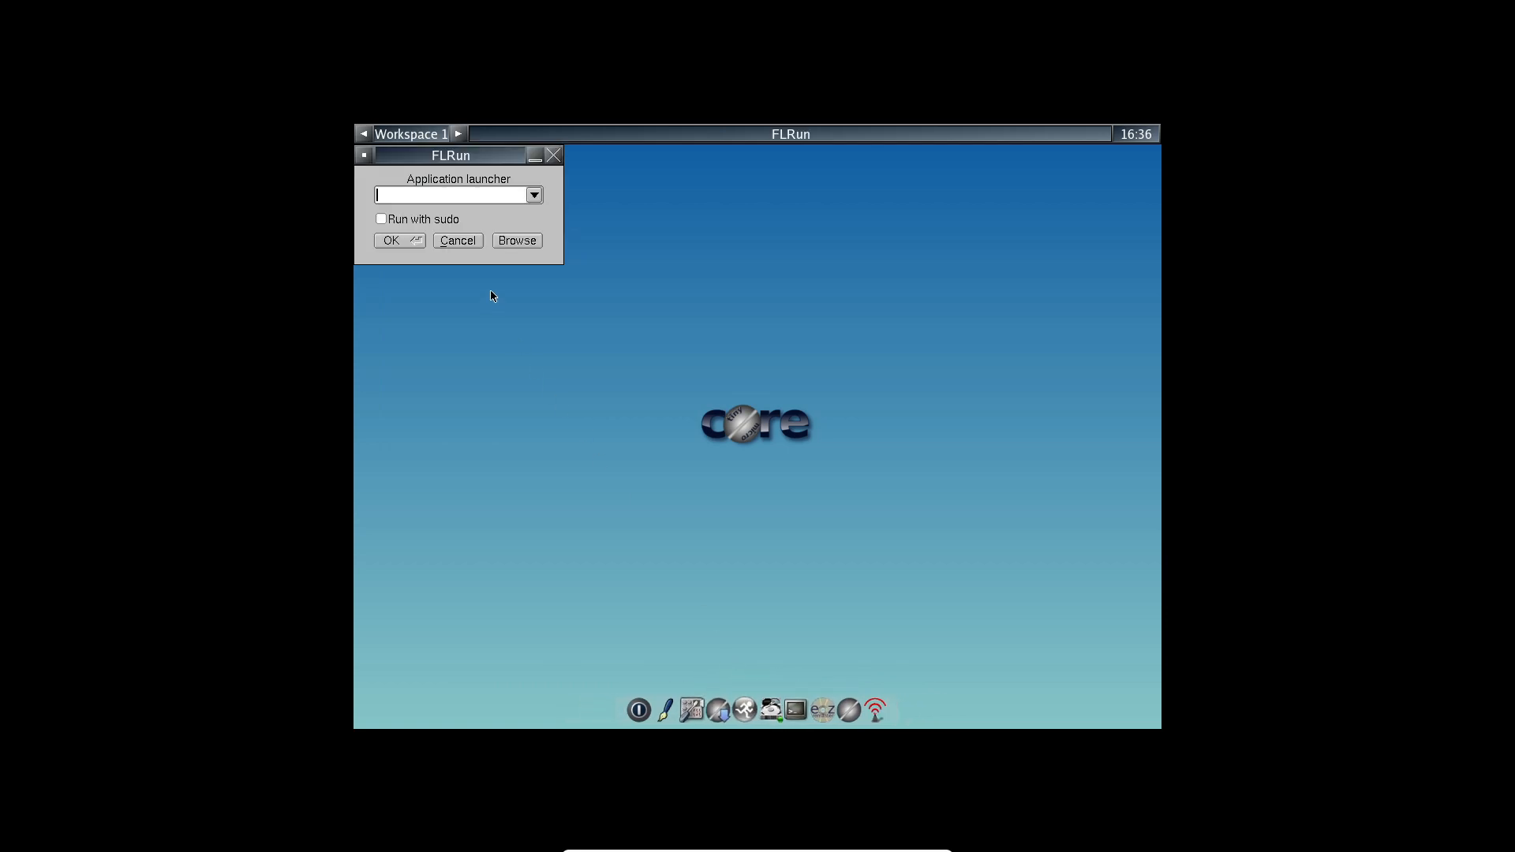
pyautogui.moveTo(535, 196)
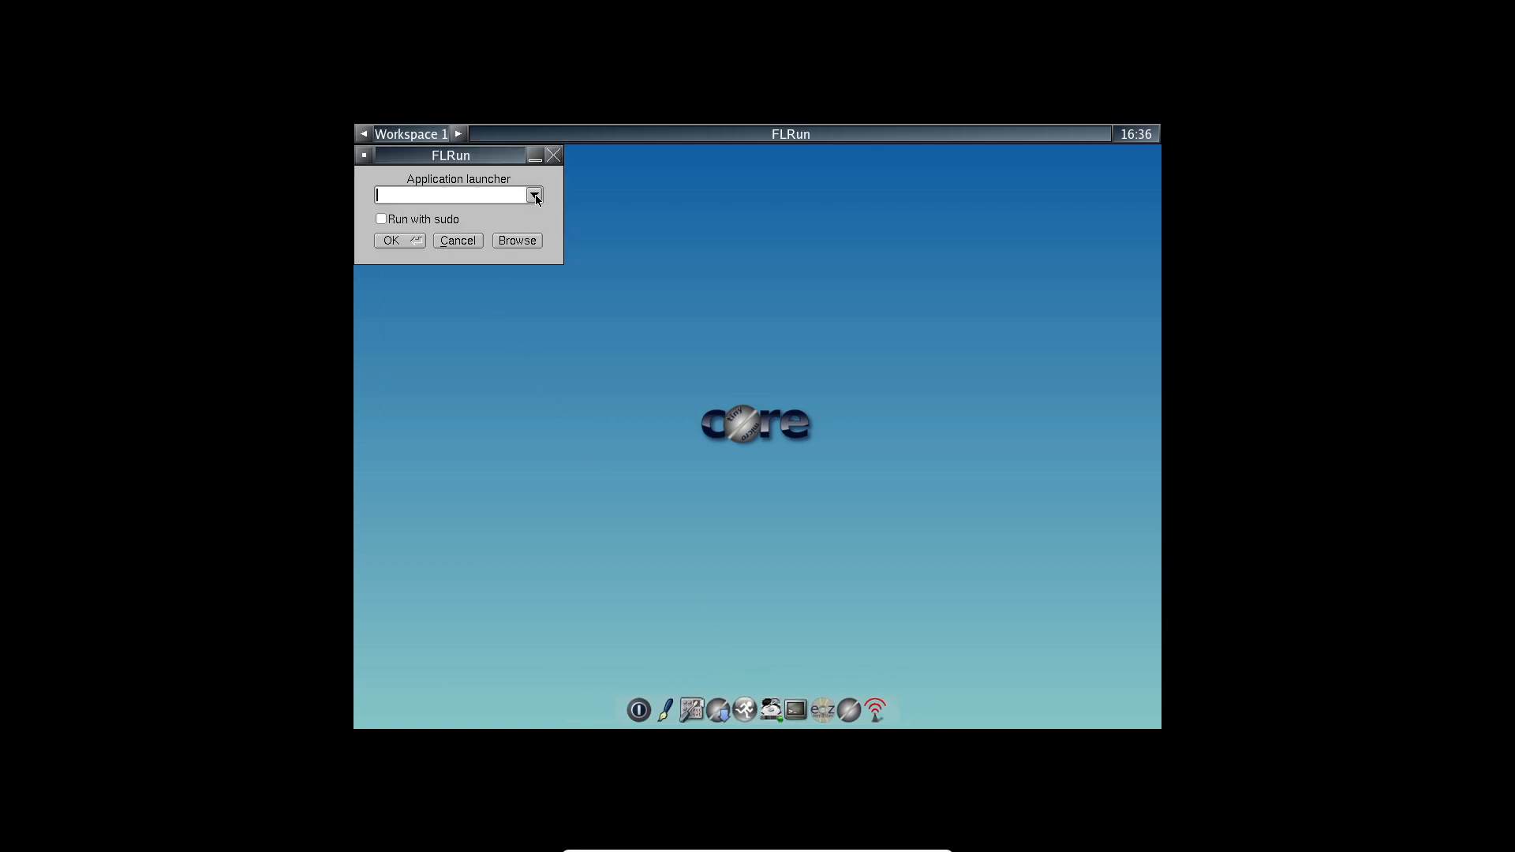
pyautogui.click(458, 239)
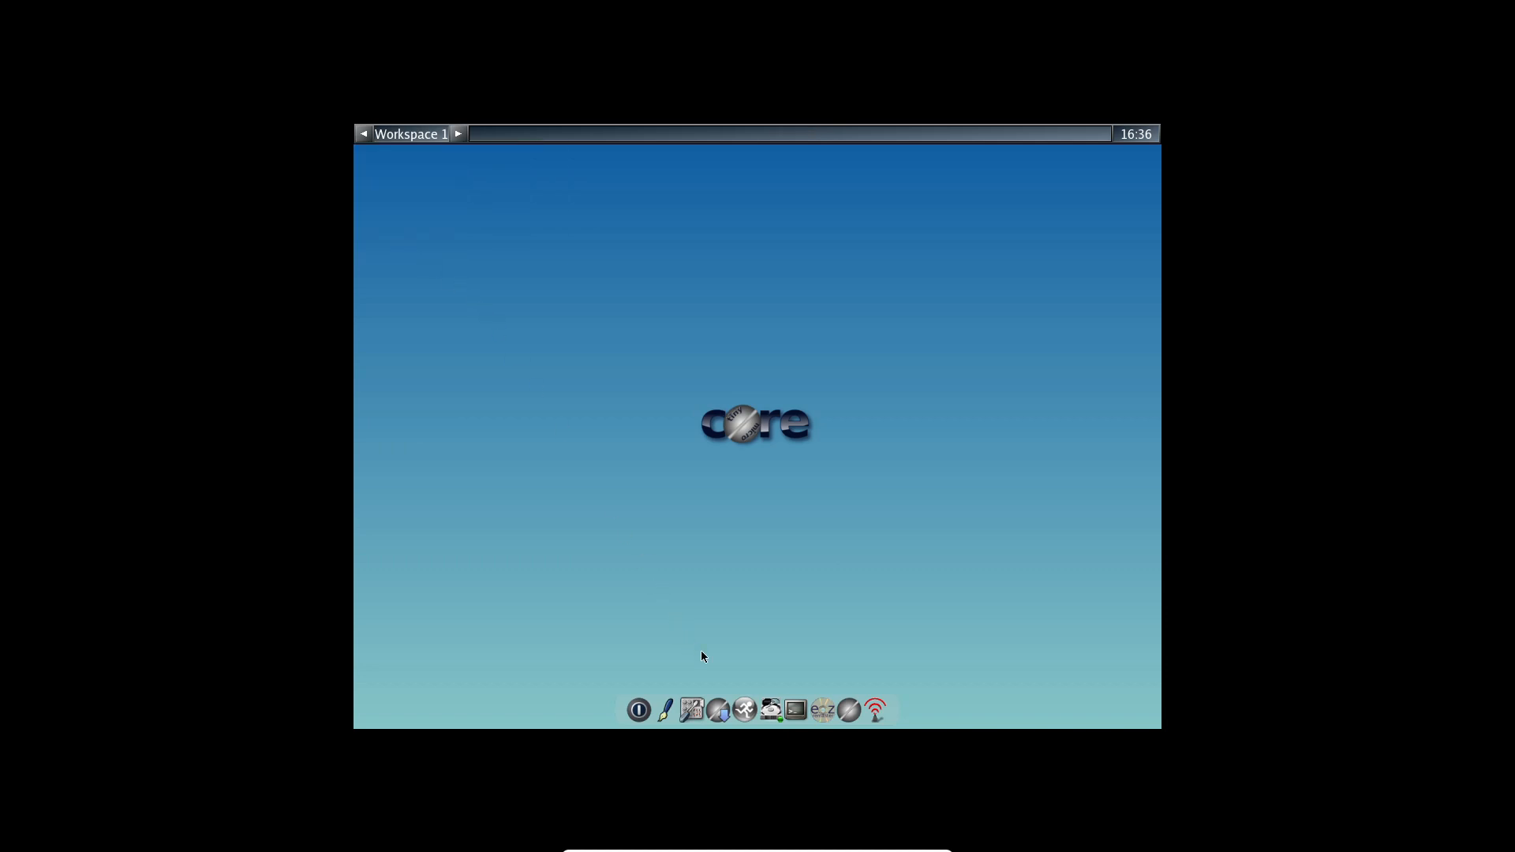
pyautogui.click(794, 711)
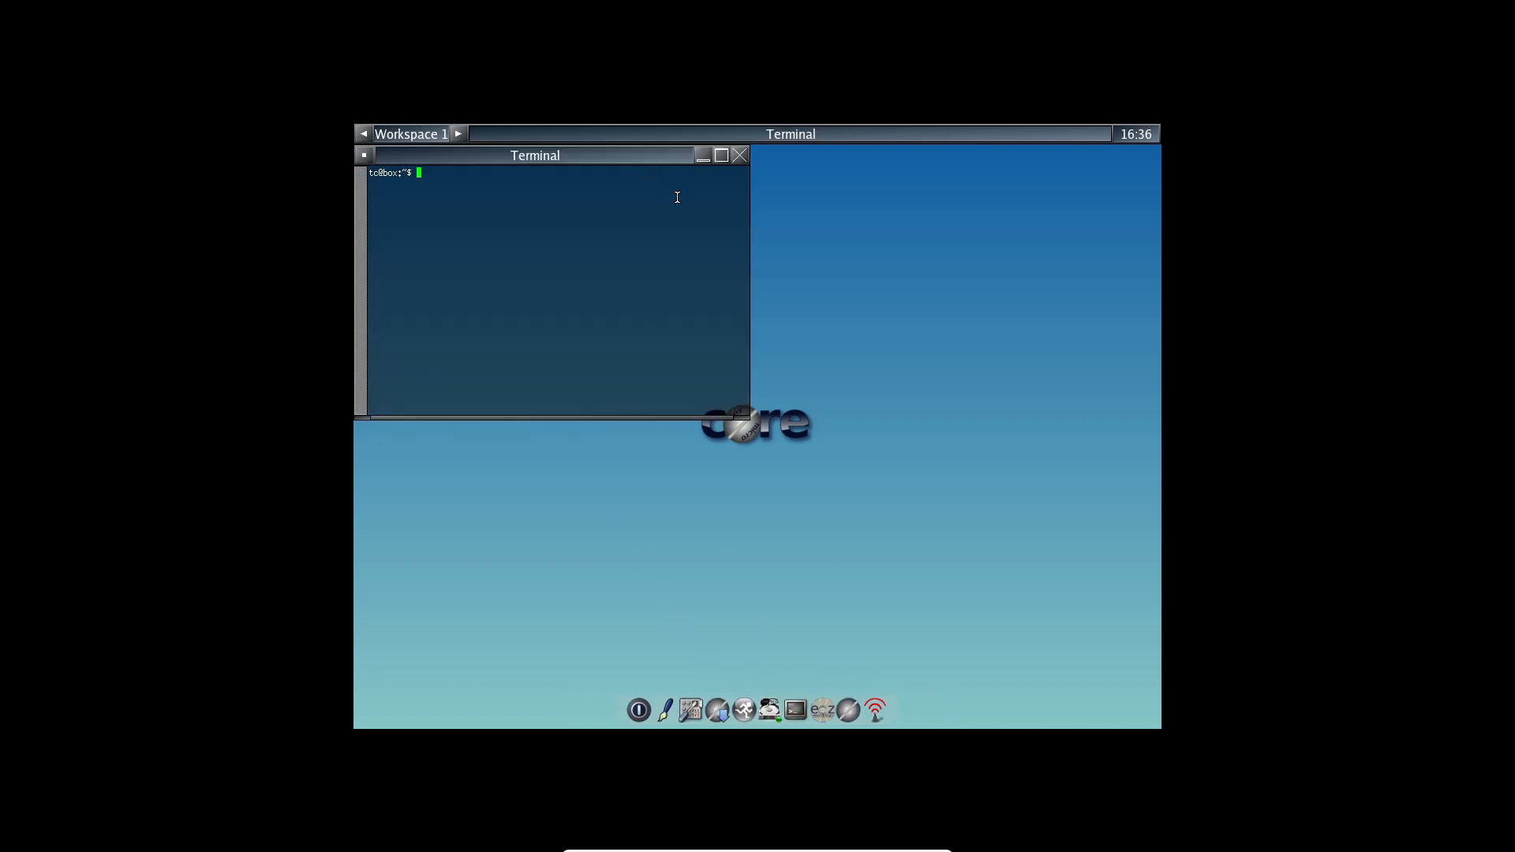
pyautogui.write('neof')
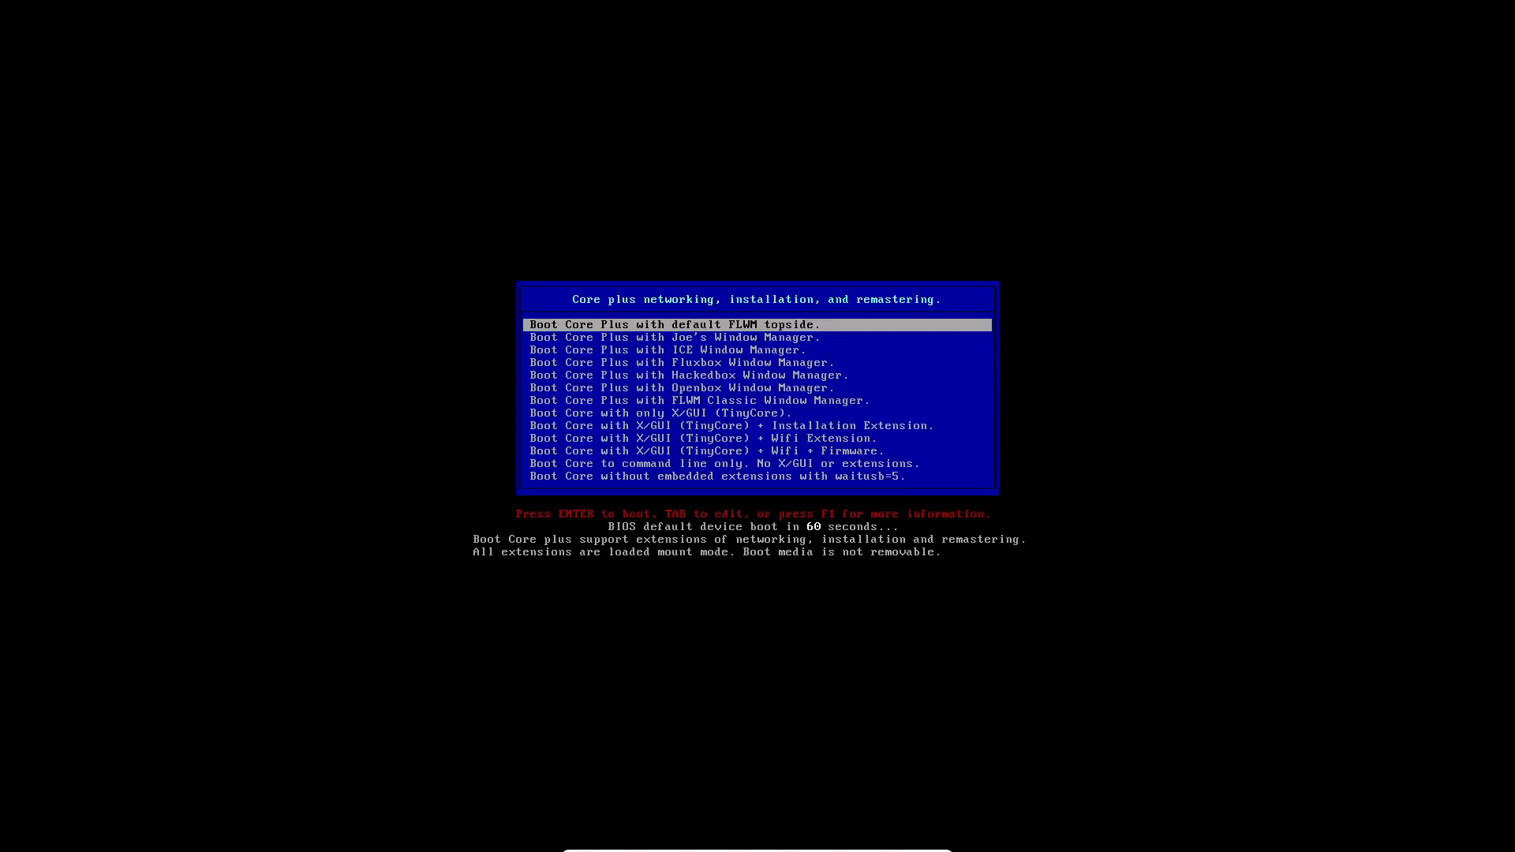
# Select 'Boot Core Plus with FLWM Classic Window Manager' and boot it
pyautogui.press('Down')
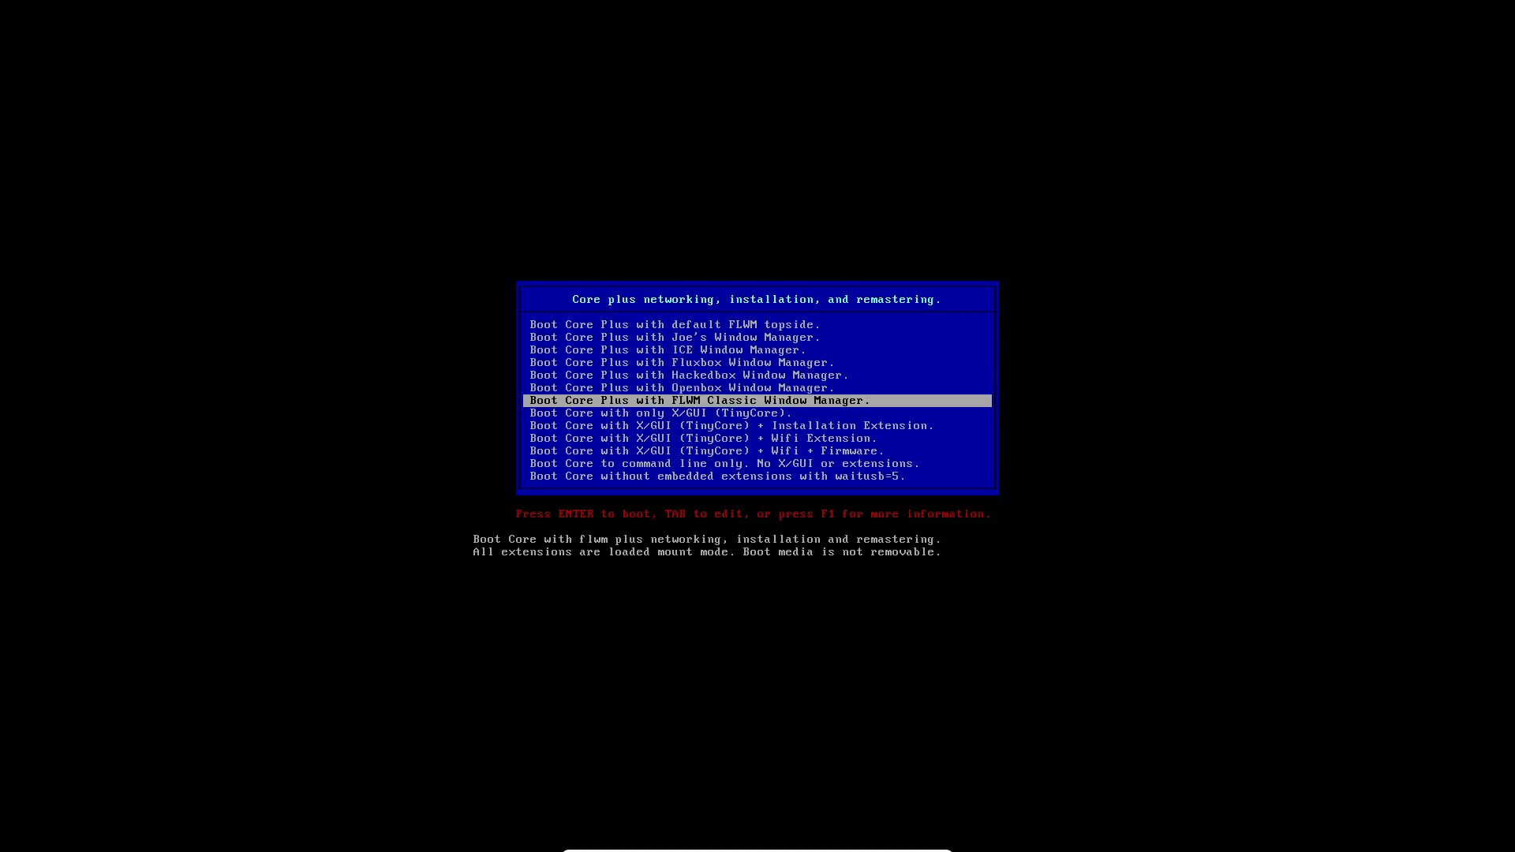
pyautogui.press('Down')
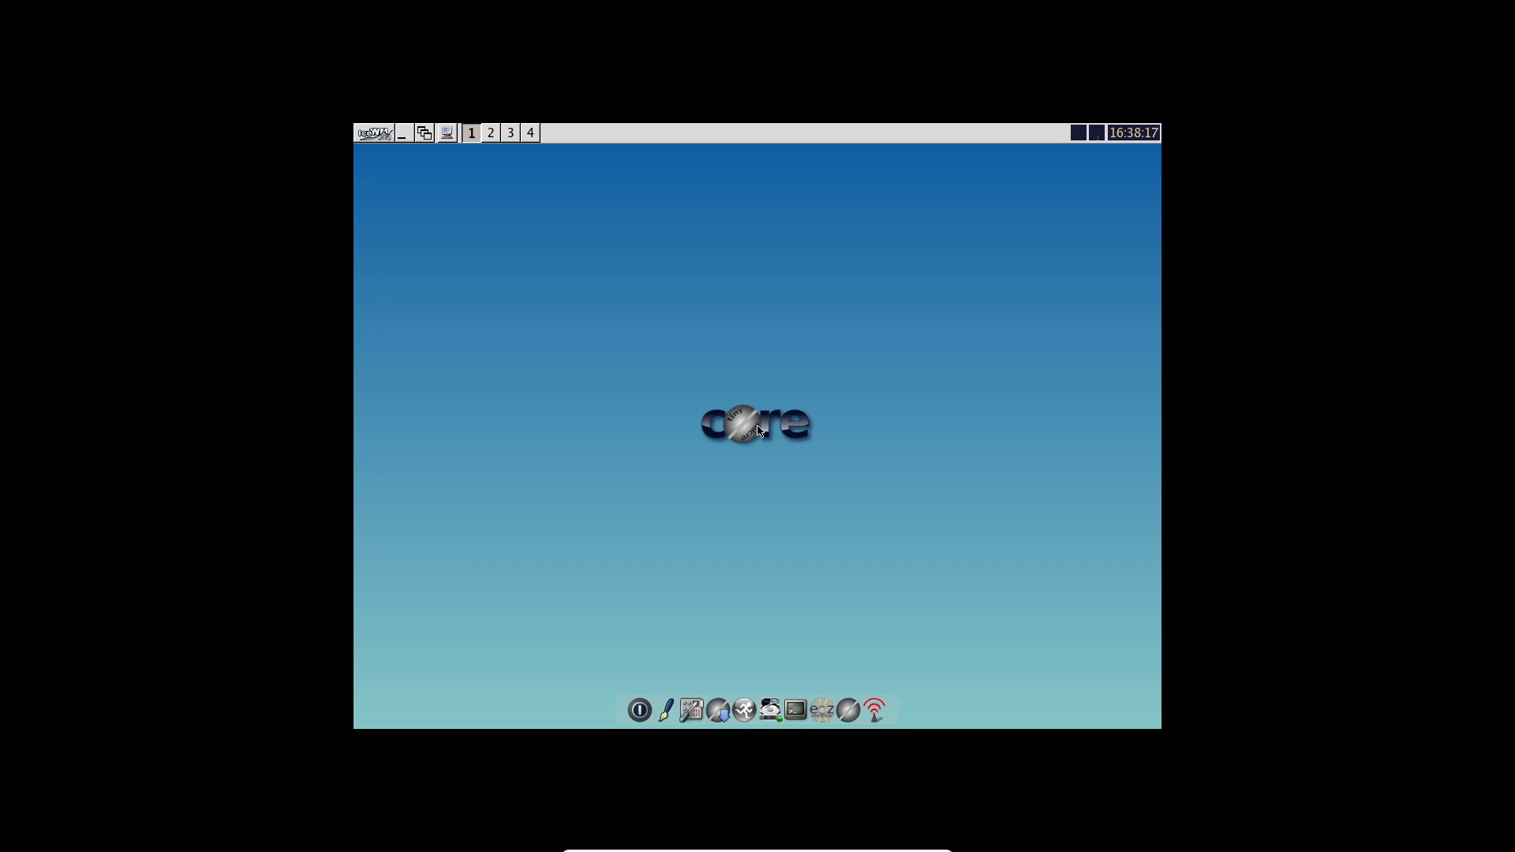
# View the per-workspace window list from the desktop menu, then apply a different window theme
pyautogui.click(374, 132)
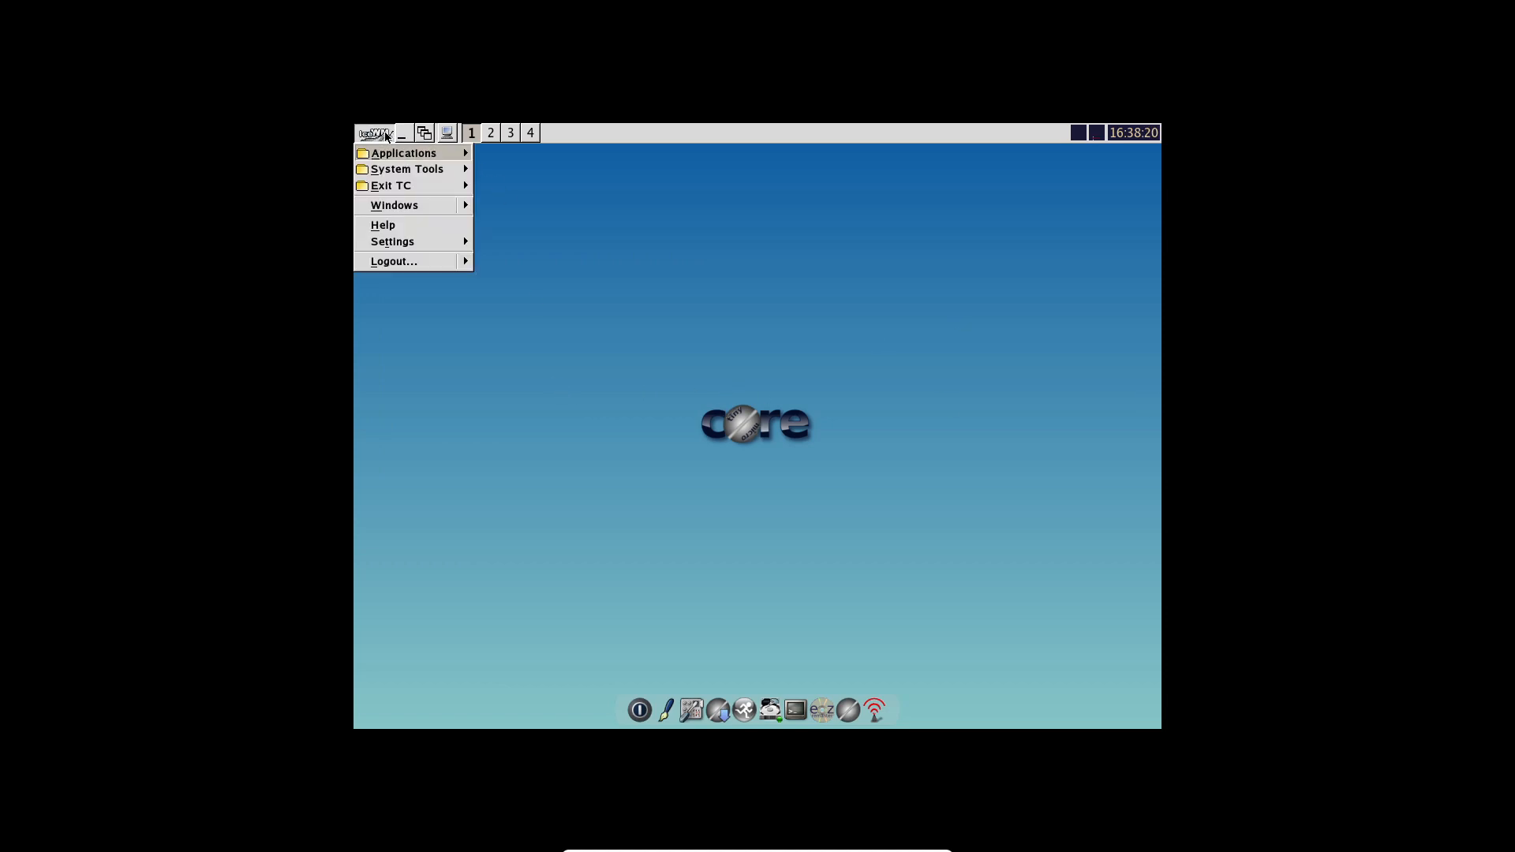
pyautogui.click(402, 153)
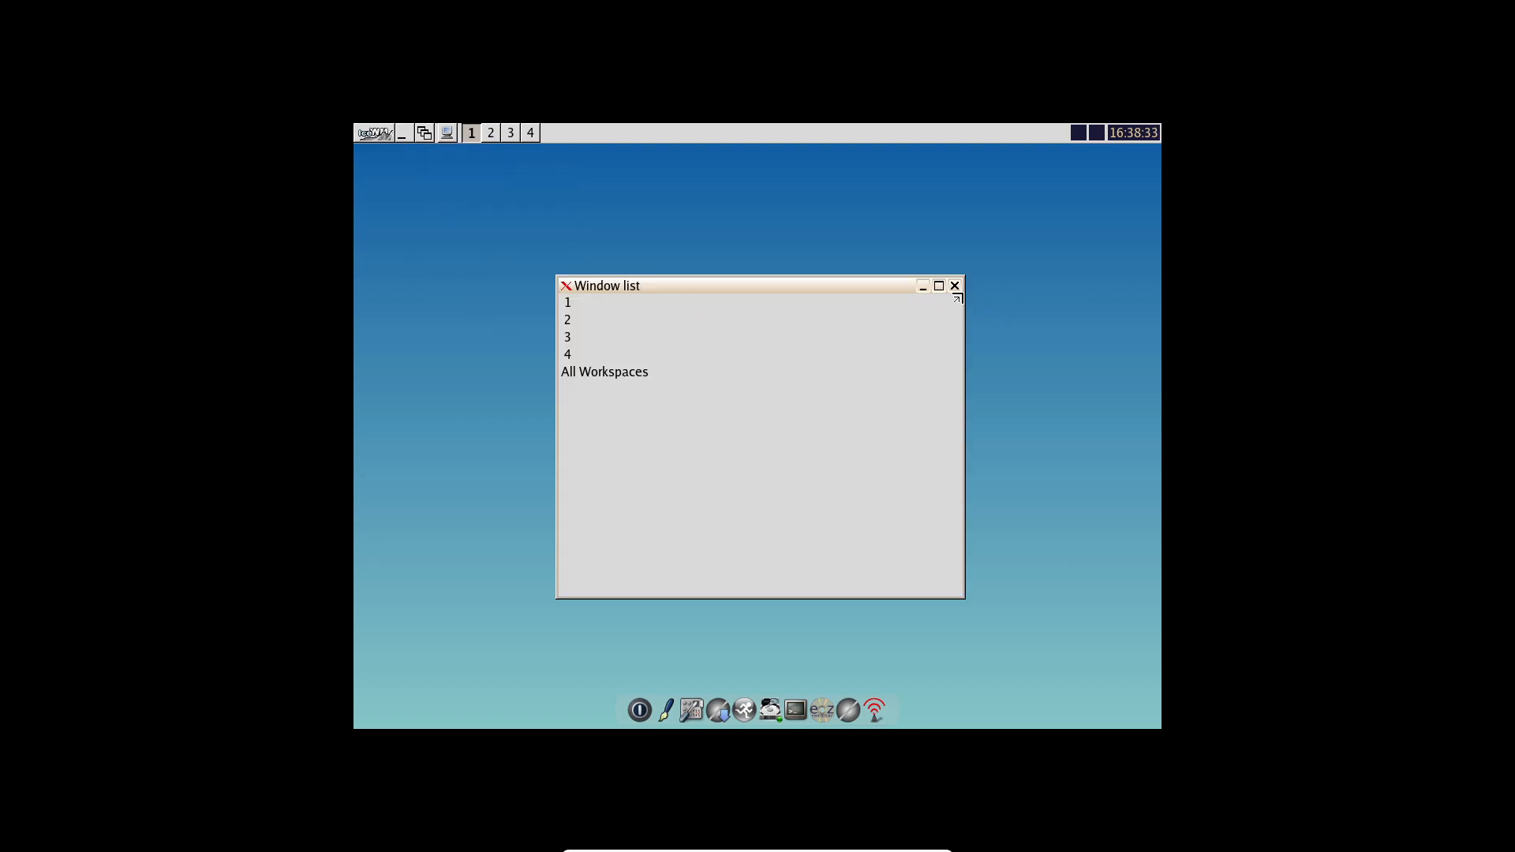
pyautogui.click(376, 132)
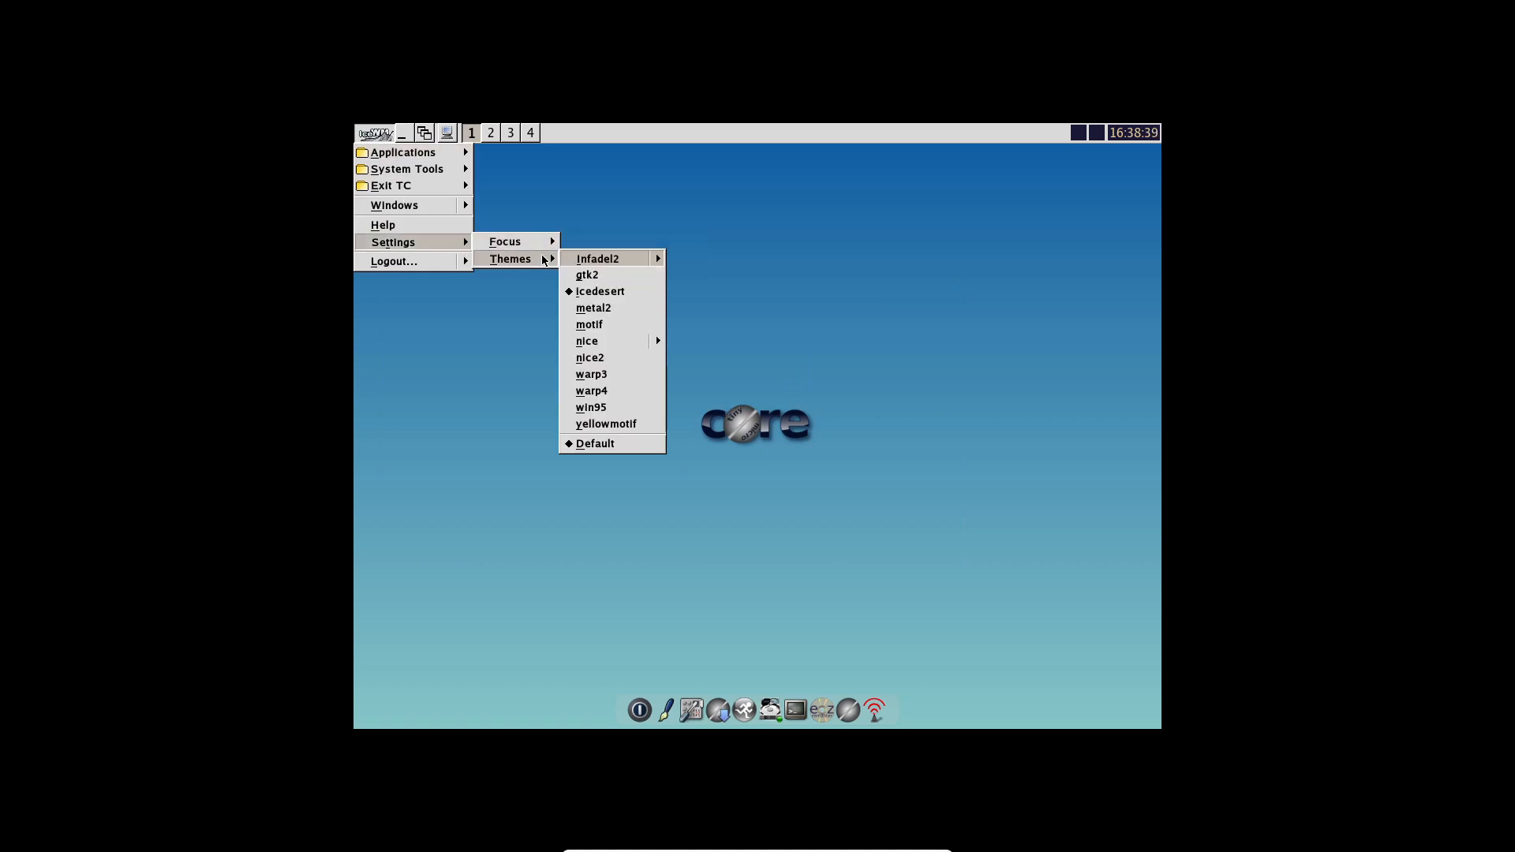
pyautogui.click(589, 399)
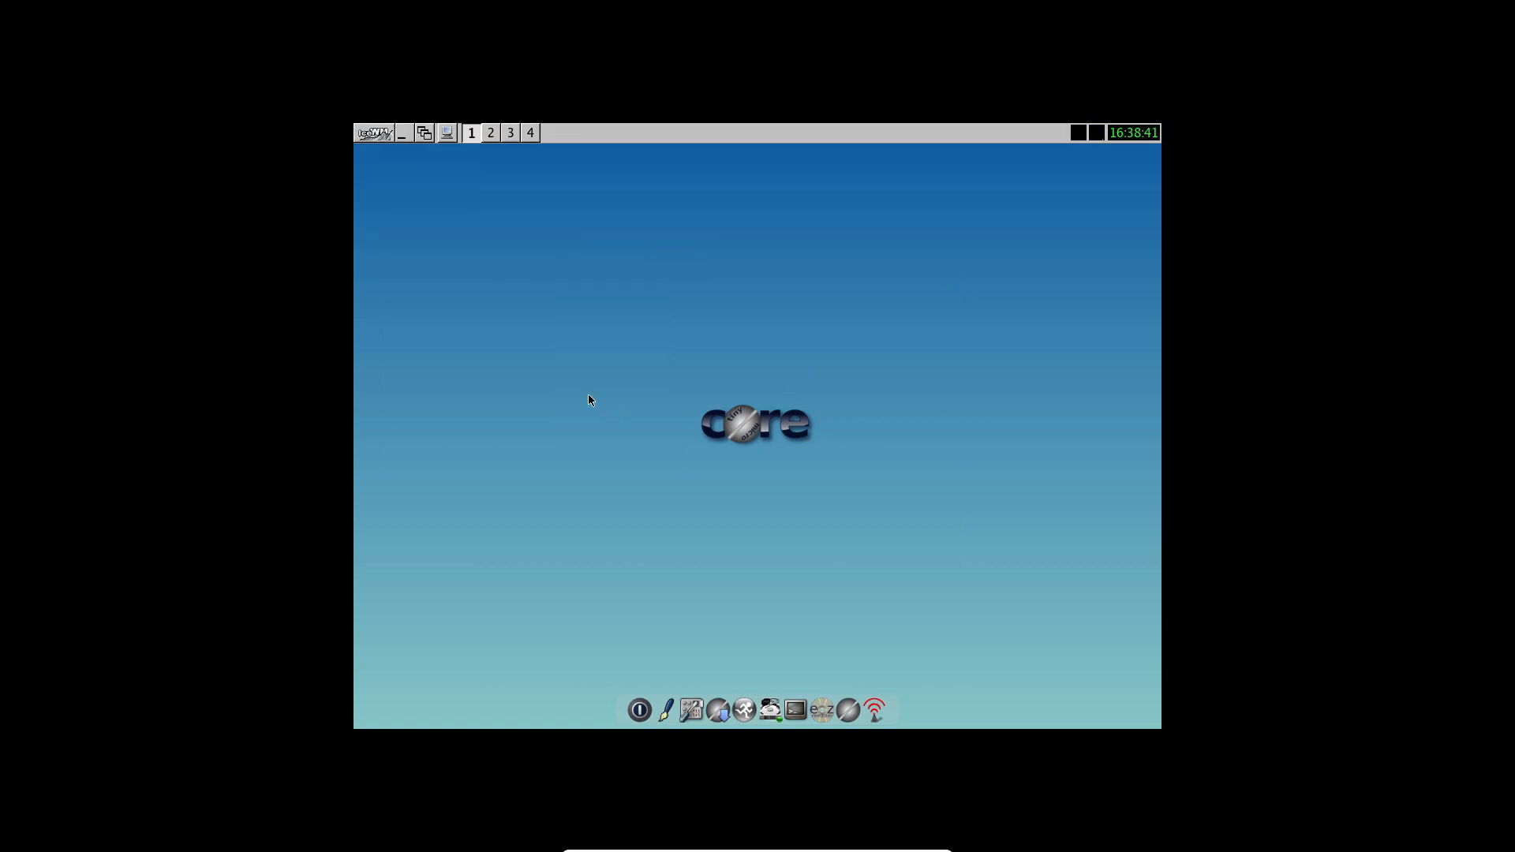
pyautogui.moveTo(919, 126)
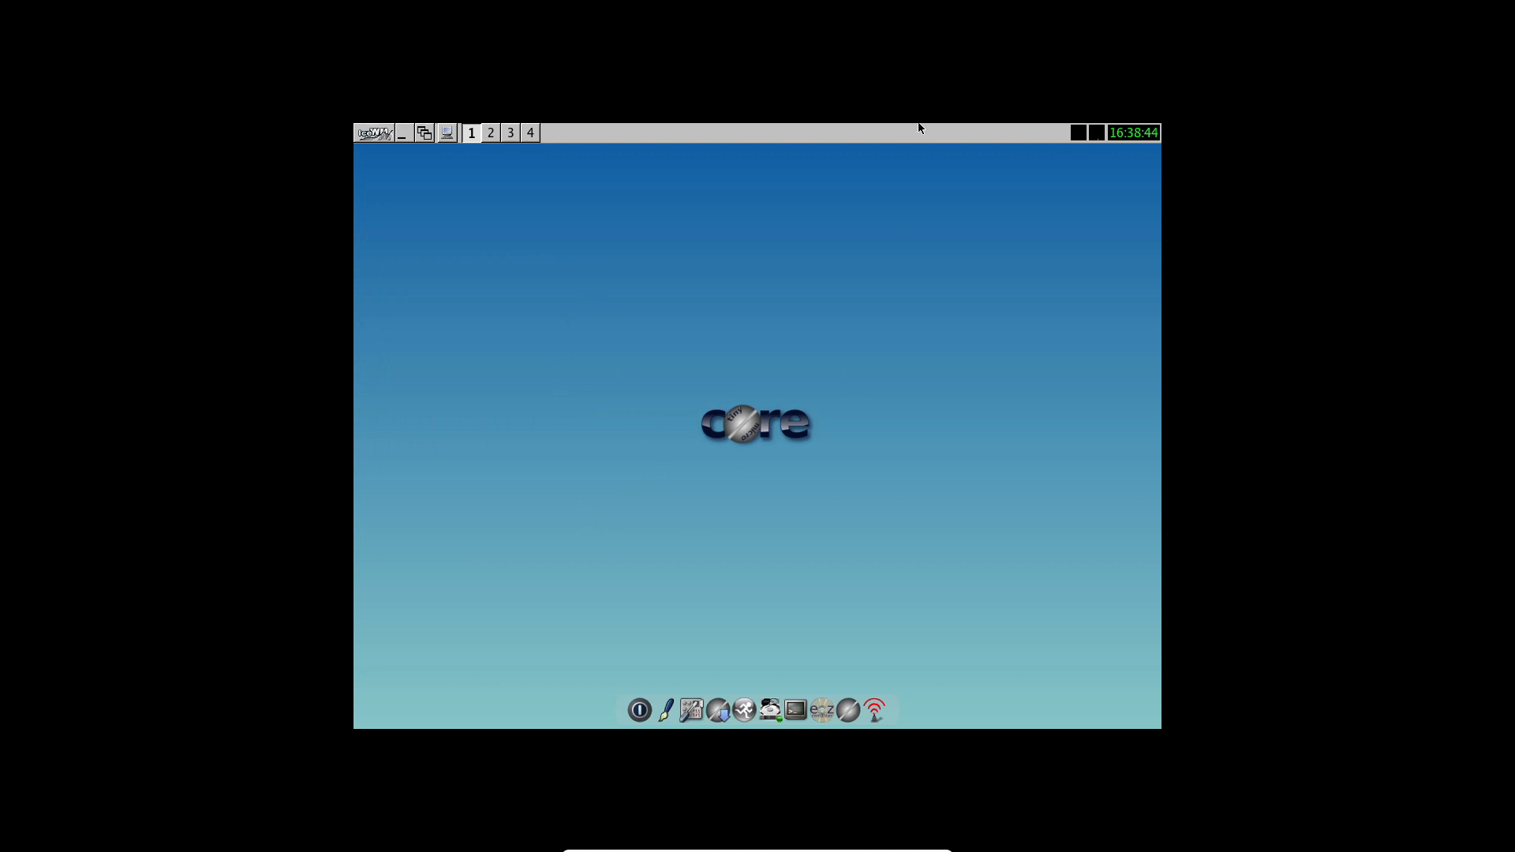